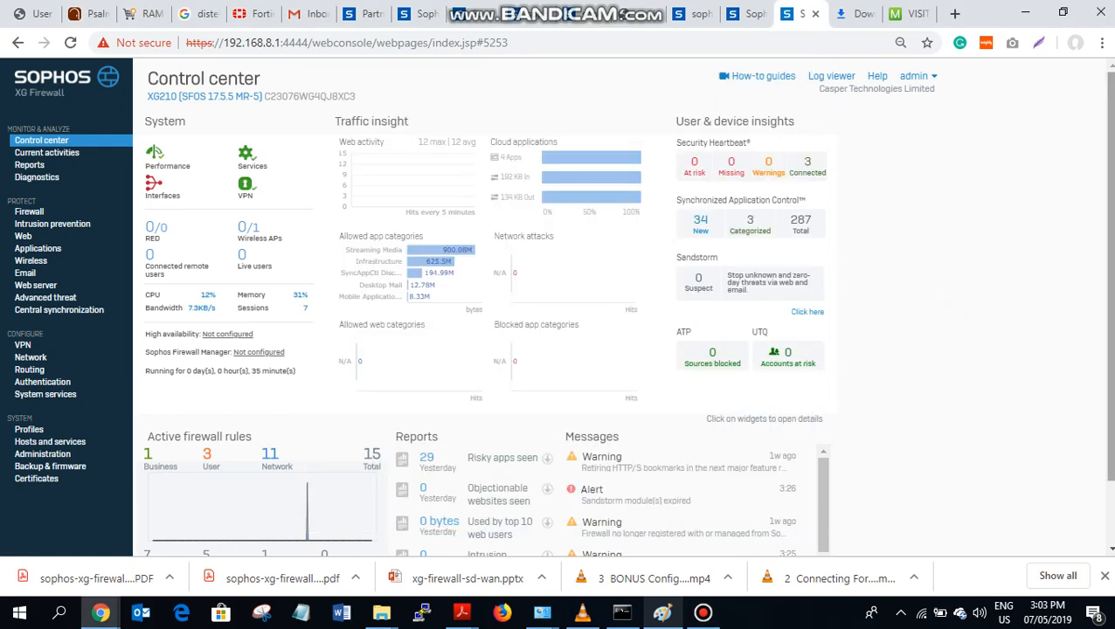
Bring up the Paint diagram of the LAN port and two WAN ports with their IP addresses
{"action": "scroll", "scroll_direction": "down", "scroll_amount": 3}
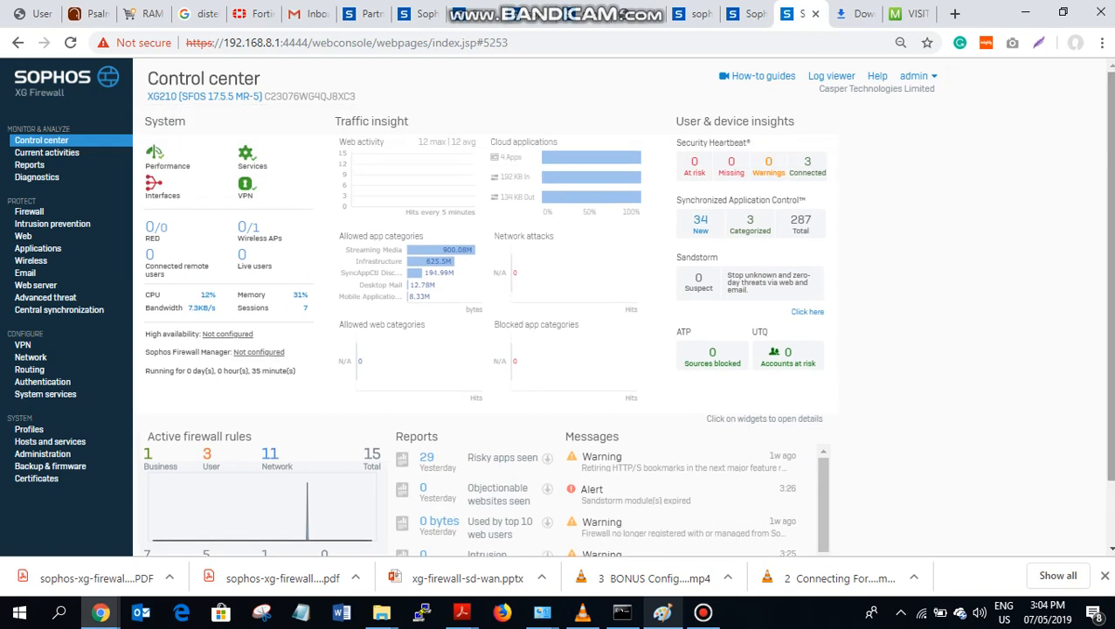
{"action": "mouse_move", "coordinate": [224, 202]}
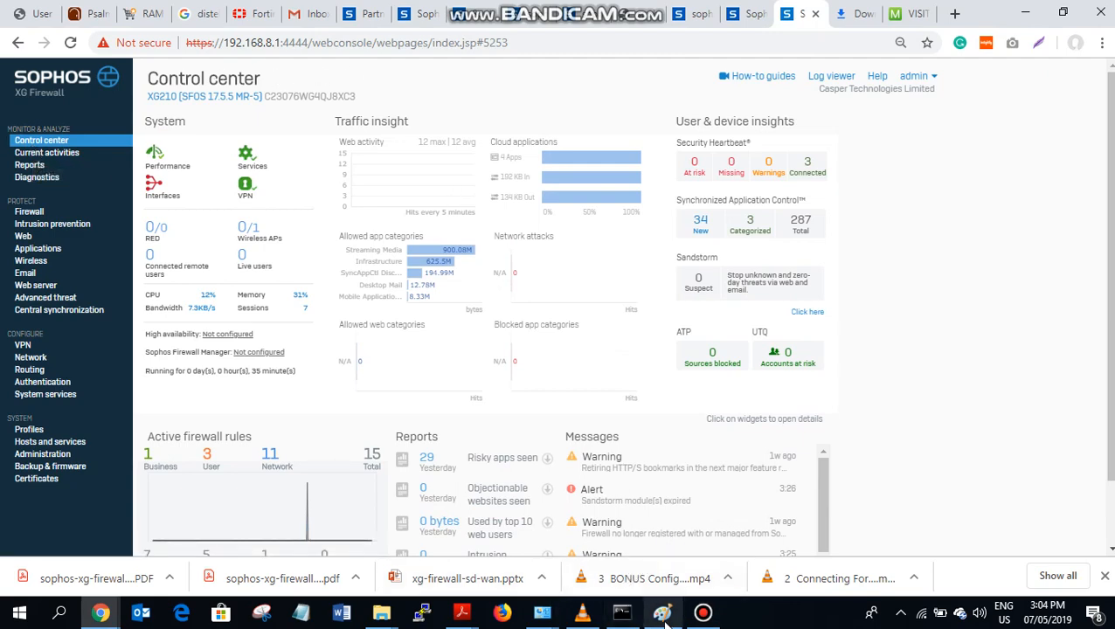
{"action": "left_click", "coordinate": [662, 611]}
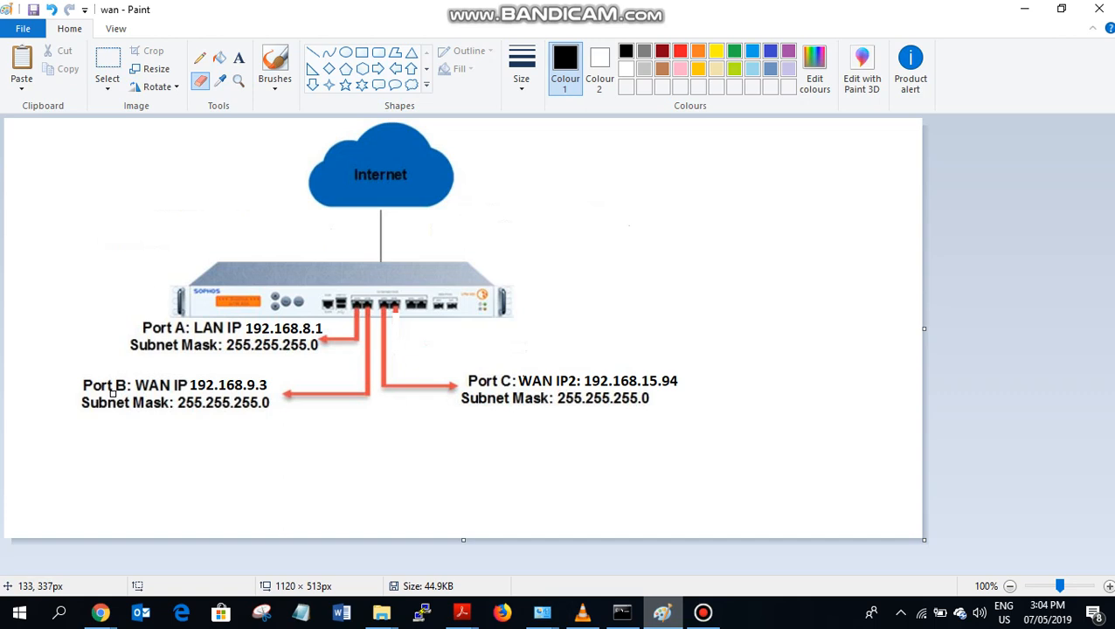
{"action": "mouse_move", "coordinate": [134, 388]}
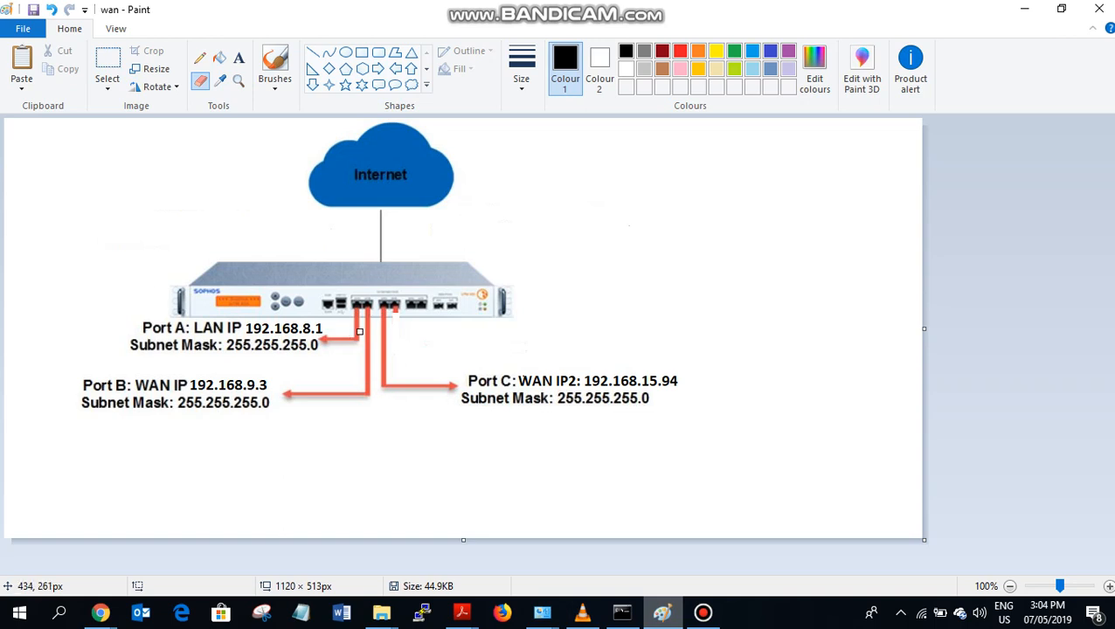
{"action": "mouse_move", "coordinate": [620, 384]}
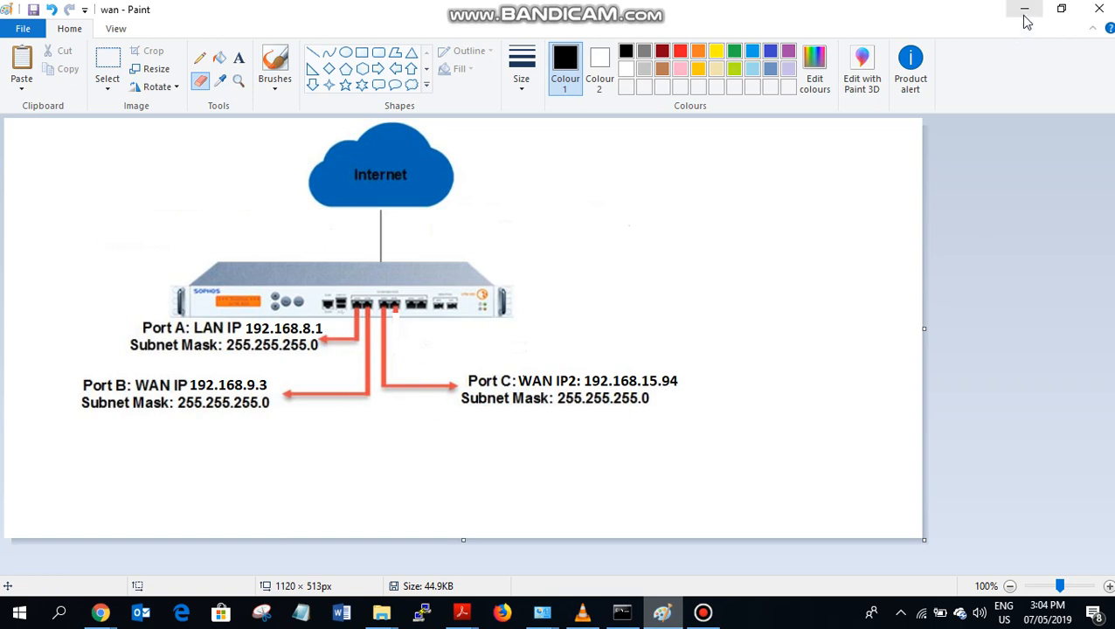
{"action": "mouse_move", "coordinate": [1025, 9]}
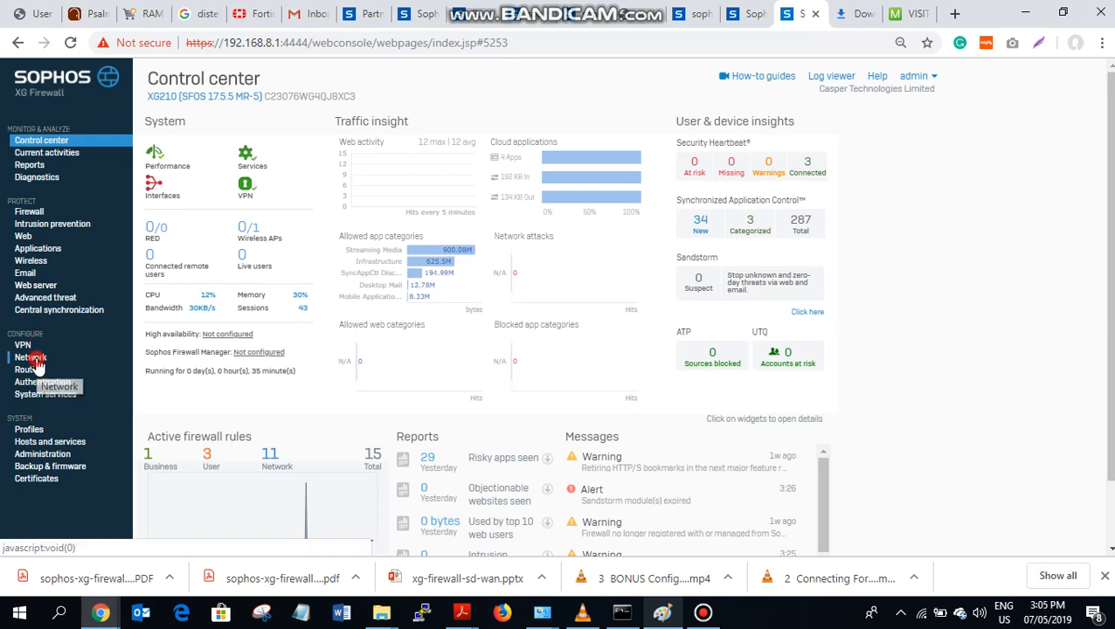
Open Network interfaces, view Lan_2 without changes, and scroll to the WAN ports Port2 and Port6
{"action": "left_click", "coordinate": [30, 358]}
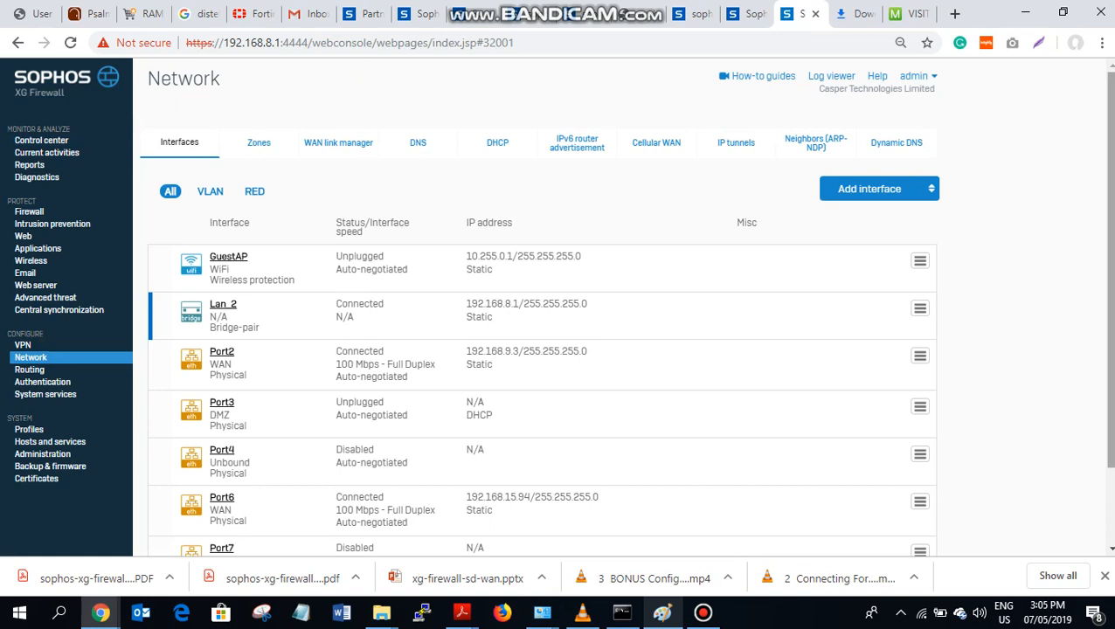
{"action": "scroll", "scroll_direction": "down", "scroll_amount": 3}
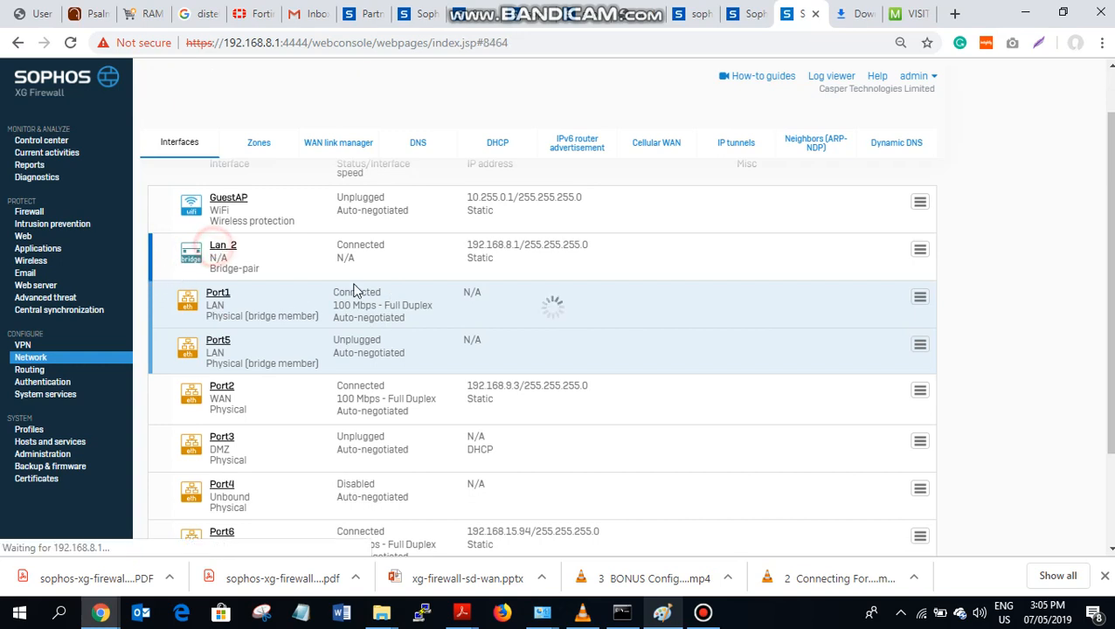
{"action": "left_click", "coordinate": [223, 244]}
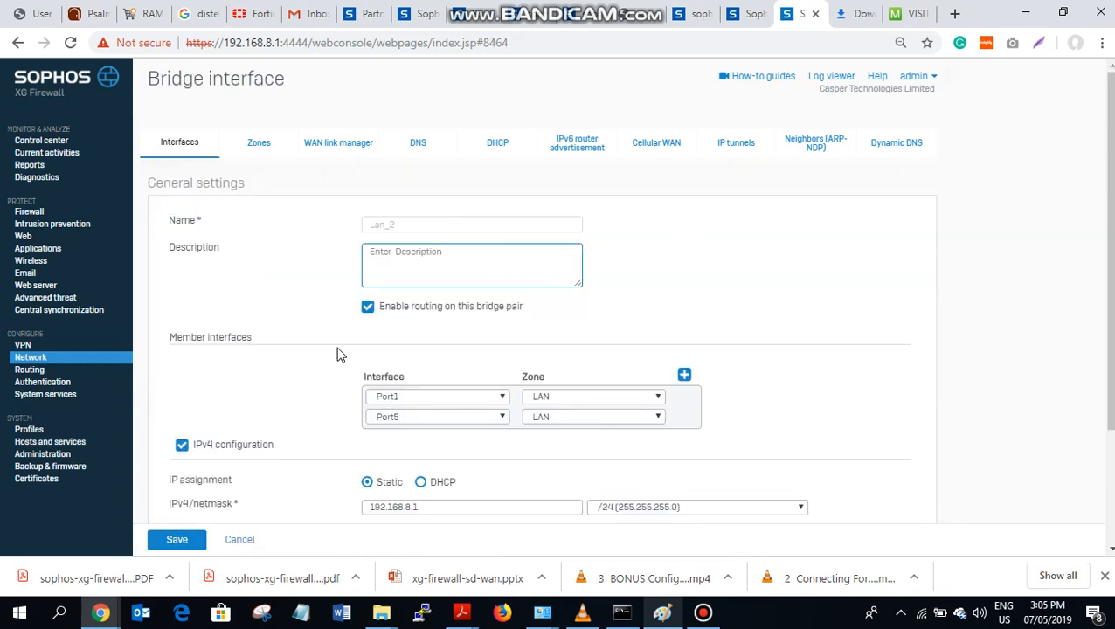
{"action": "left_click", "coordinate": [239, 539]}
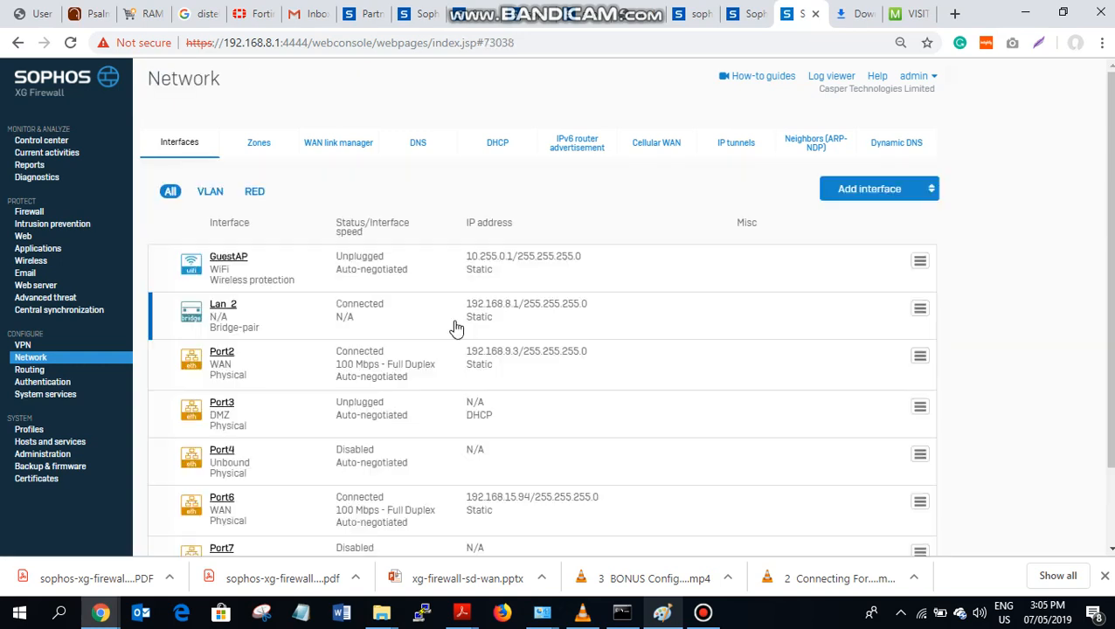
{"action": "mouse_move", "coordinate": [541, 315]}
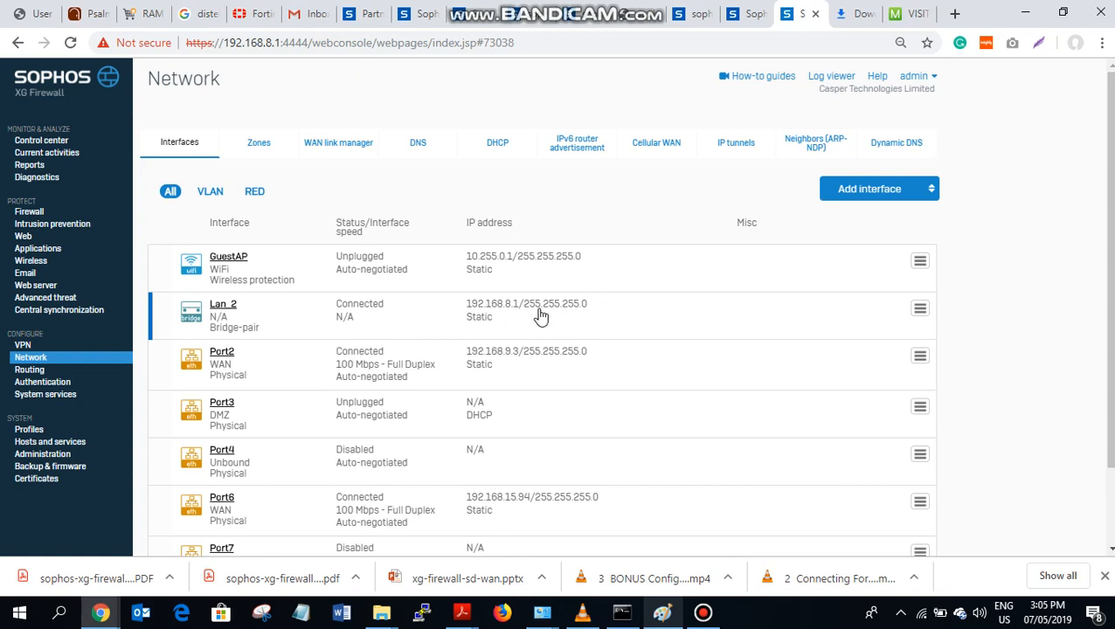
{"action": "scroll", "scroll_direction": "down", "scroll_amount": 3}
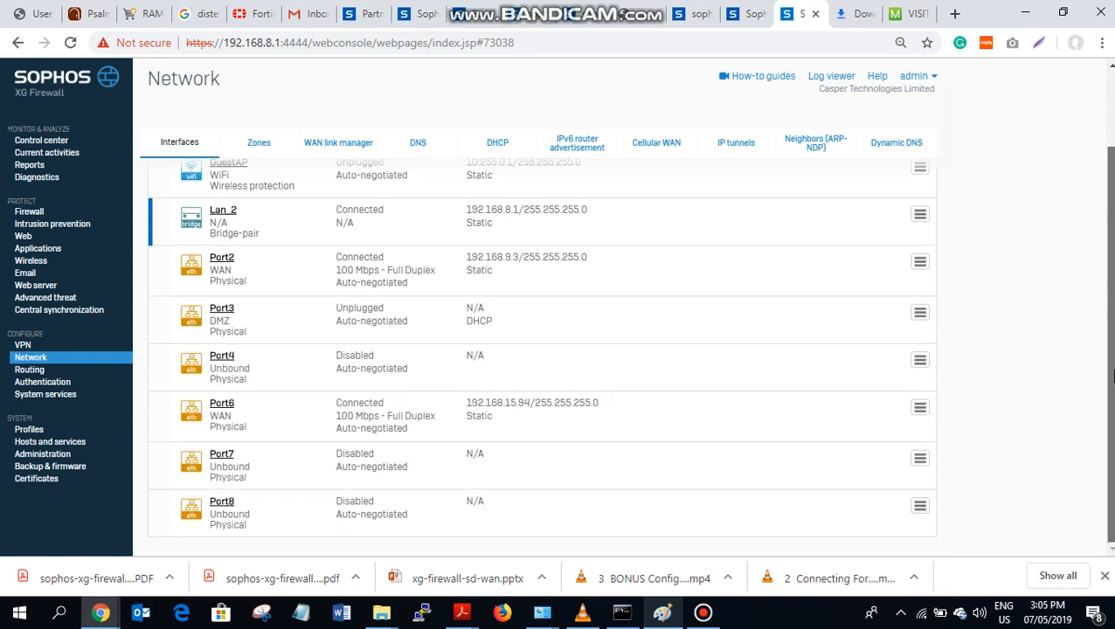
{"action": "mouse_move", "coordinate": [300, 260]}
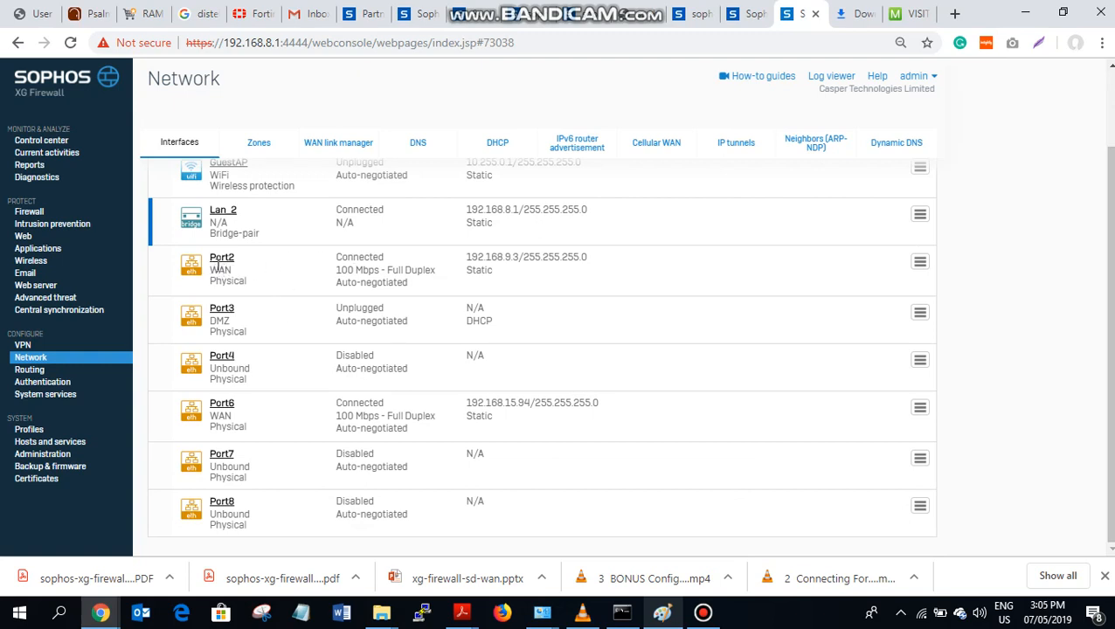
Keep Port2 in WAN zone, retype its IP as 192.168.9.3, verify gateway Casper 192.168.9.1, and save
{"action": "left_click", "coordinate": [222, 257]}
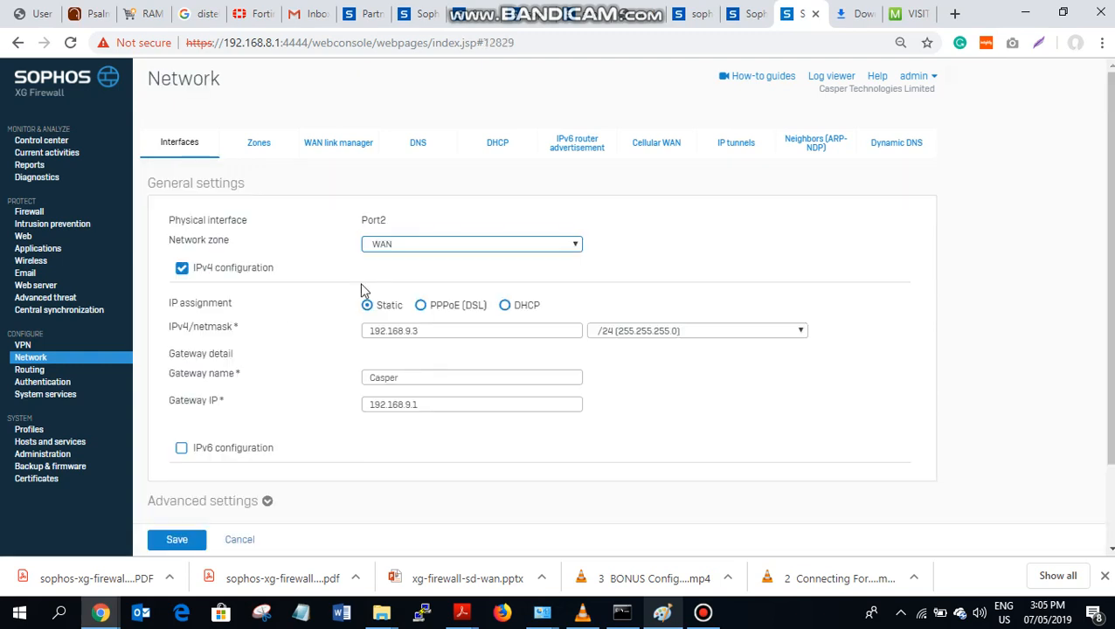
{"action": "left_click", "coordinate": [471, 244]}
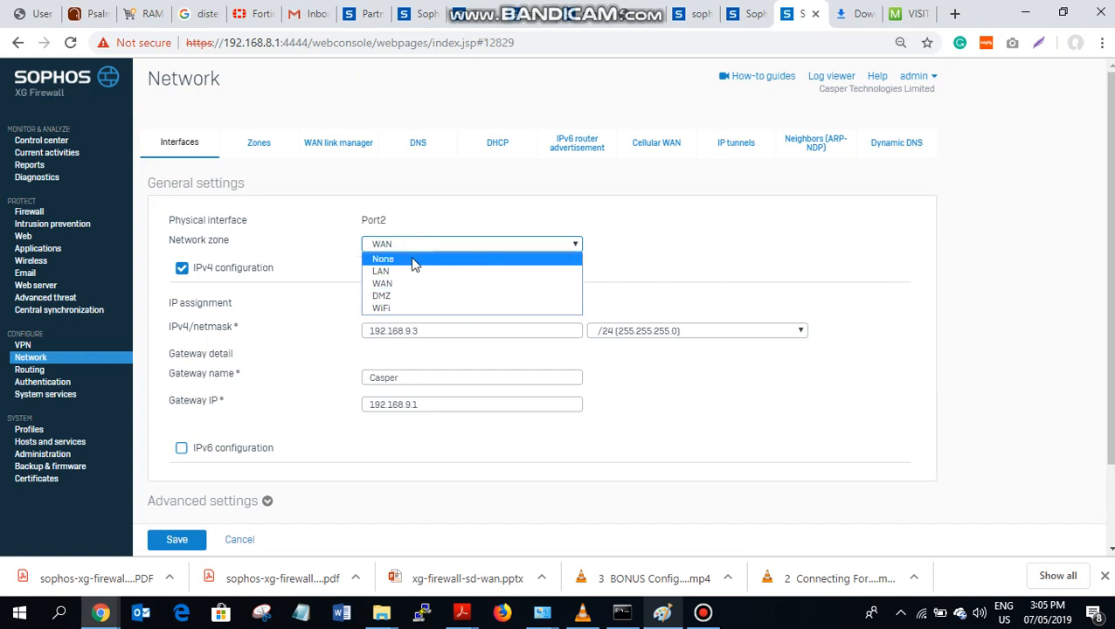
{"action": "left_click", "coordinate": [382, 282]}
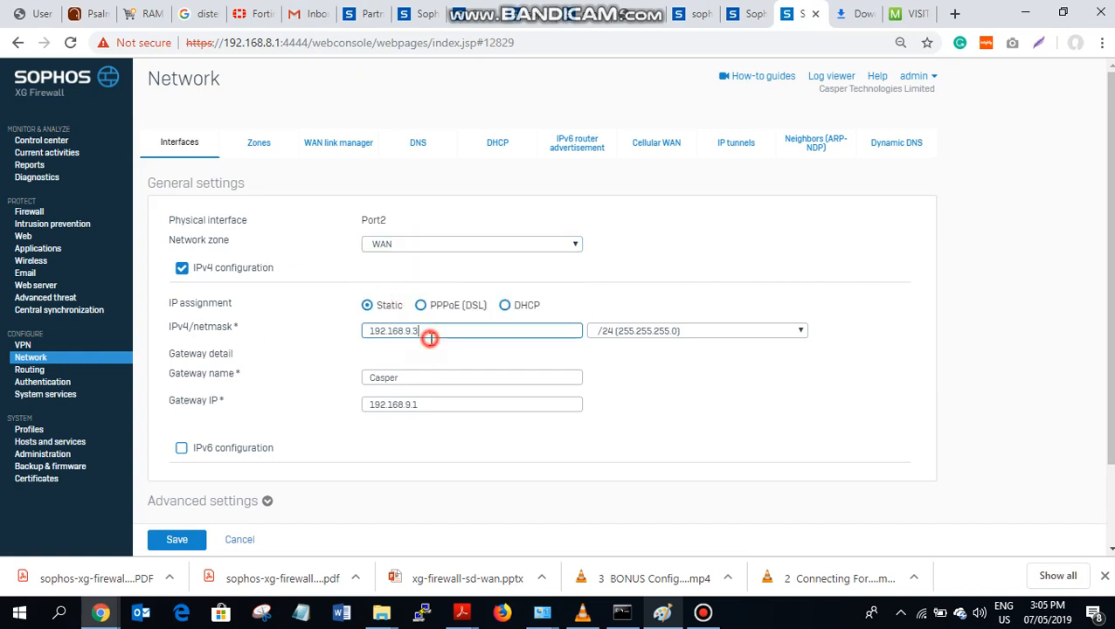
{"action": "key", "text": "Backspace"}
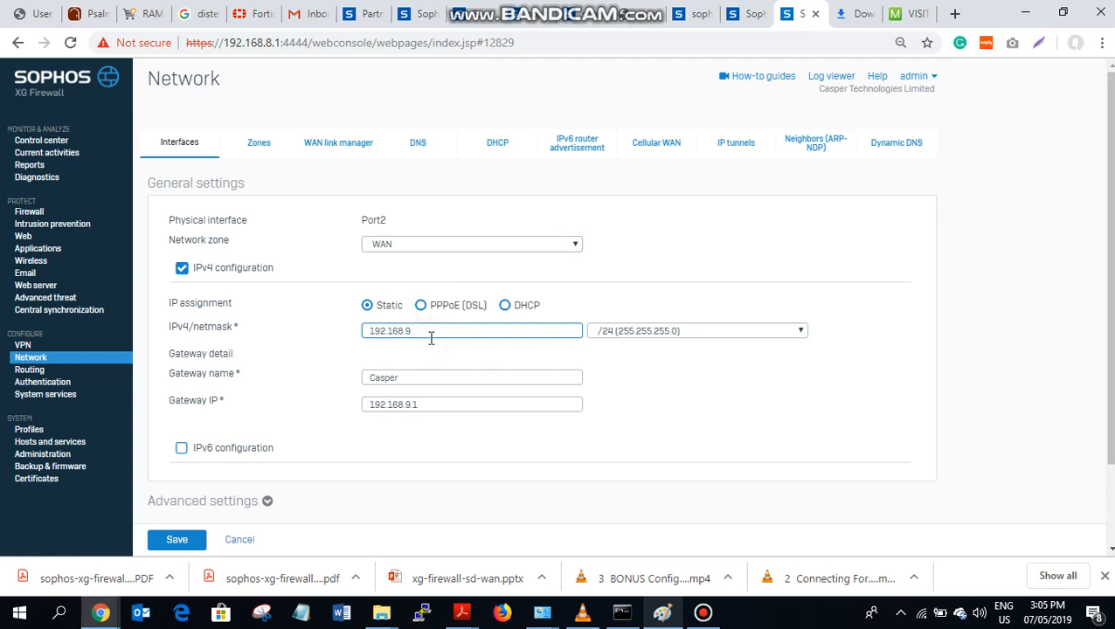
{"action": "type", "text": "3"}
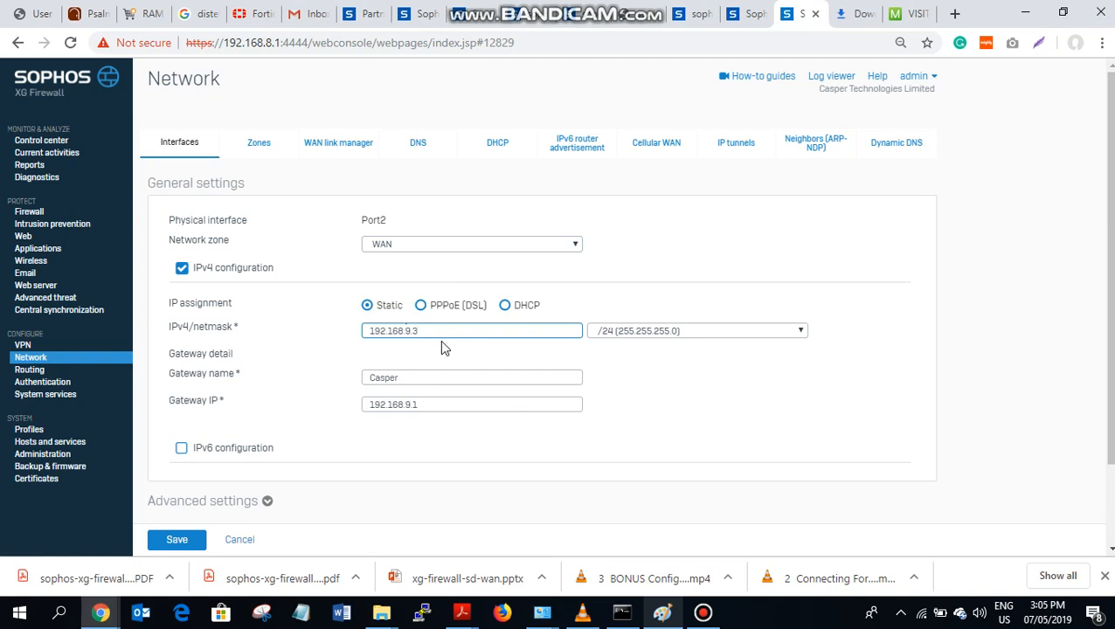
{"action": "left_click", "coordinate": [471, 376]}
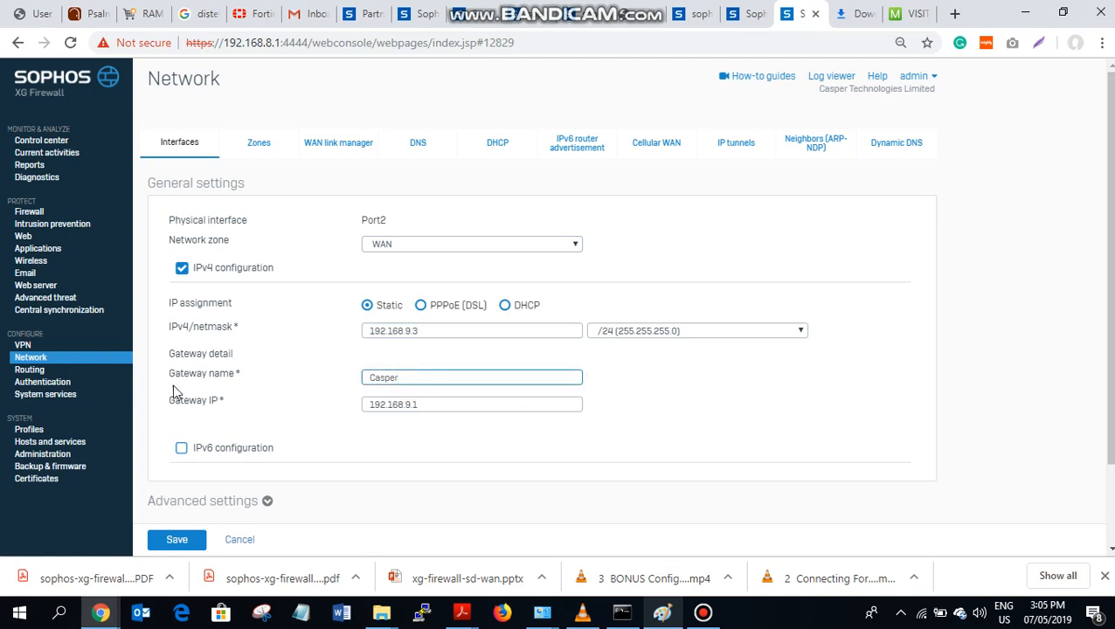
{"action": "mouse_move", "coordinate": [444, 404]}
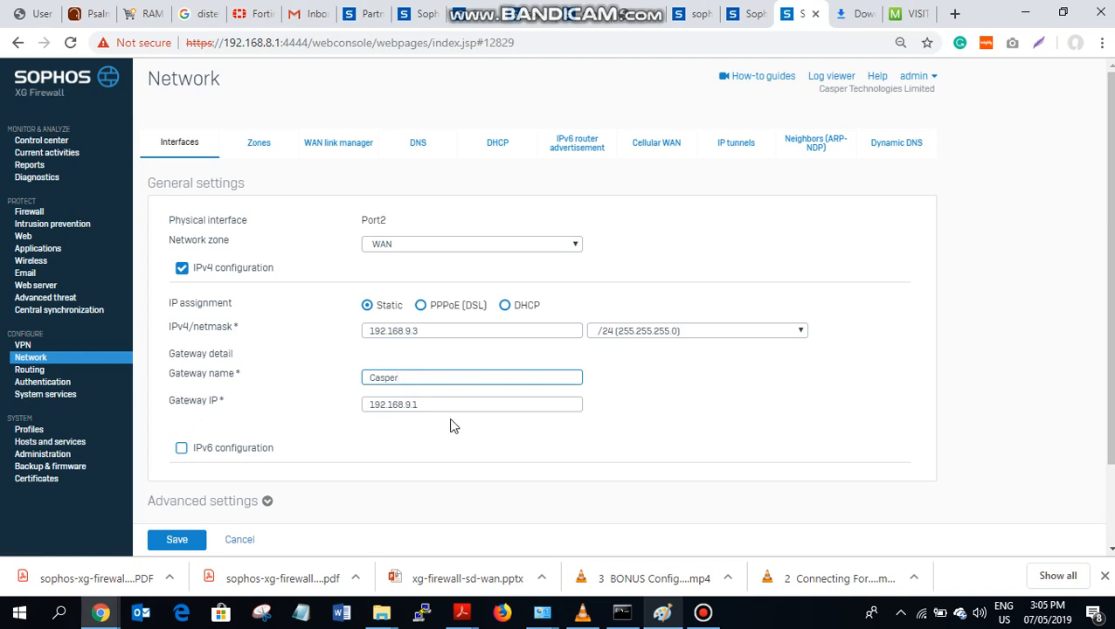
{"action": "left_click", "coordinate": [472, 404]}
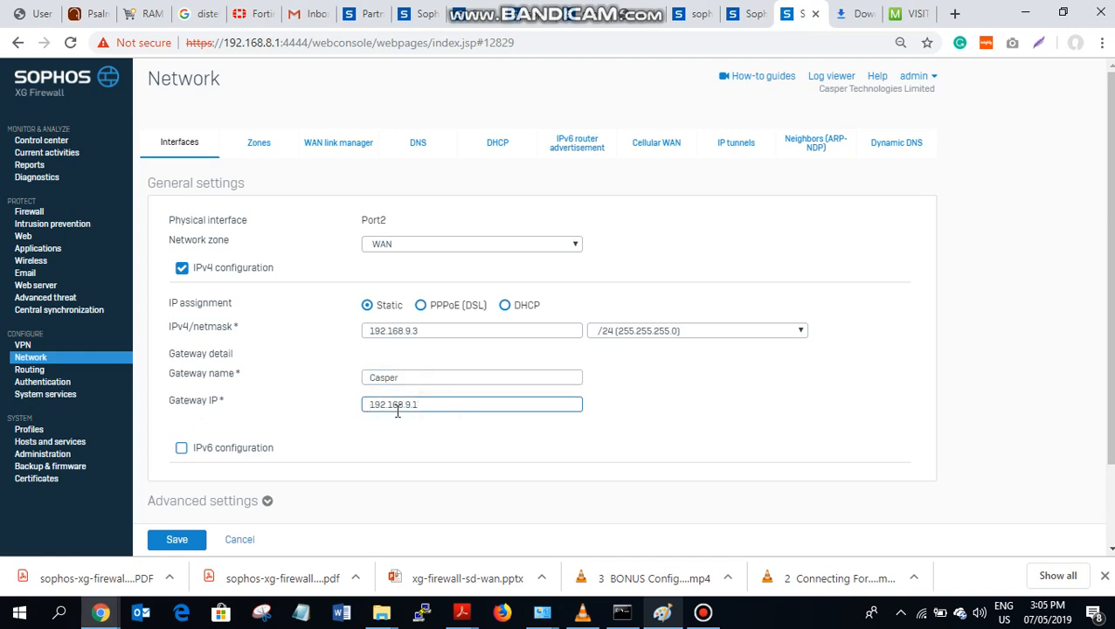
{"action": "mouse_move", "coordinate": [441, 422]}
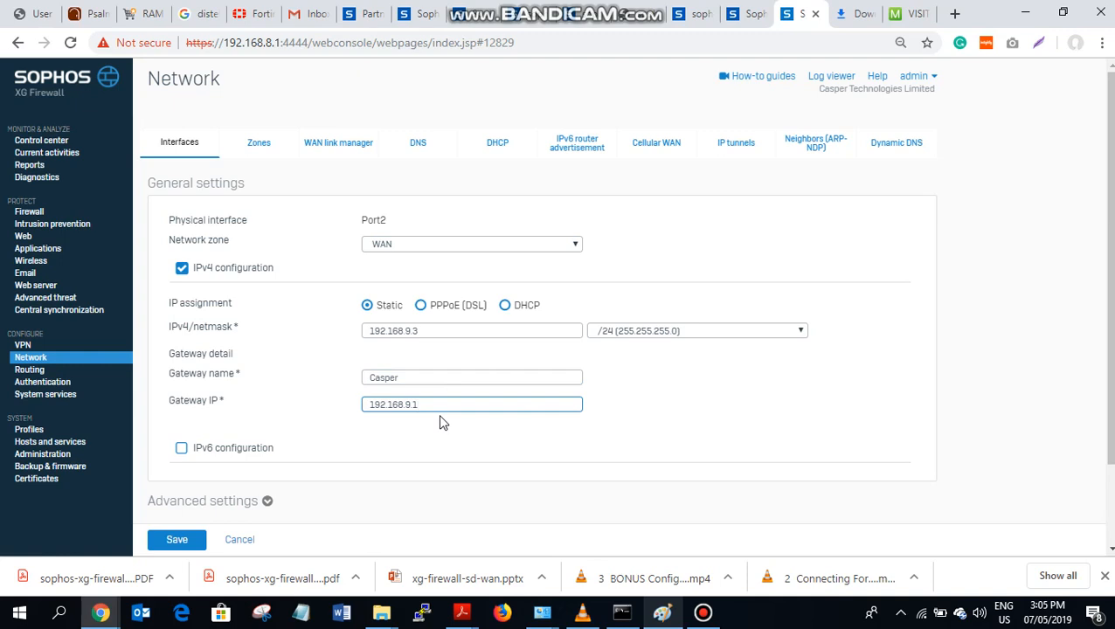
{"action": "mouse_move", "coordinate": [271, 433]}
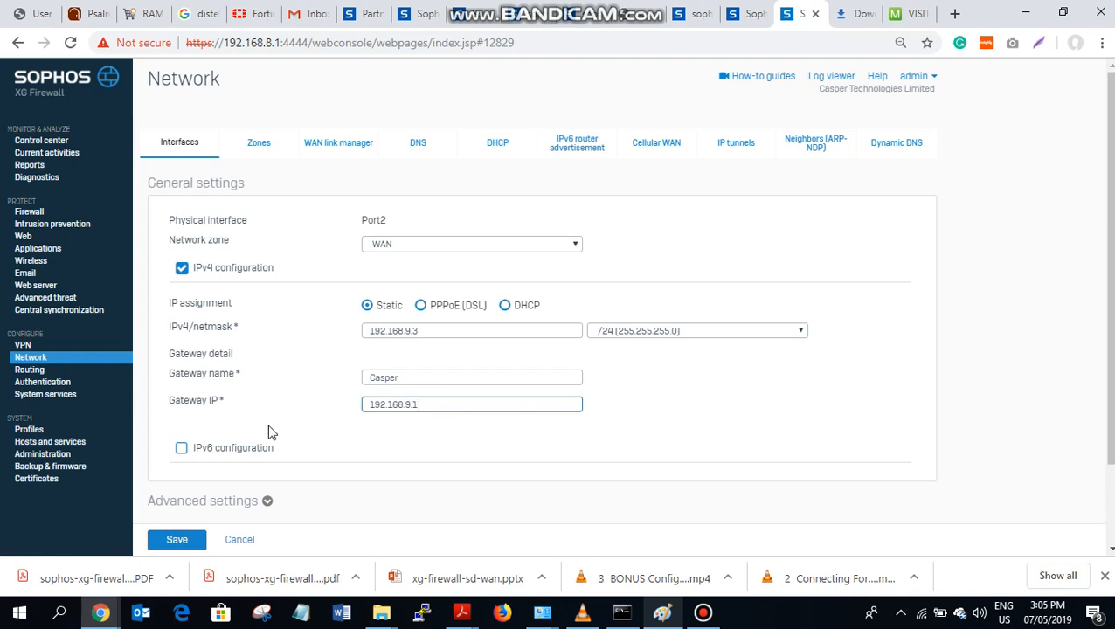
{"action": "left_click", "coordinate": [177, 539]}
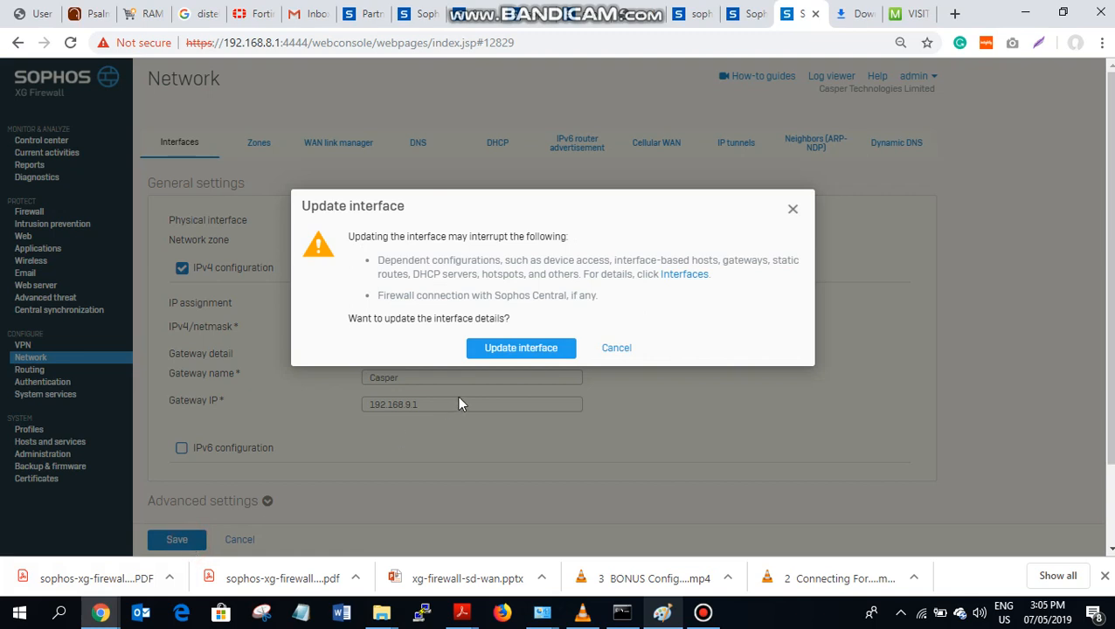
{"action": "left_click", "coordinate": [520, 348]}
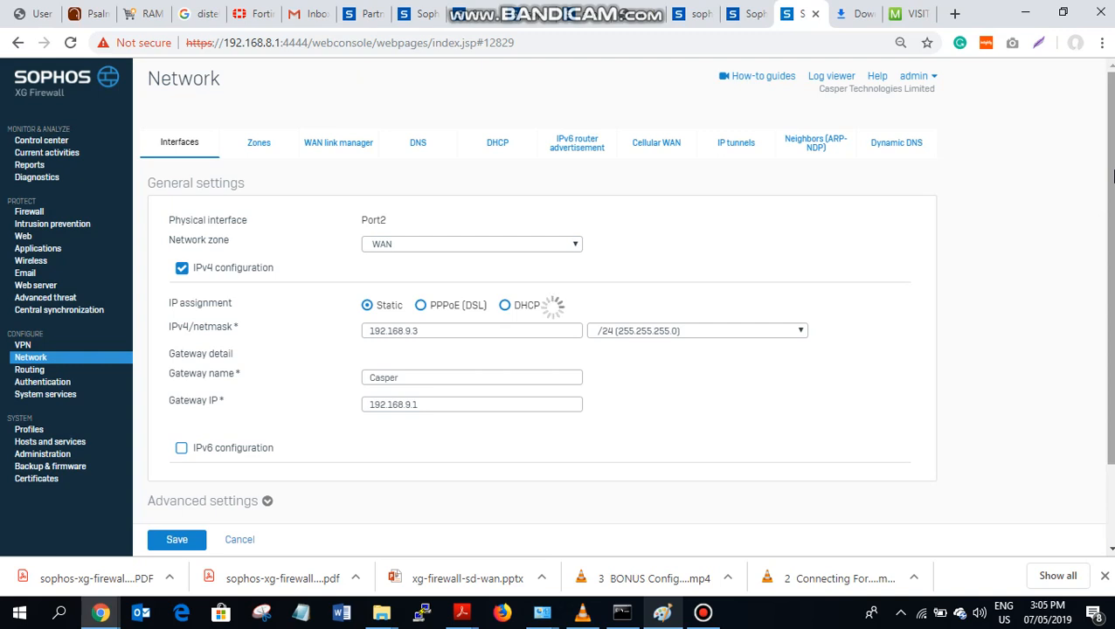
{"action": "left_click", "coordinate": [176, 539]}
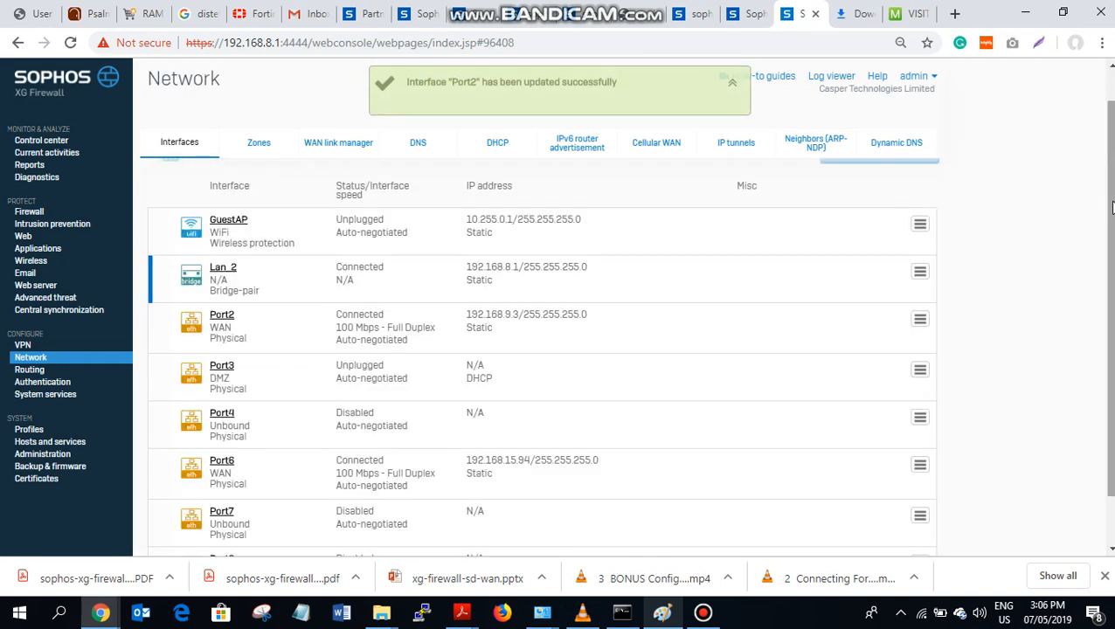
Edit Port6 to WAN zone at 192.168.15.94 with gateway Remsondu, and save it
{"action": "scroll", "scroll_direction": "down", "scroll_amount": 3}
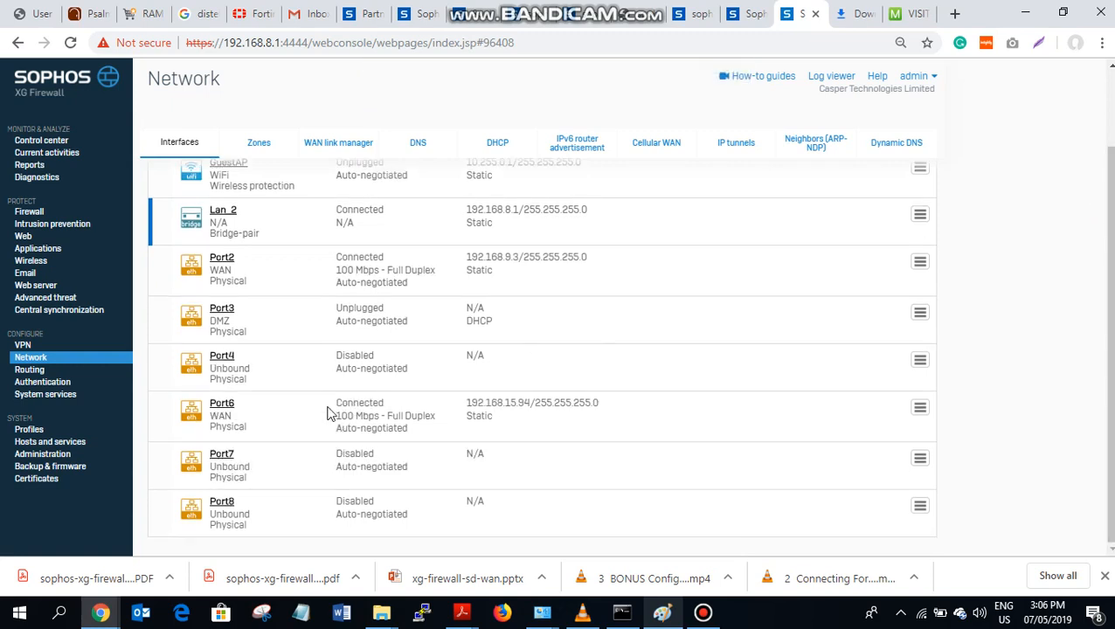
{"action": "left_click", "coordinate": [222, 402]}
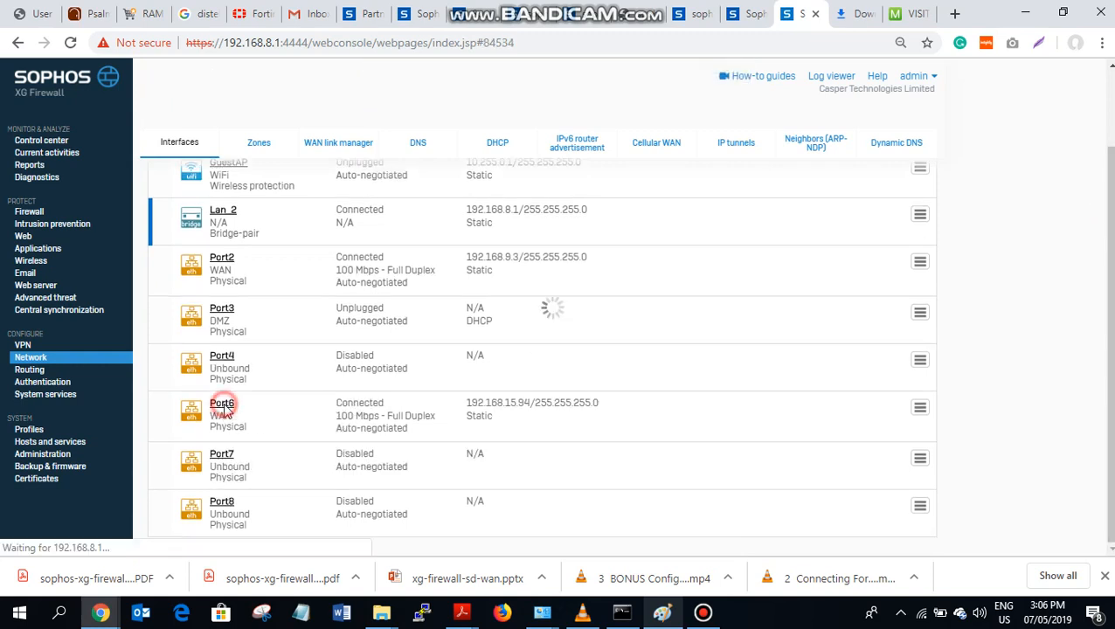
{"action": "left_click", "coordinate": [222, 404]}
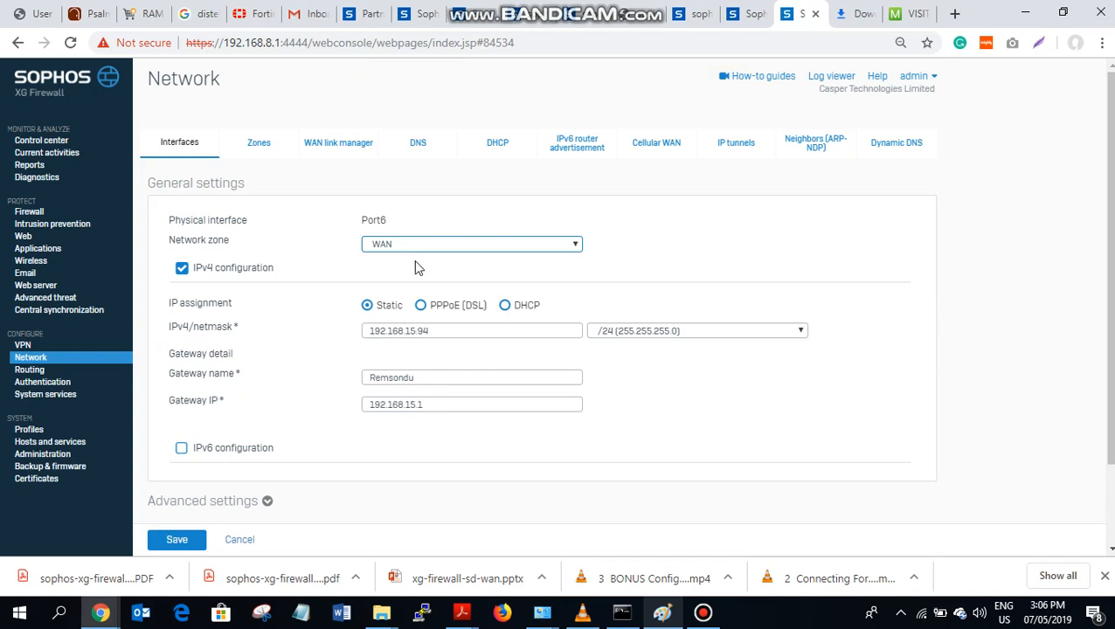
{"action": "left_click", "coordinate": [470, 243]}
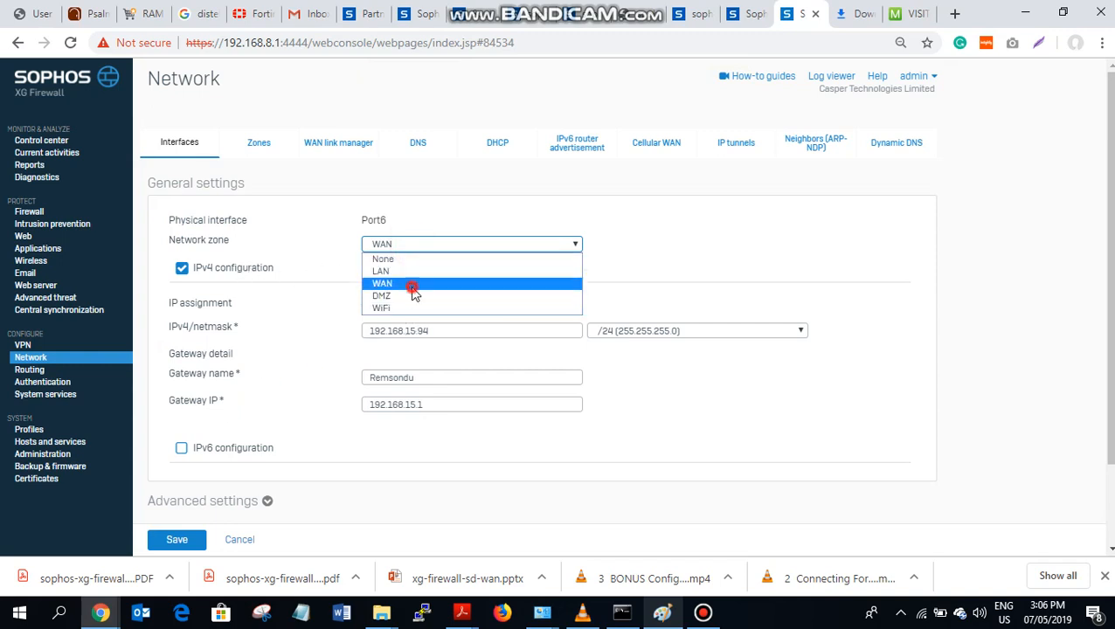
{"action": "left_click", "coordinate": [382, 283]}
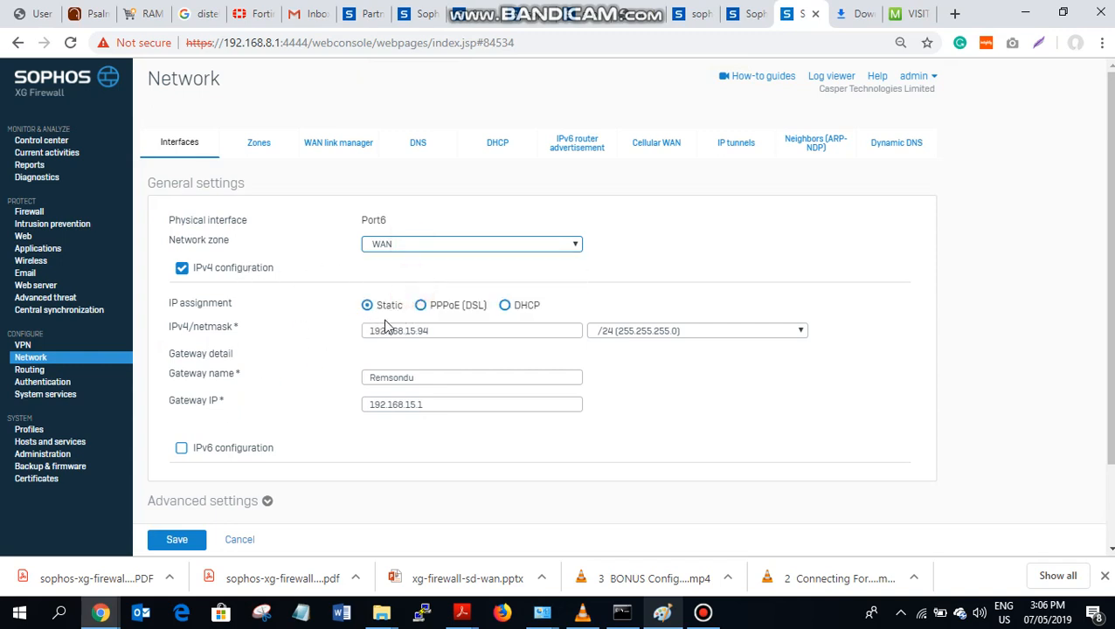
{"action": "left_click", "coordinate": [472, 331]}
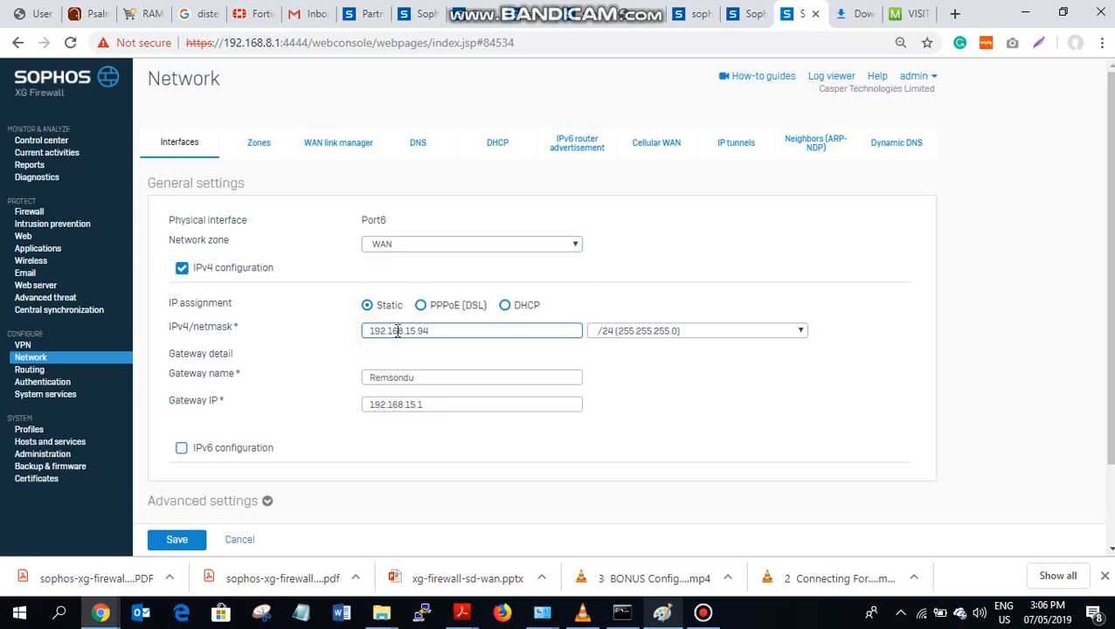
{"action": "left_click", "coordinate": [428, 331]}
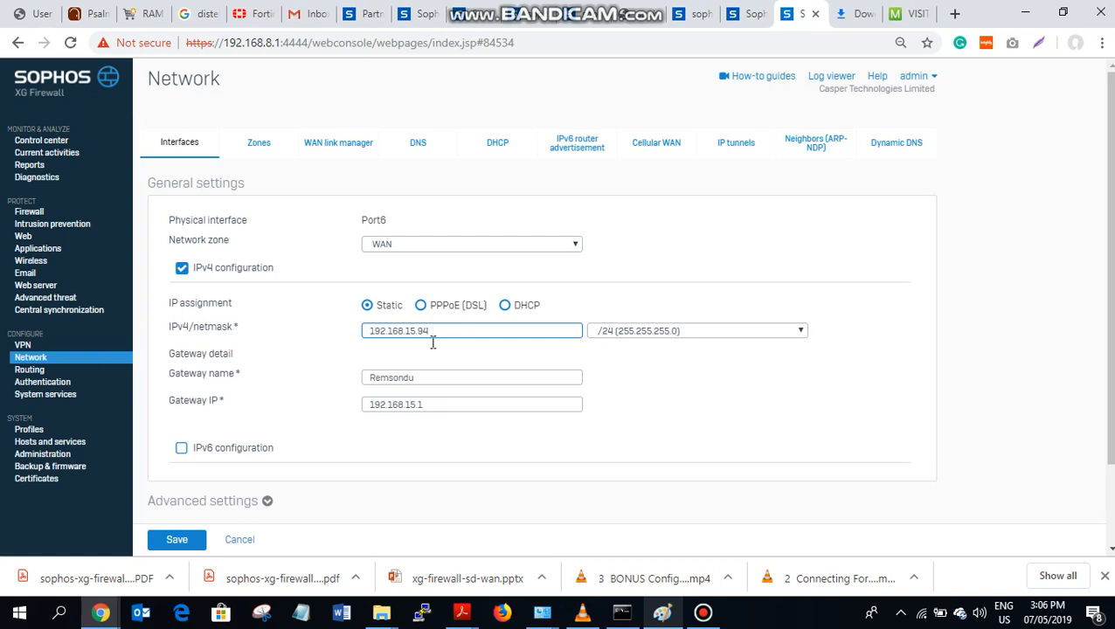
{"action": "left_click", "coordinate": [472, 377]}
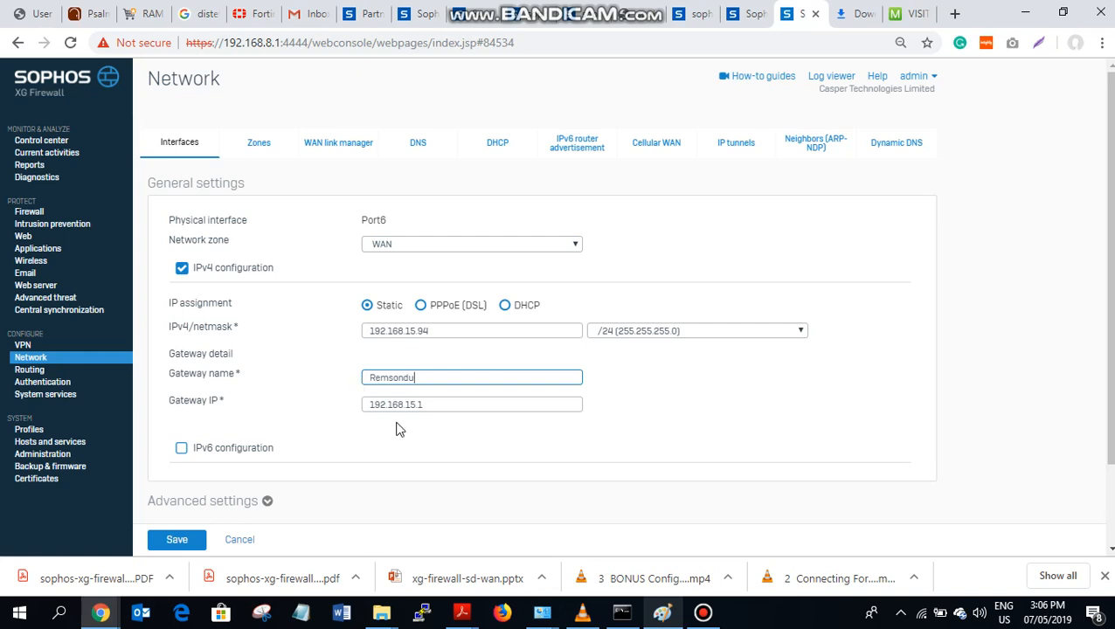
{"action": "mouse_move", "coordinate": [217, 411]}
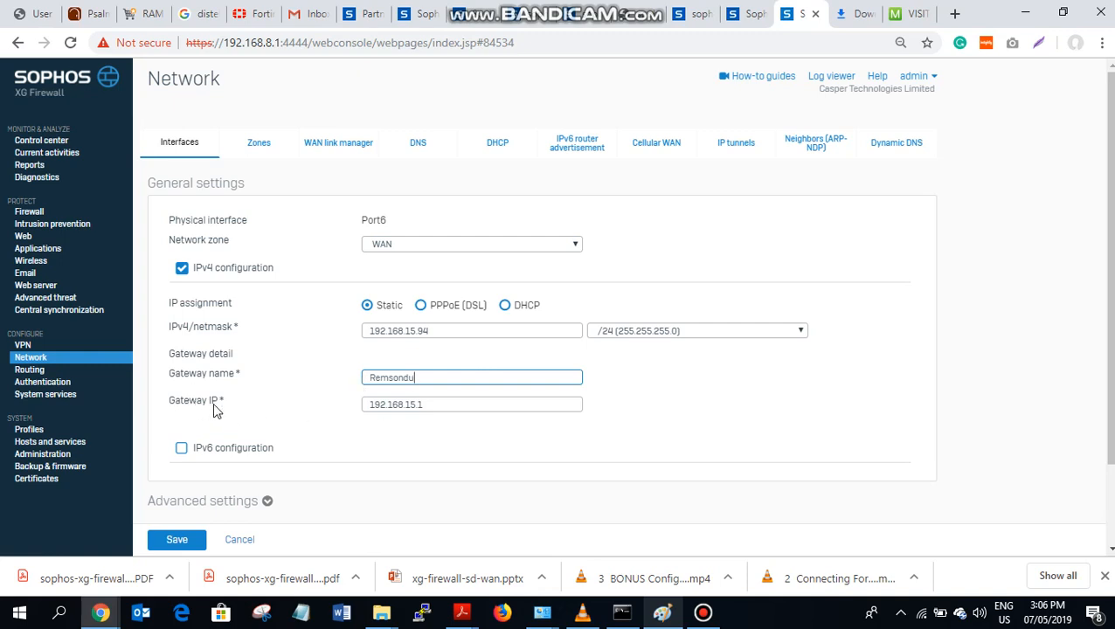
{"action": "mouse_move", "coordinate": [453, 409]}
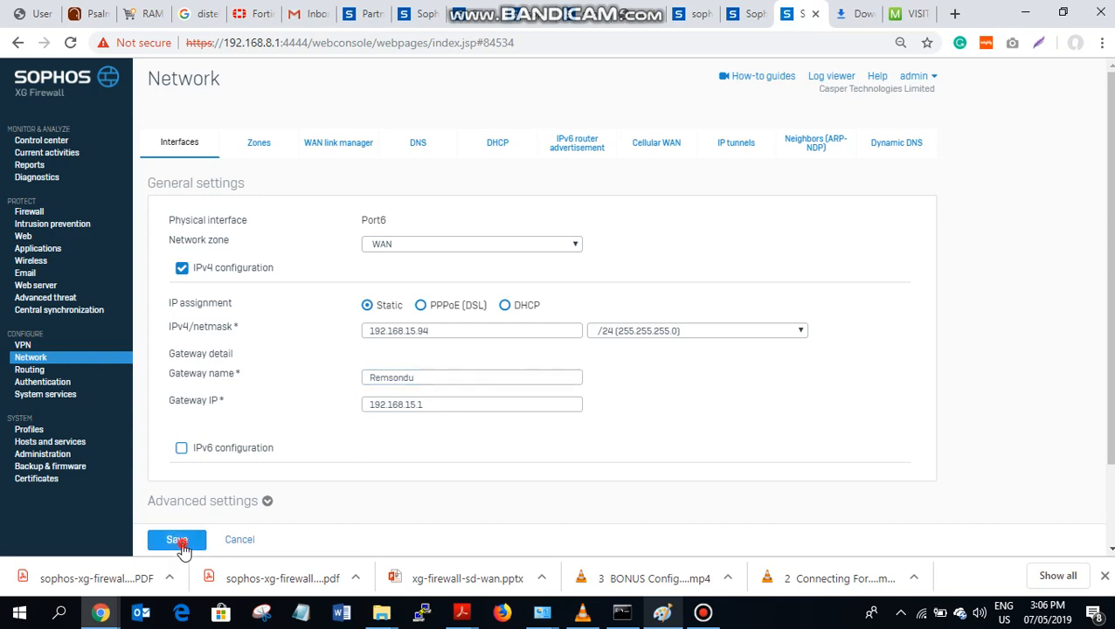
{"action": "left_click", "coordinate": [176, 539]}
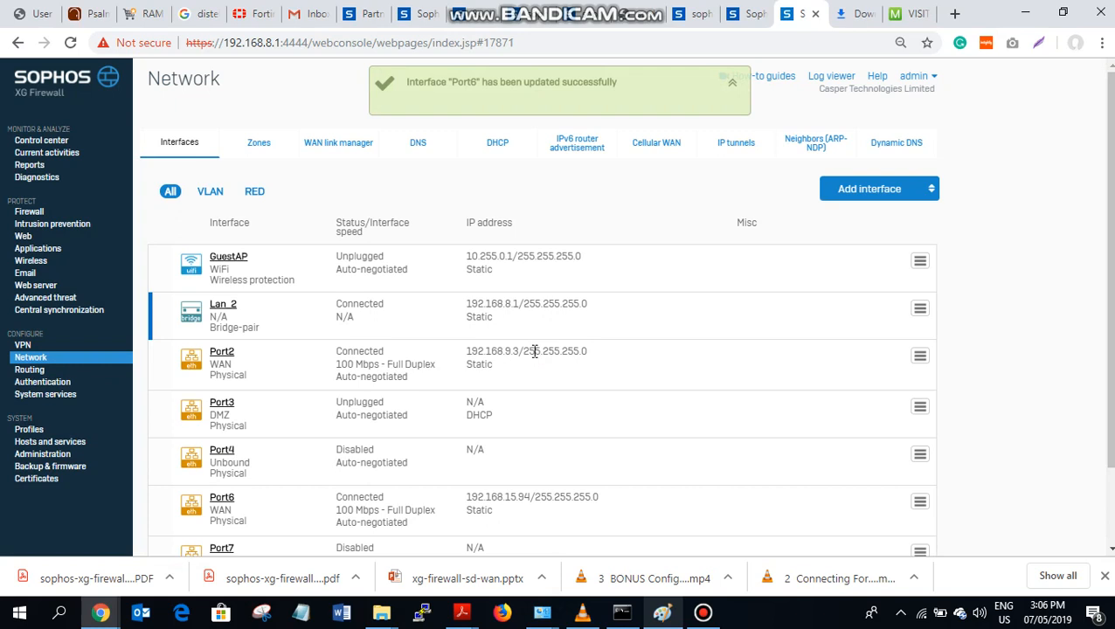
{"action": "mouse_move", "coordinate": [533, 352]}
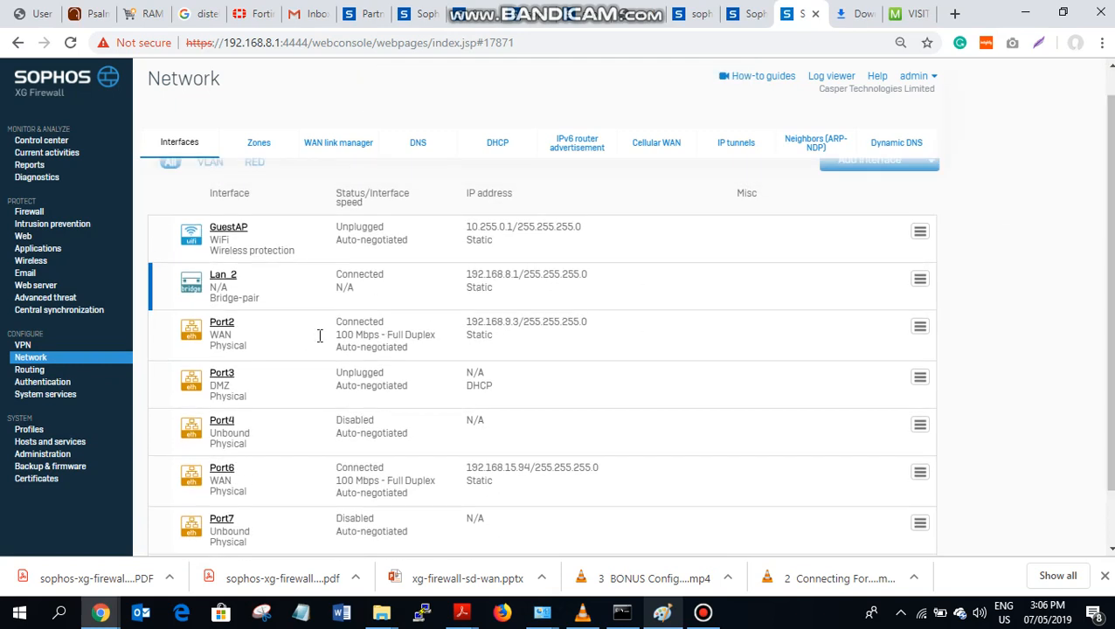
{"action": "mouse_move", "coordinate": [306, 340]}
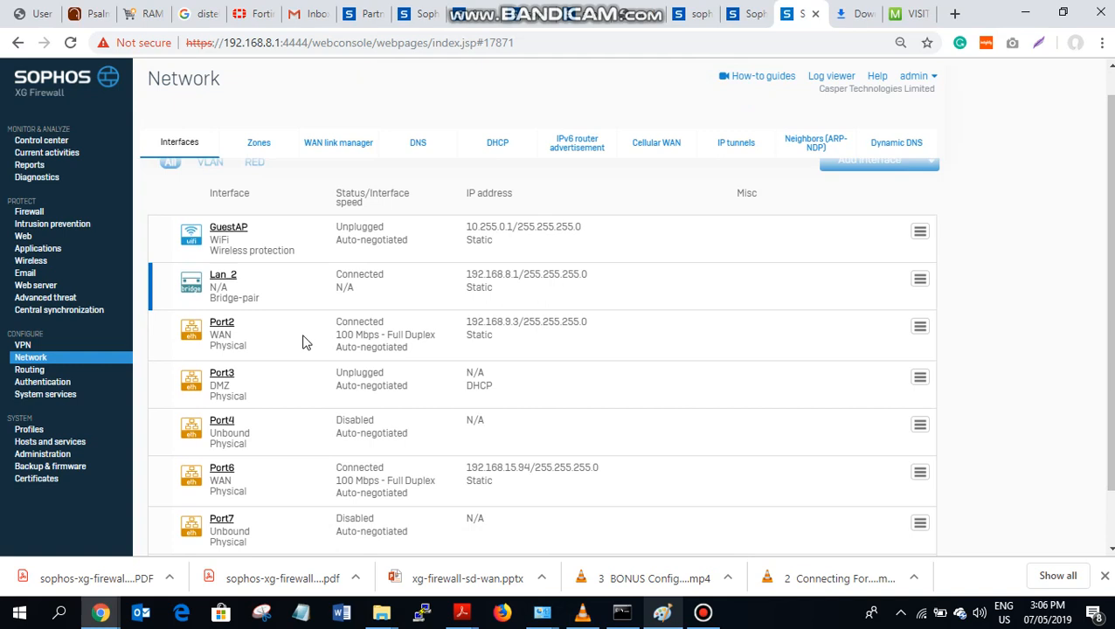
{"action": "mouse_move", "coordinate": [172, 309]}
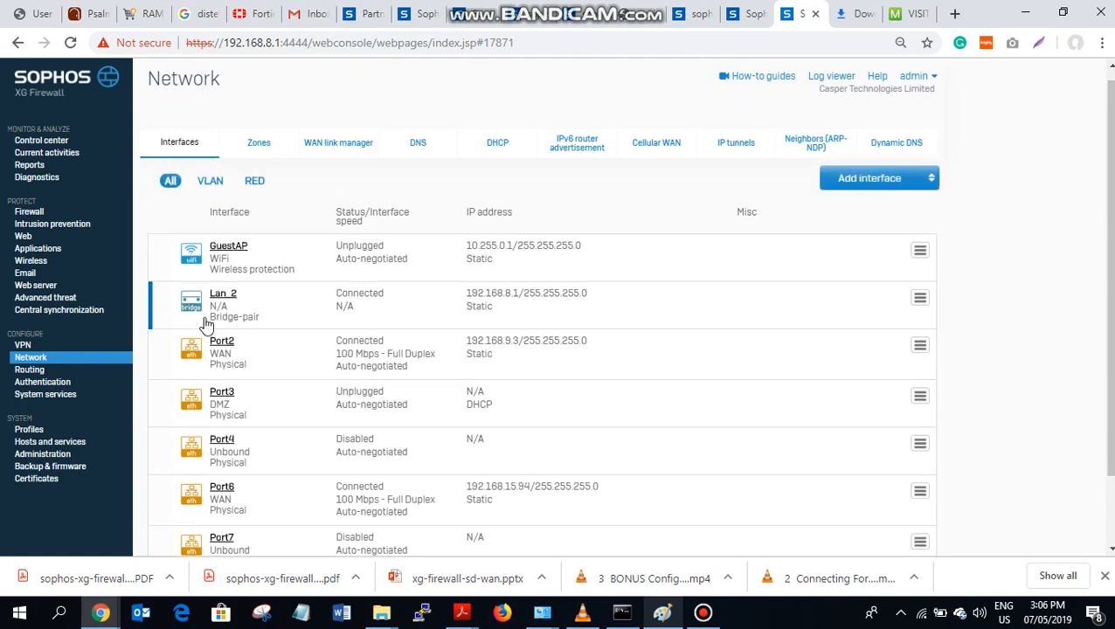
Expand the Lan_2 bridge row to list Port1 and Port5, then scroll the interfaces
{"action": "left_click", "coordinate": [223, 292]}
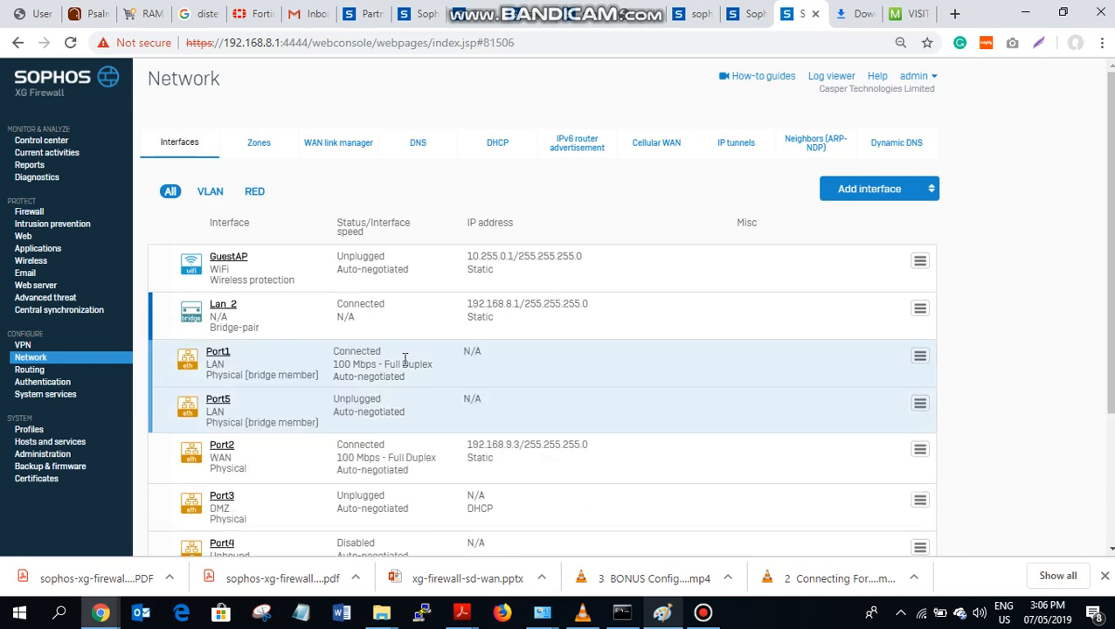
{"action": "mouse_move", "coordinate": [253, 374]}
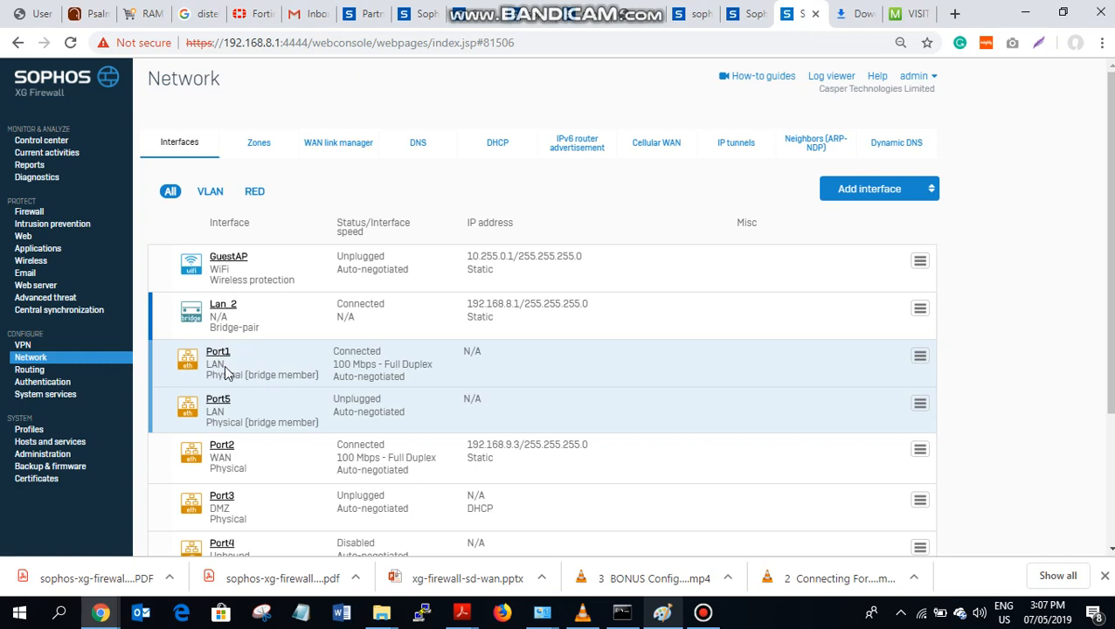
{"action": "scroll", "scroll_direction": "down", "scroll_amount": 3}
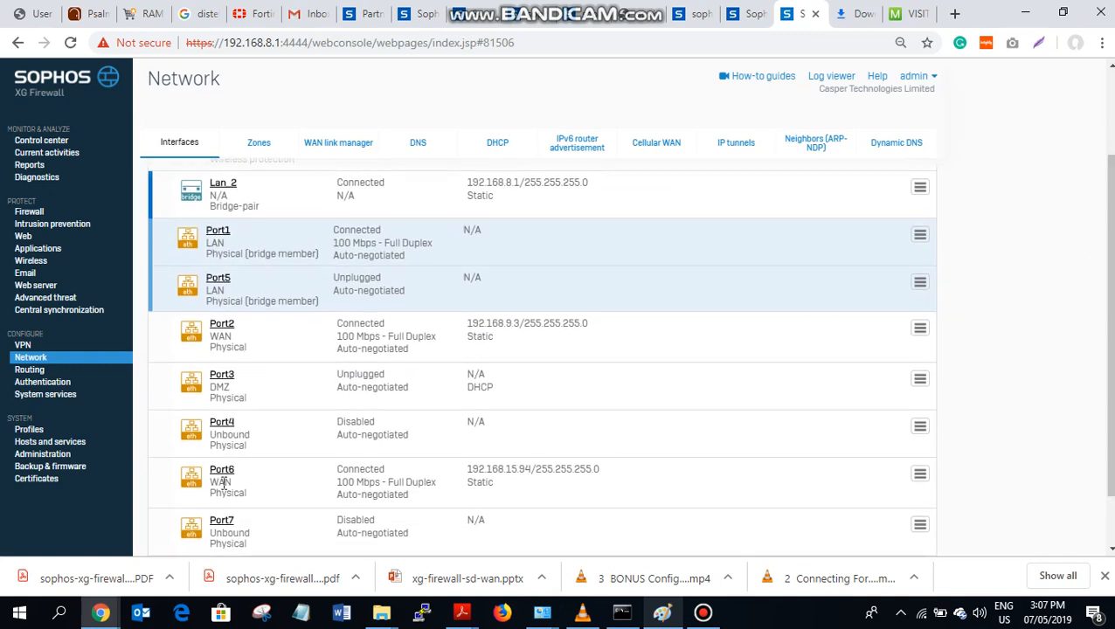
{"action": "mouse_move", "coordinate": [258, 487]}
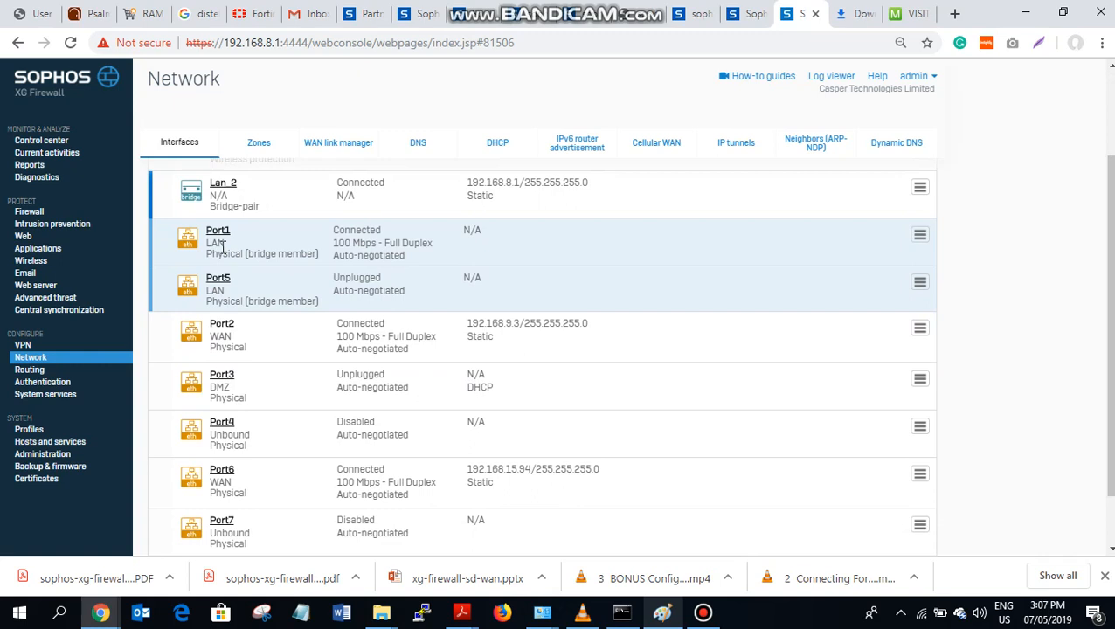
{"action": "mouse_move", "coordinate": [221, 481]}
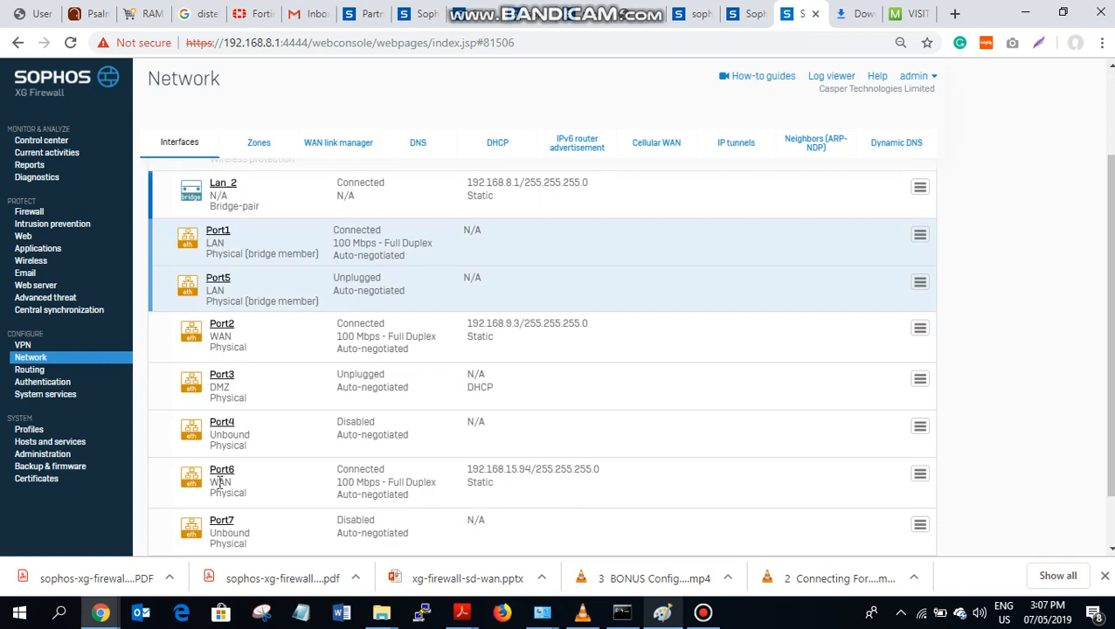
{"action": "mouse_move", "coordinate": [223, 478]}
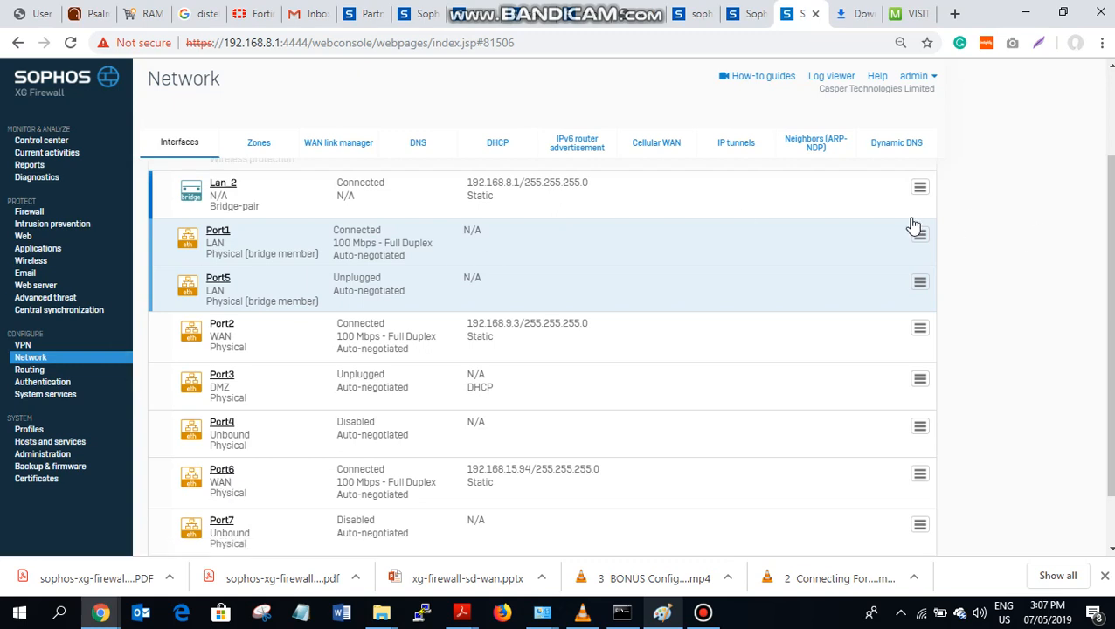
{"action": "mouse_move", "coordinate": [1054, 251]}
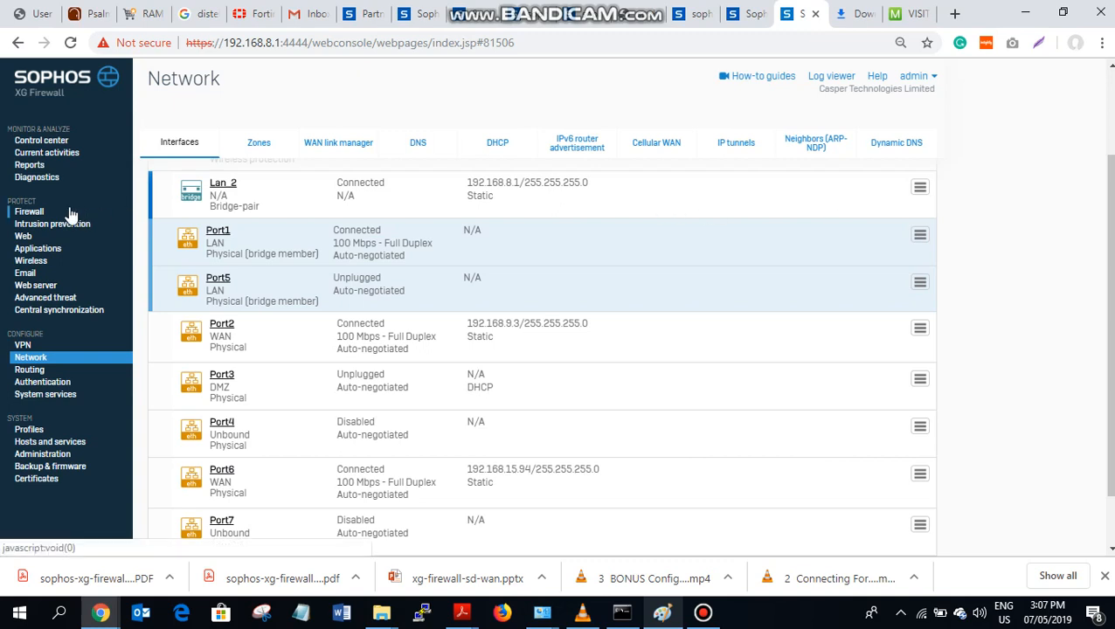
{"action": "mouse_move", "coordinate": [29, 211]}
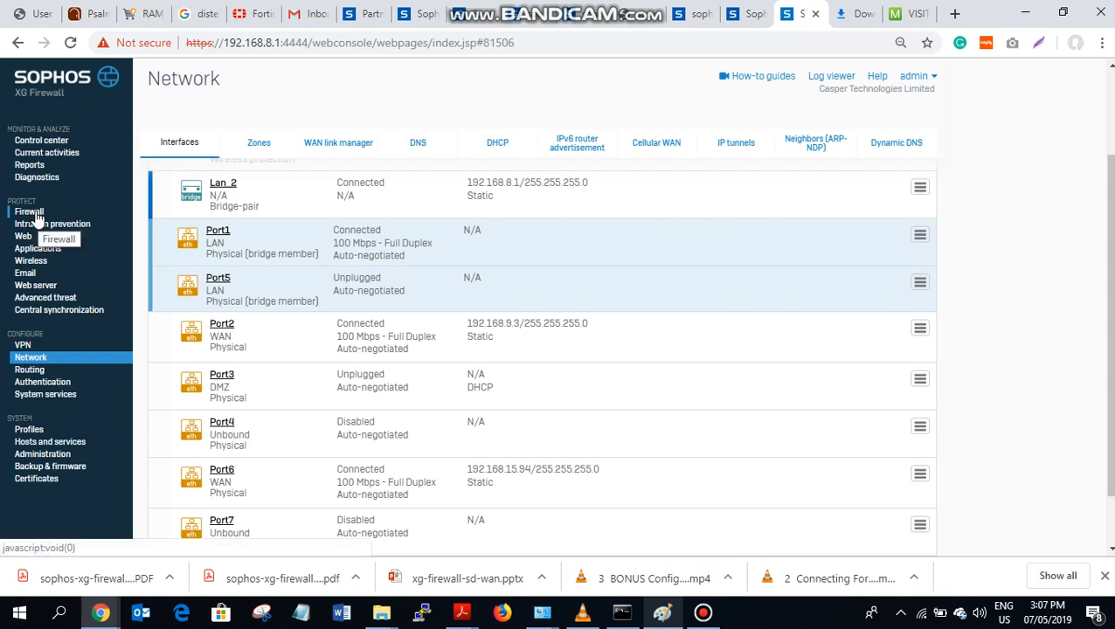
{"action": "left_click", "coordinate": [29, 211]}
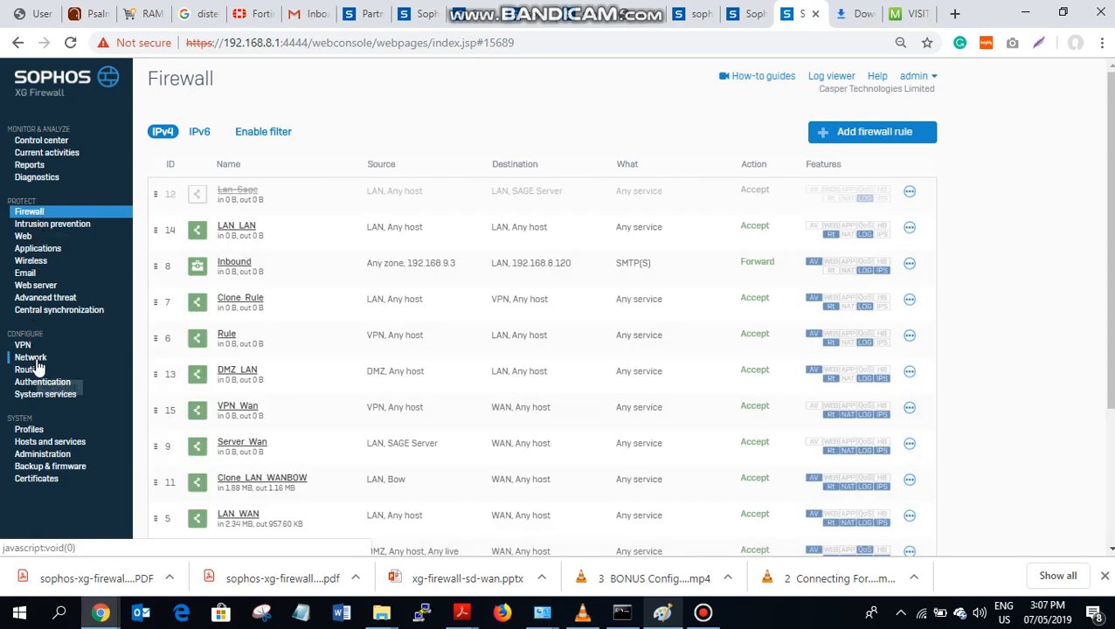
{"action": "left_click", "coordinate": [31, 356]}
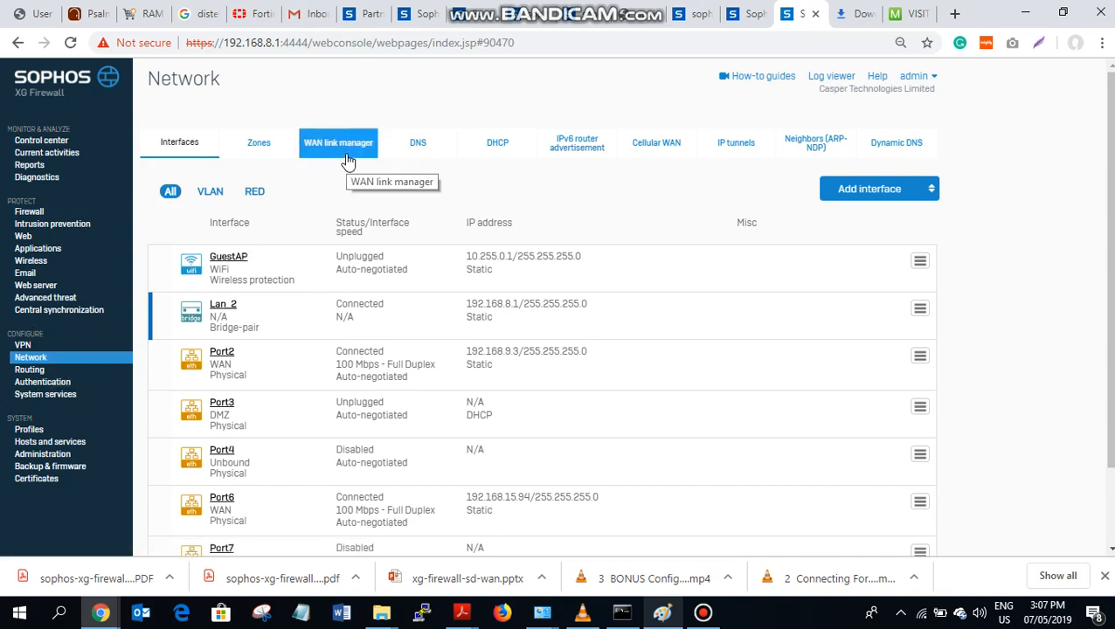
Open the WAN link manager to see Casper and Remsondu active with weight 1
{"action": "left_click", "coordinate": [338, 143]}
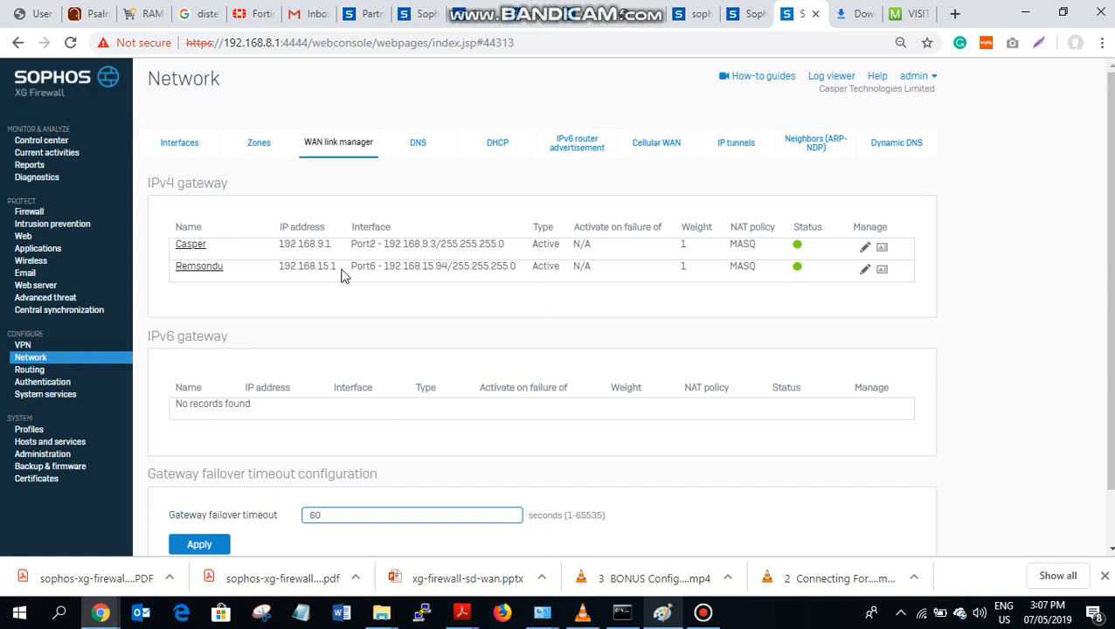
{"action": "mouse_move", "coordinate": [463, 336]}
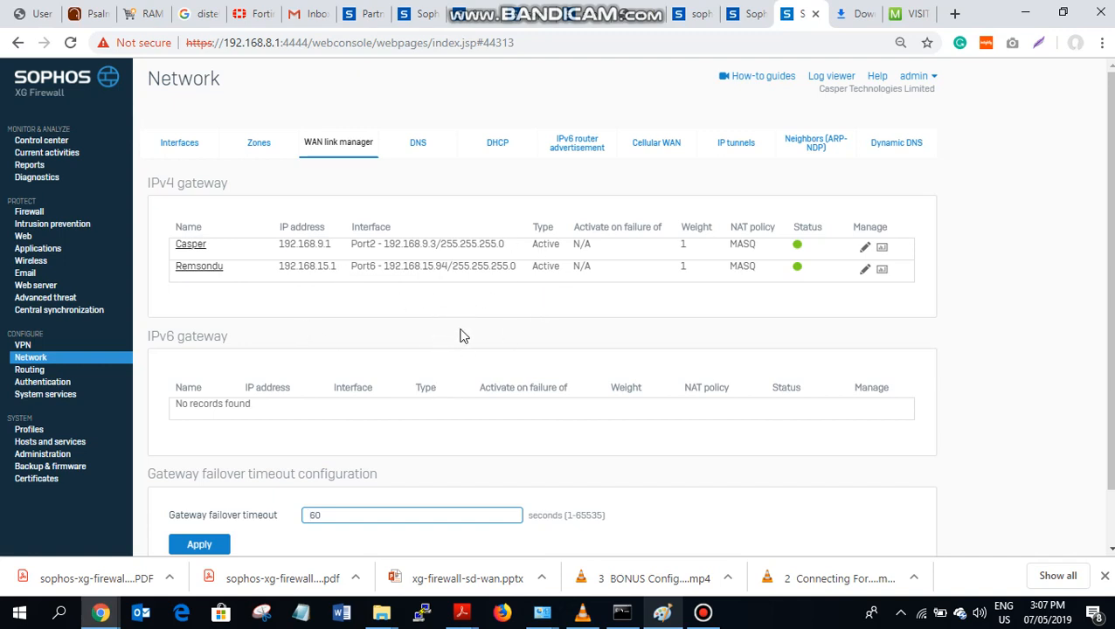
{"action": "mouse_move", "coordinate": [190, 244]}
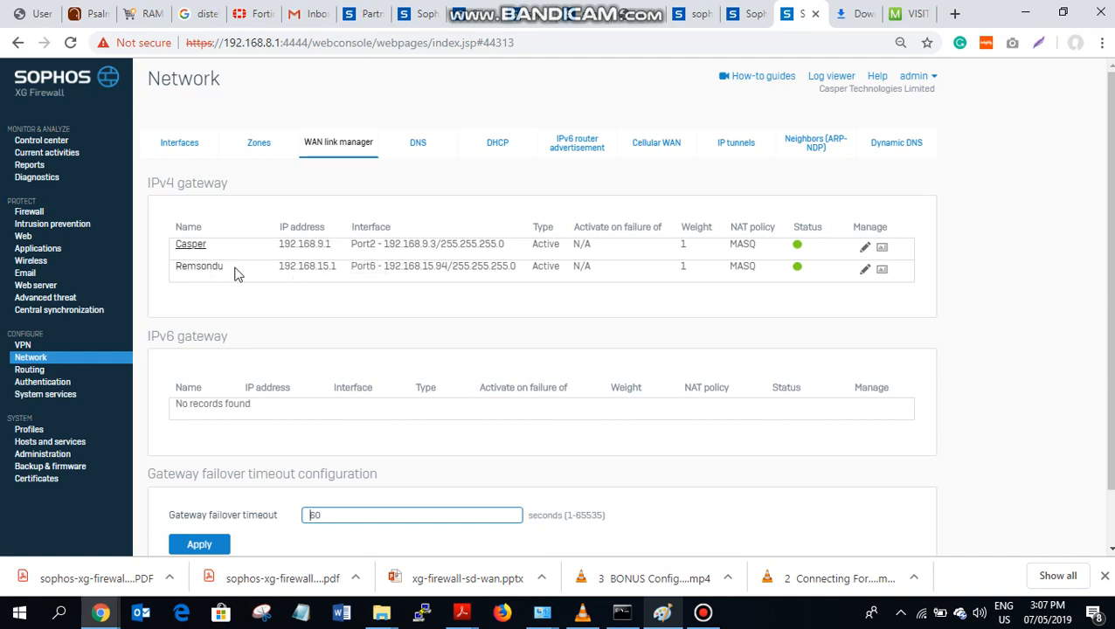
{"action": "mouse_move", "coordinate": [330, 267]}
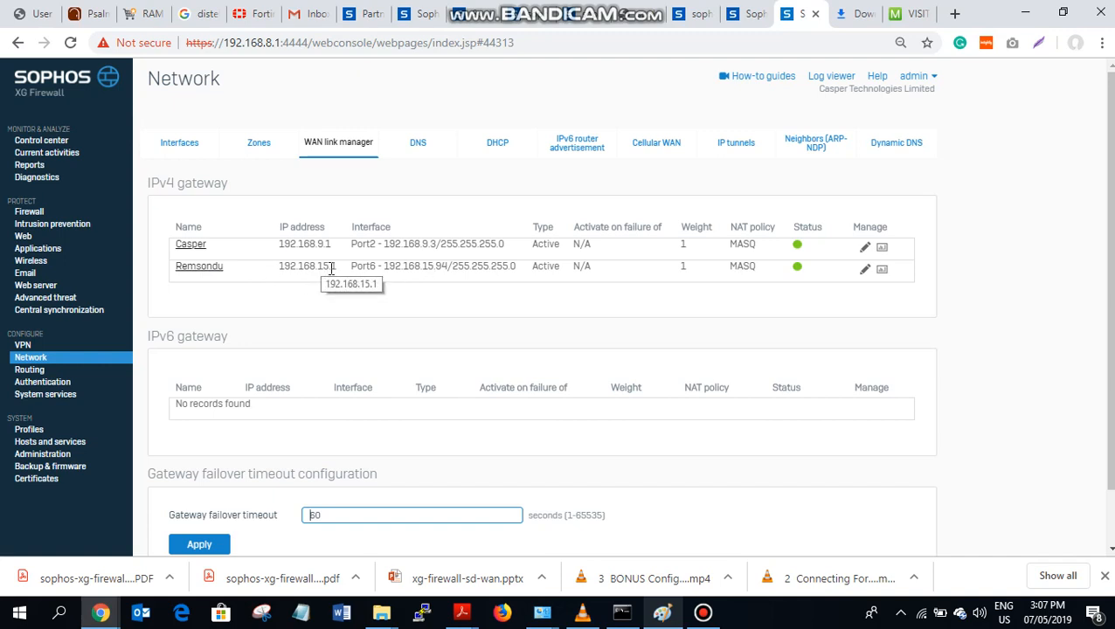
{"action": "mouse_move", "coordinate": [588, 259]}
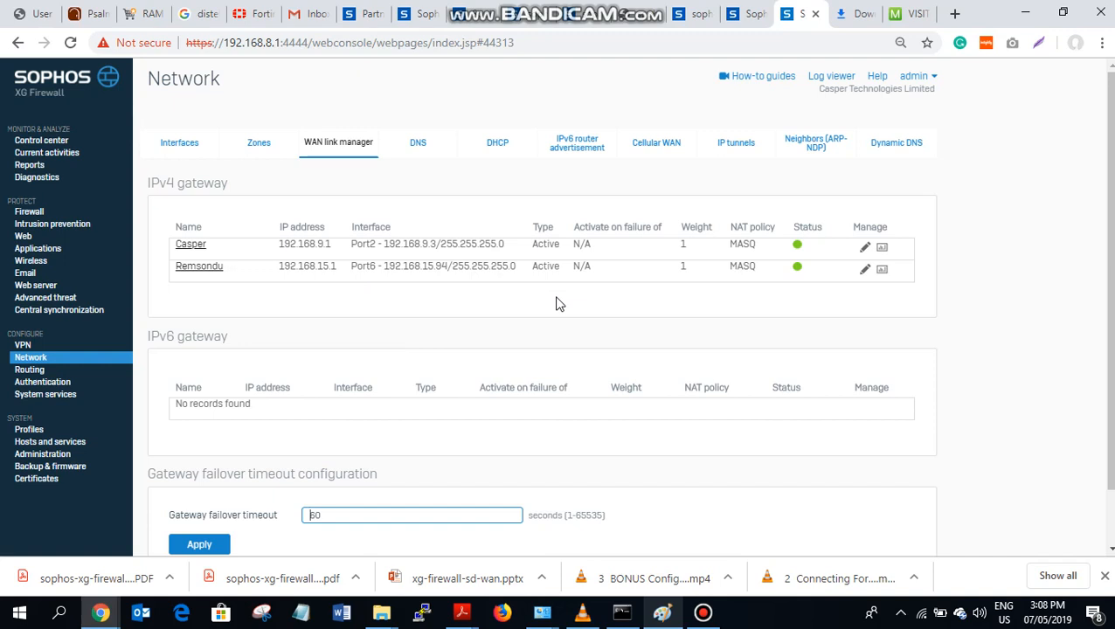
{"action": "mouse_move", "coordinate": [502, 208]}
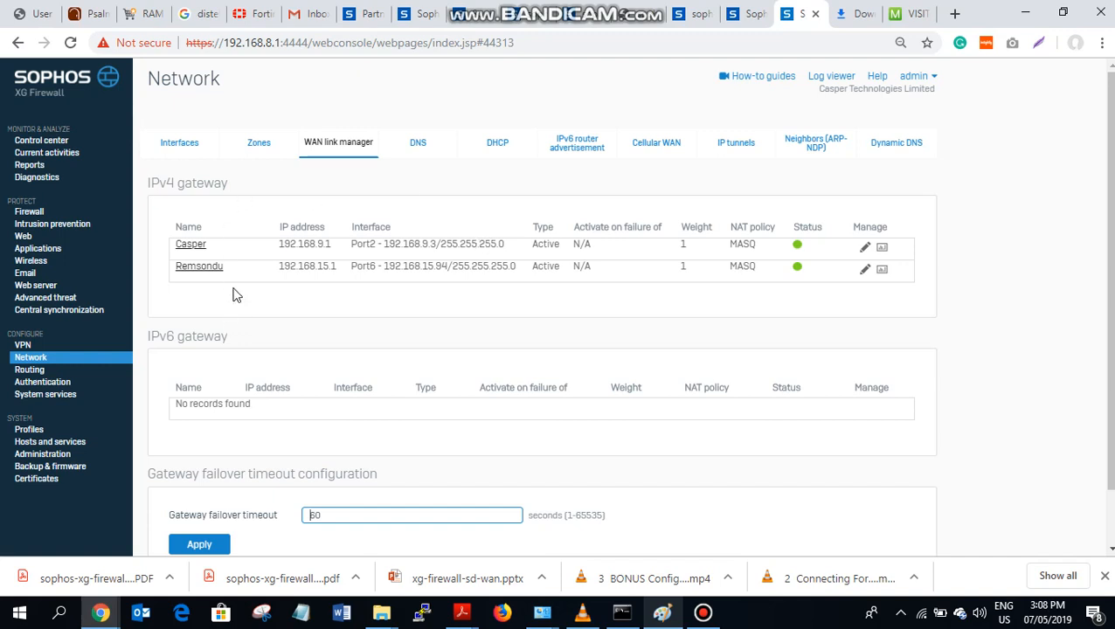
{"action": "mouse_move", "coordinate": [59, 257]}
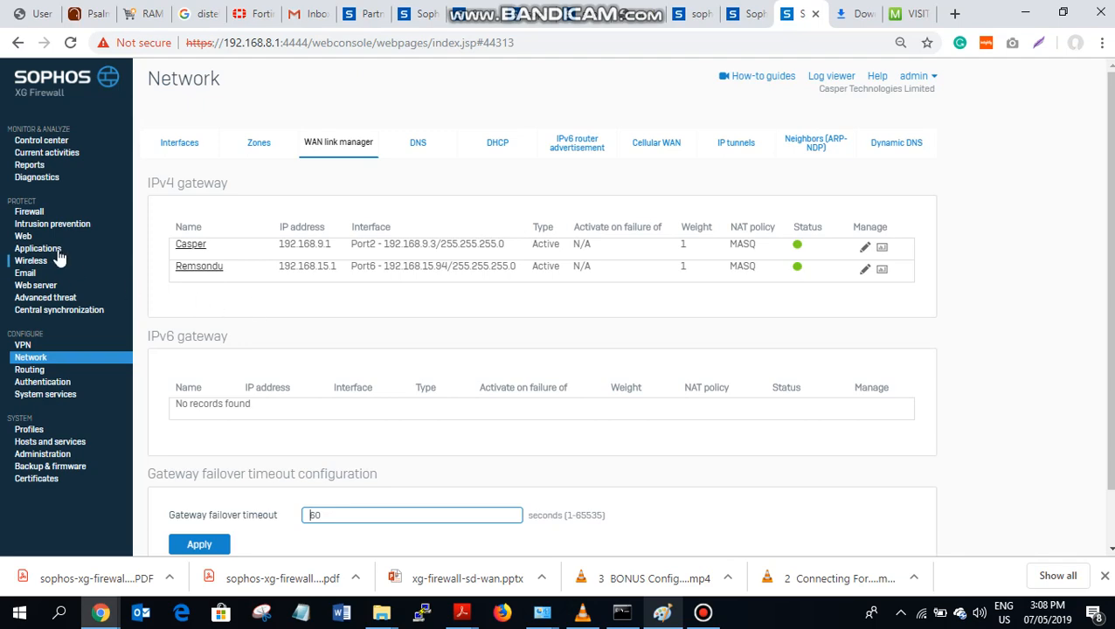
Glance at firewall rules and the static route via 192.168.8.254, then return to Interfaces
{"action": "left_click", "coordinate": [29, 211]}
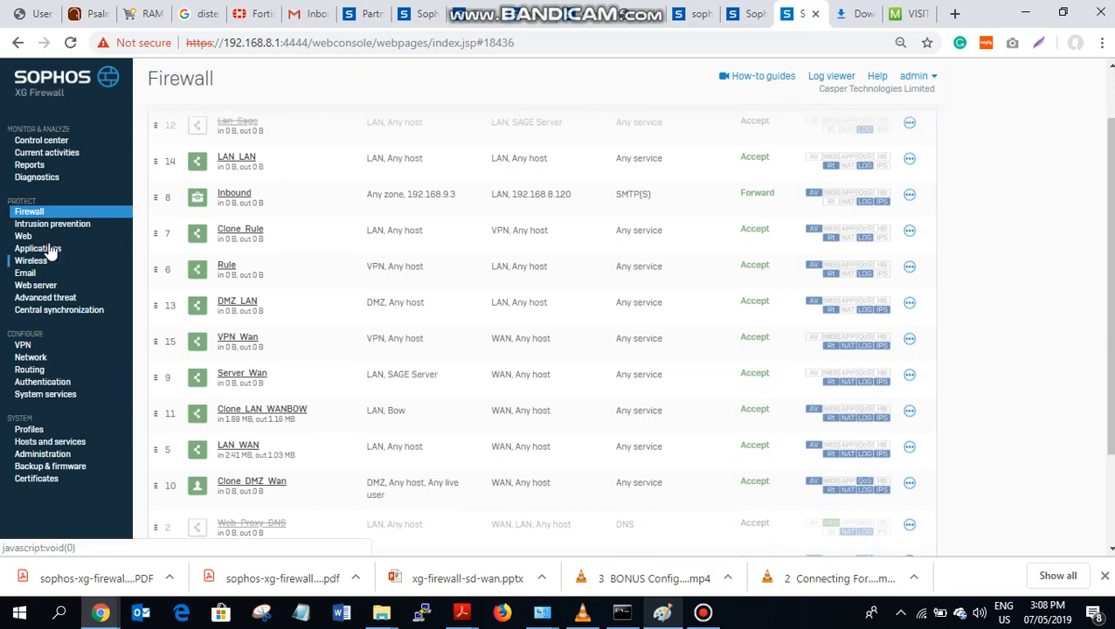
{"action": "left_click", "coordinate": [30, 357]}
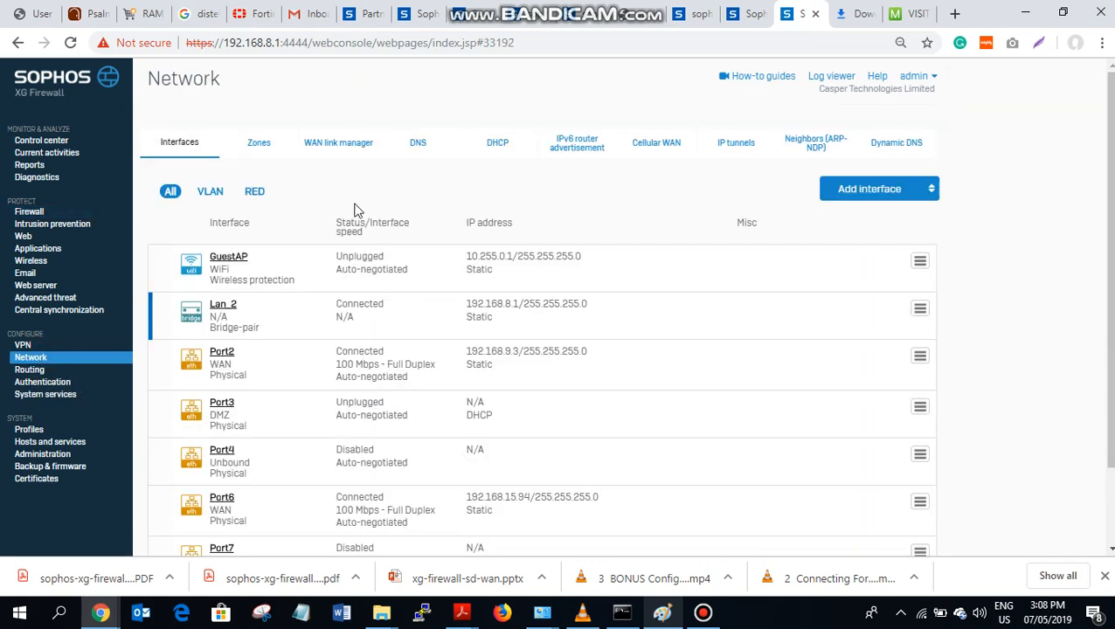
{"action": "left_click", "coordinate": [28, 369]}
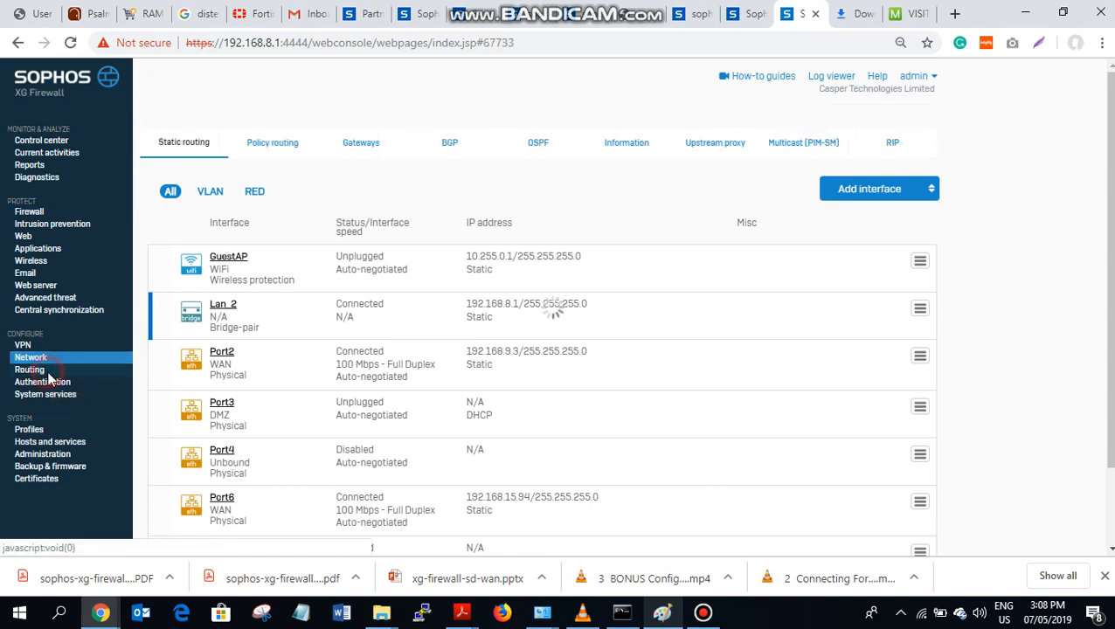
{"action": "left_click", "coordinate": [29, 369]}
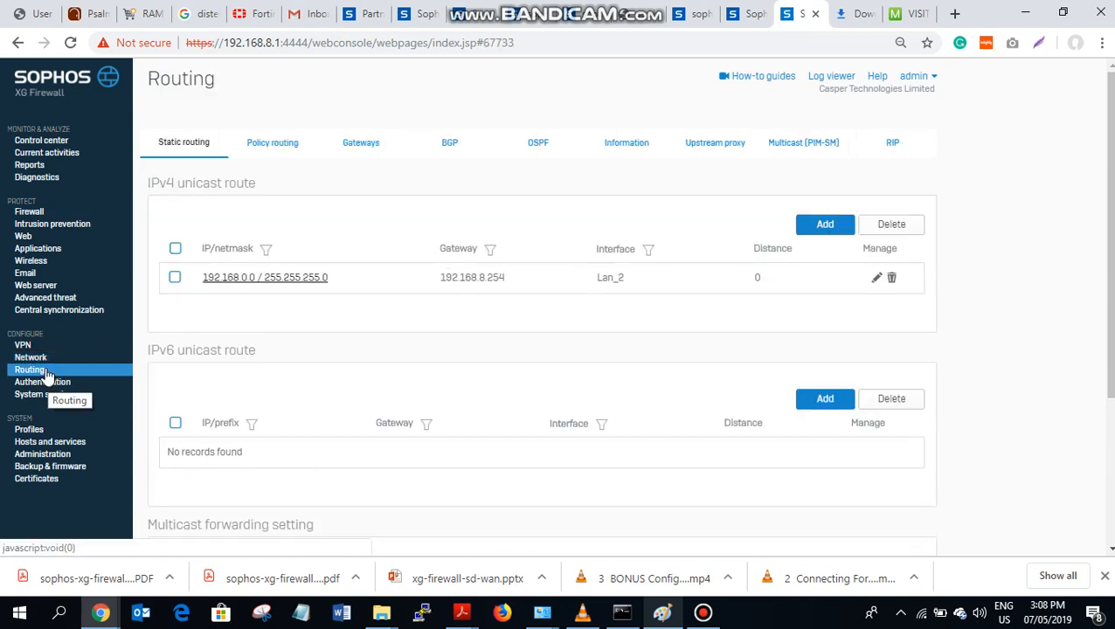
{"action": "mouse_move", "coordinate": [39, 356]}
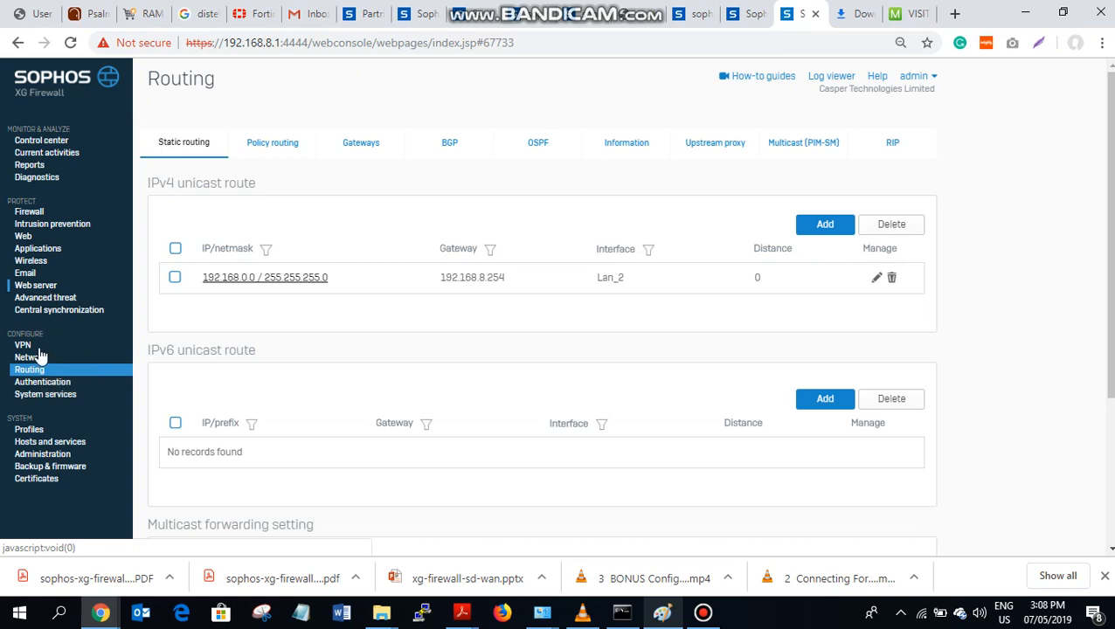
{"action": "left_click", "coordinate": [28, 358]}
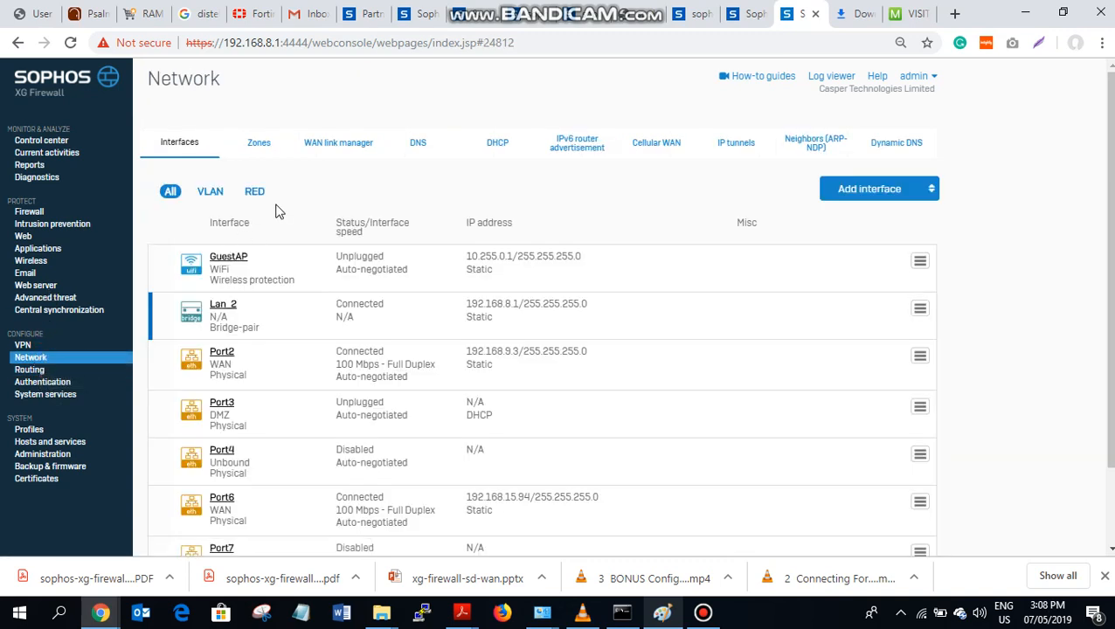
Change the Casper gateway's weight from 1 to 50, save, and return to the gateway list
{"action": "left_click", "coordinate": [338, 143]}
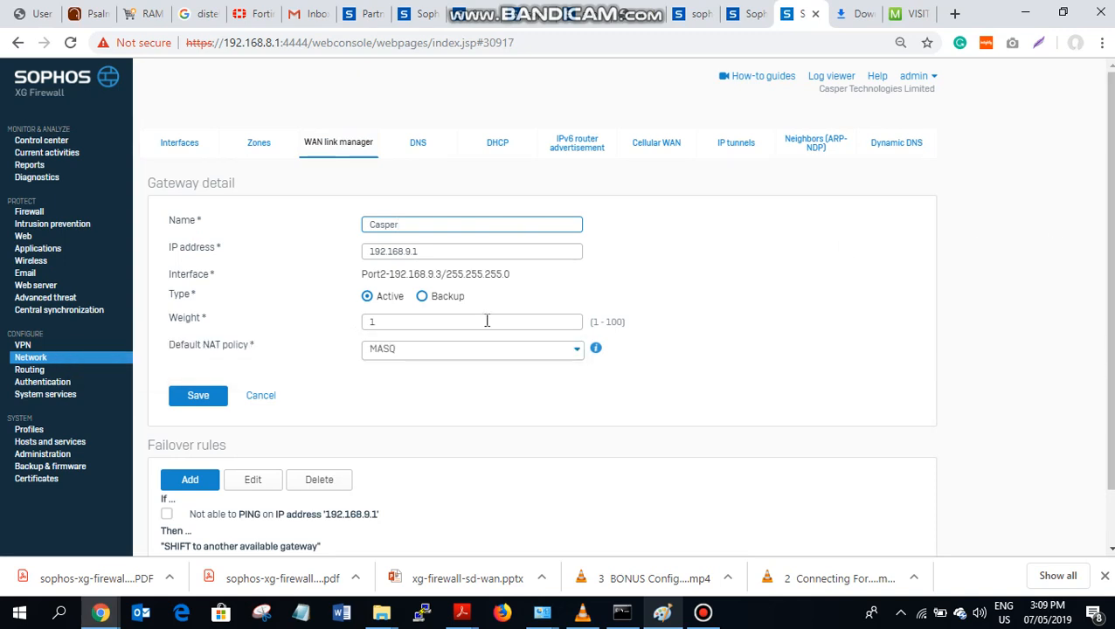
{"action": "left_click", "coordinate": [472, 322]}
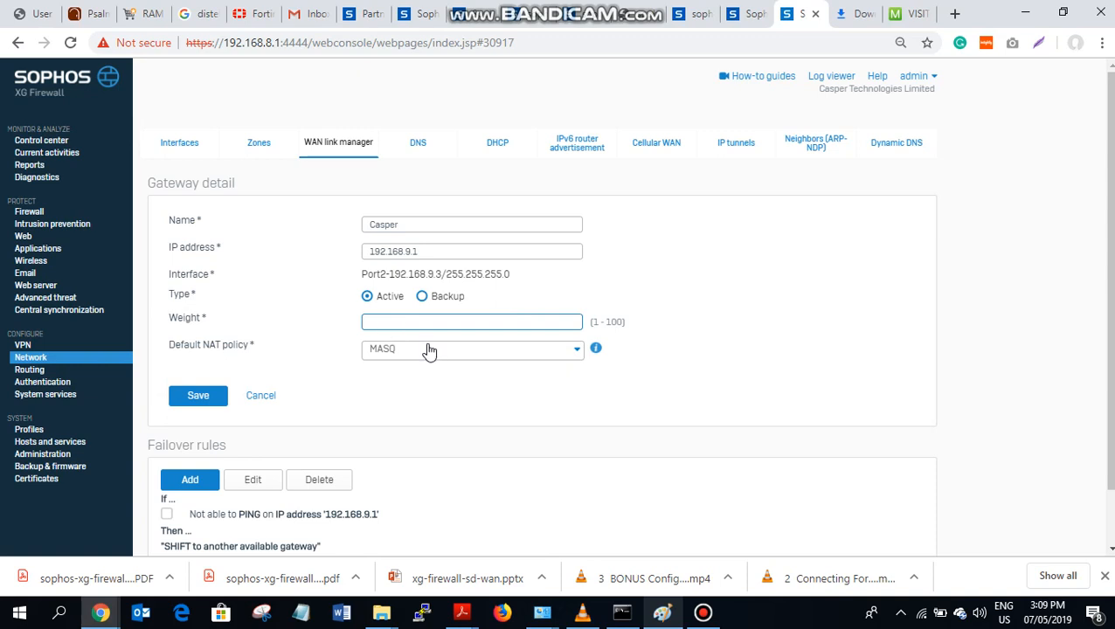
{"action": "type", "text": "50"}
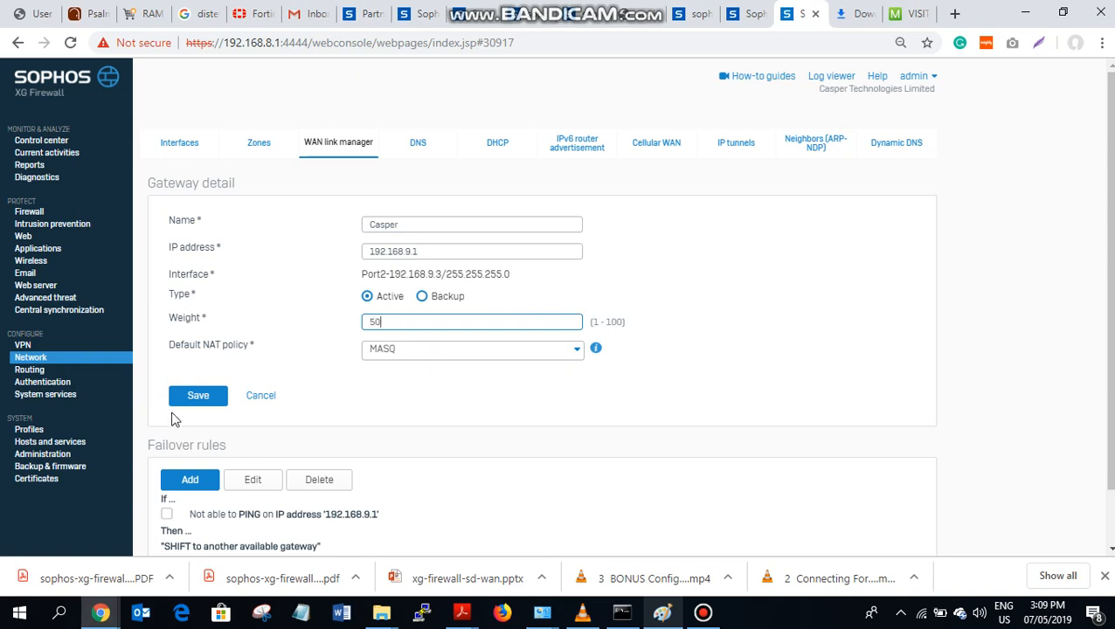
{"action": "left_click", "coordinate": [537, 322]}
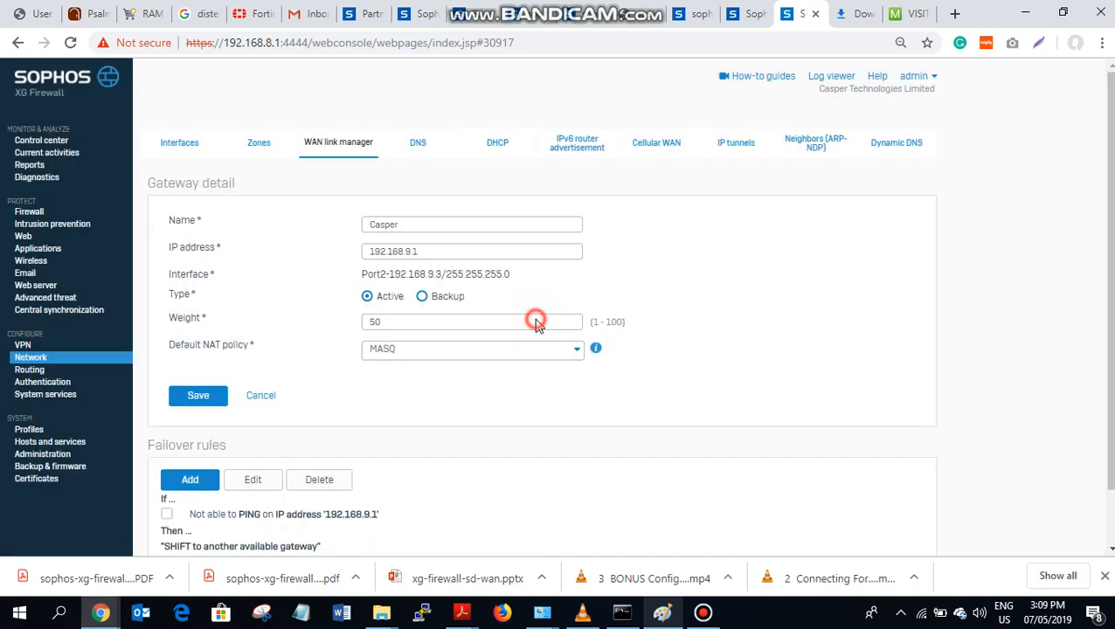
{"action": "left_click", "coordinate": [198, 395]}
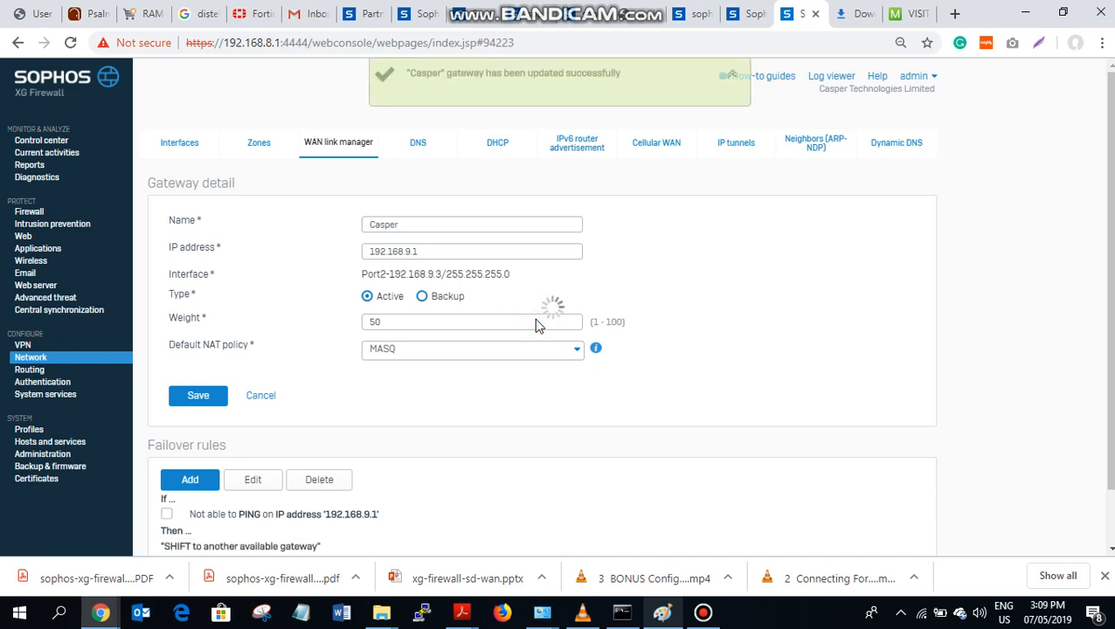
{"action": "left_click", "coordinate": [197, 395]}
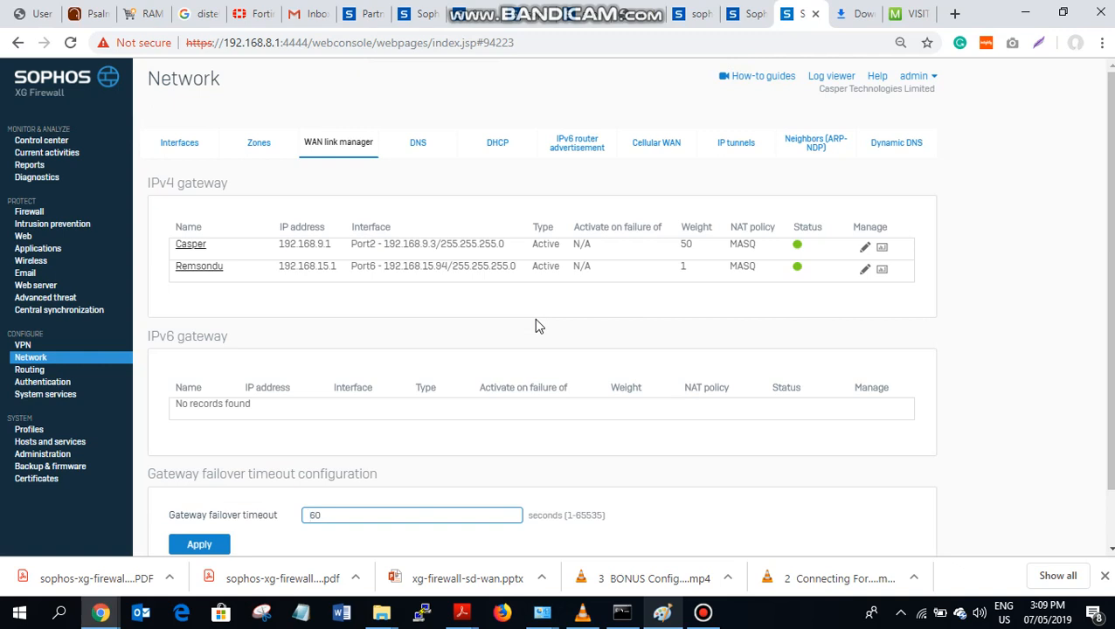
{"action": "left_click", "coordinate": [411, 515]}
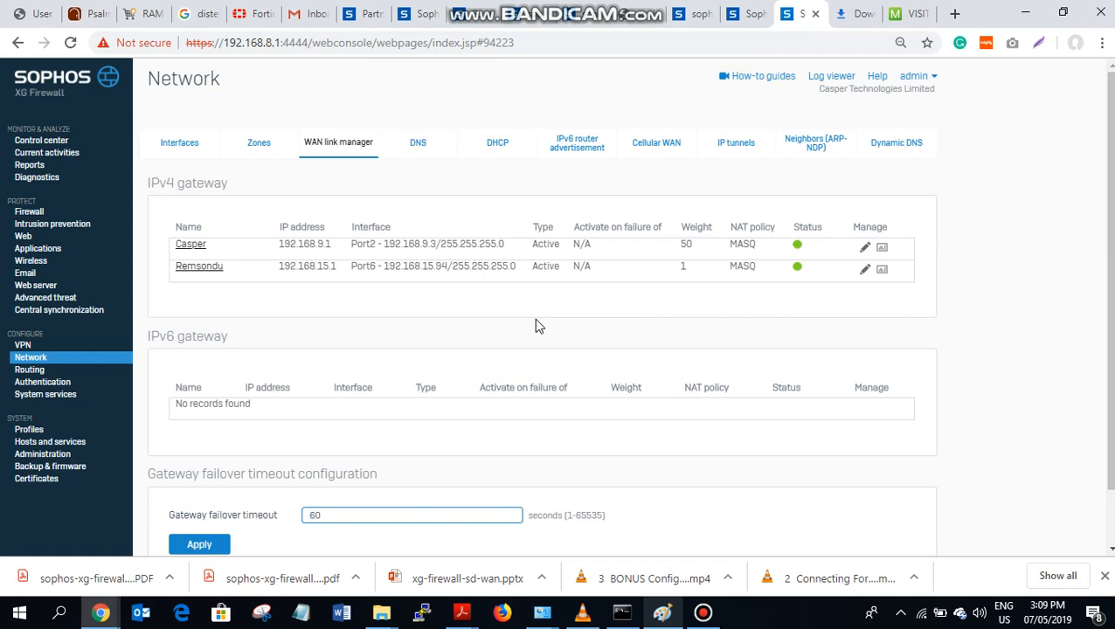
{"action": "mouse_move", "coordinate": [210, 284]}
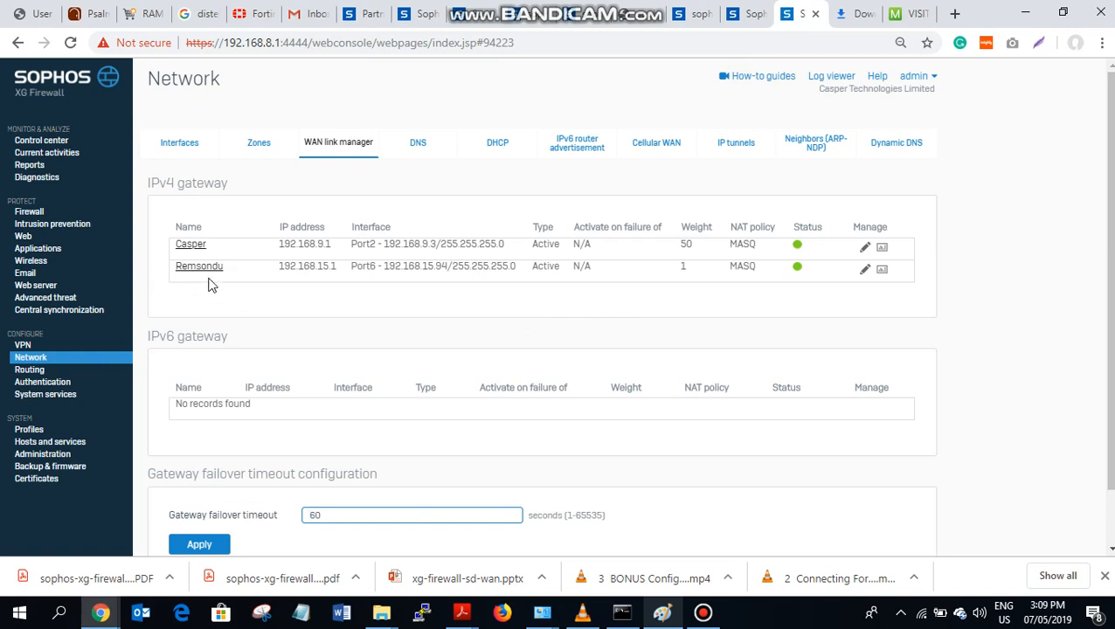
{"action": "mouse_move", "coordinate": [92, 253]}
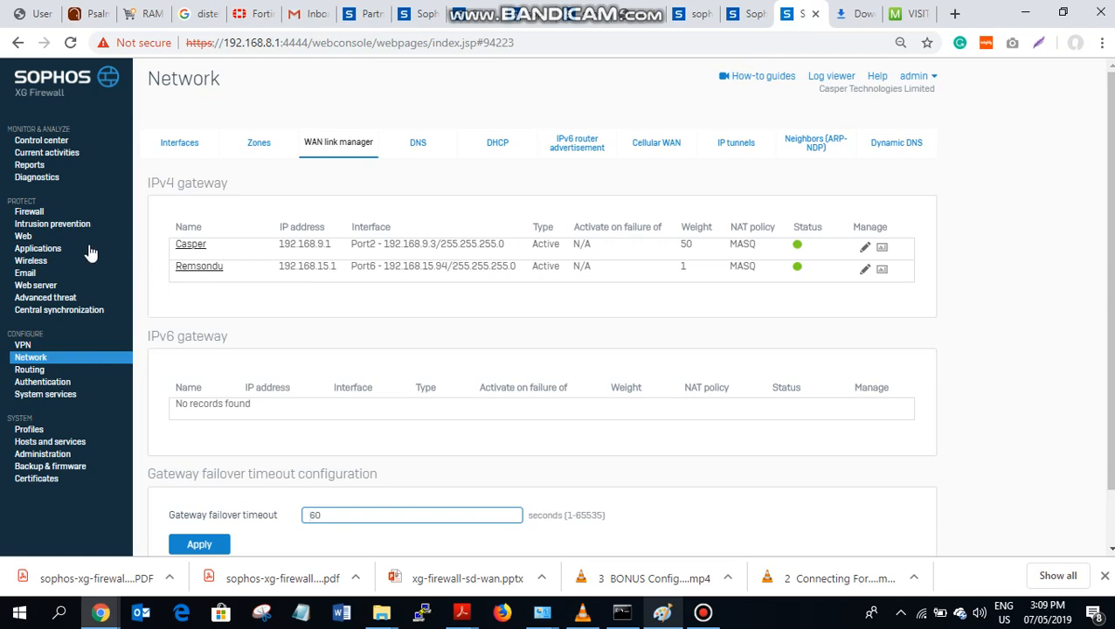
Open Firewall and scroll down to the LAN_WAN and Clone_LAN_WAN_BOW rules
{"action": "left_click", "coordinate": [29, 212]}
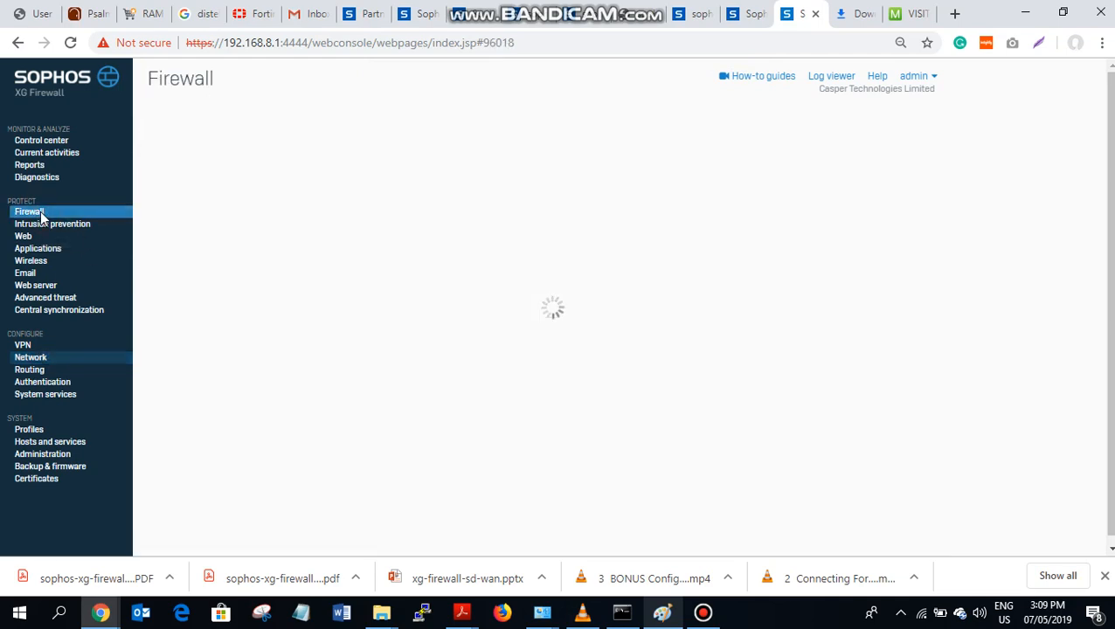
{"action": "left_click", "coordinate": [29, 211]}
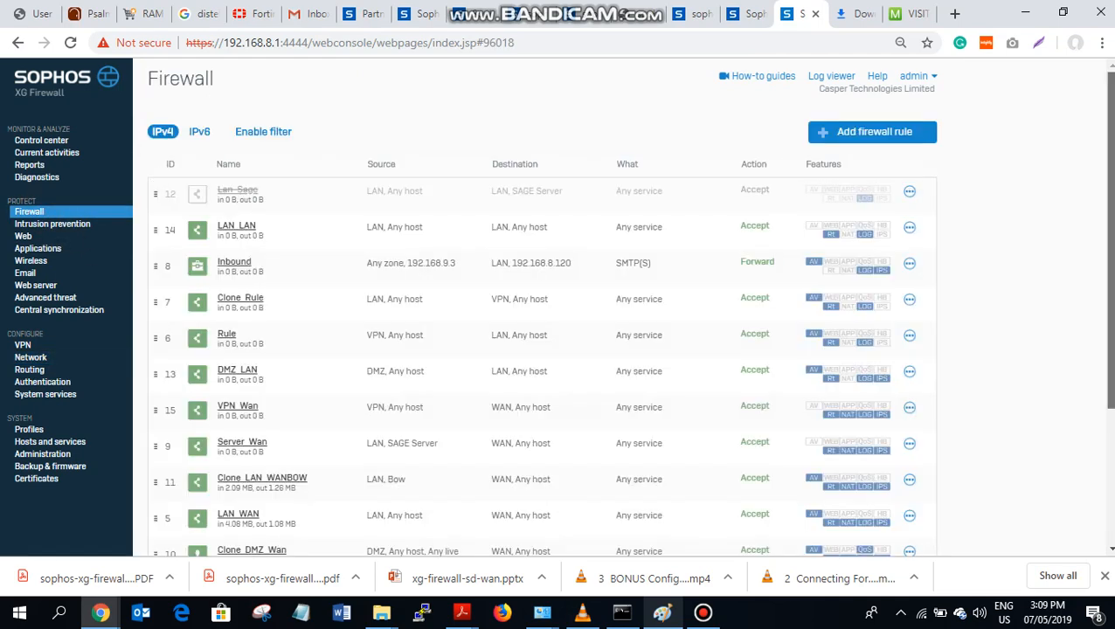
{"action": "scroll", "scroll_direction": "down", "scroll_amount": 3}
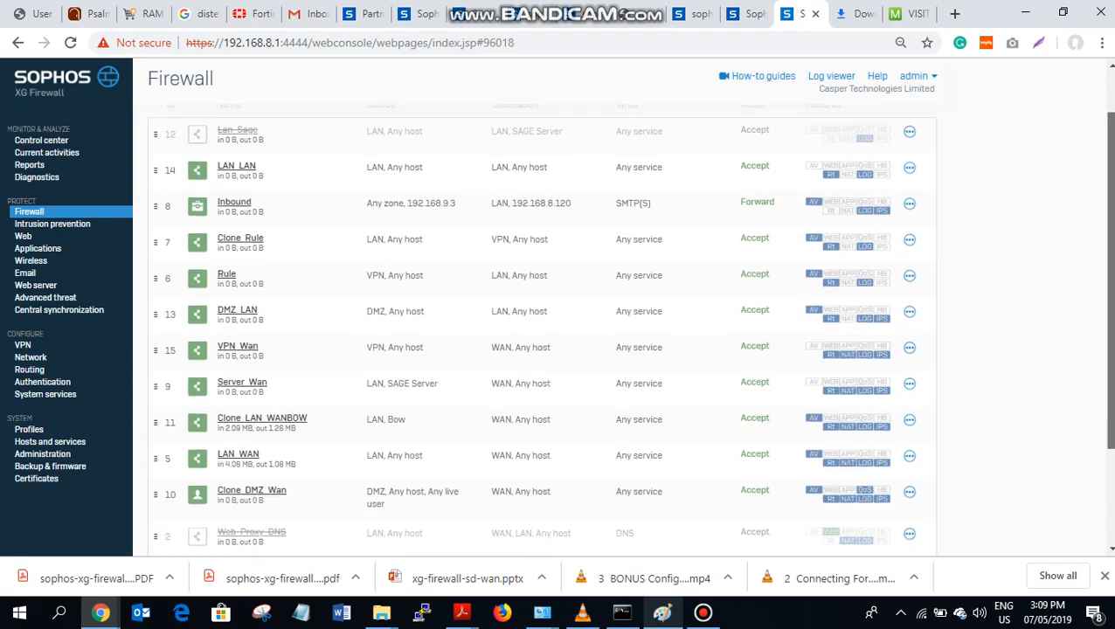
{"action": "scroll", "scroll_direction": "down", "scroll_amount": 3}
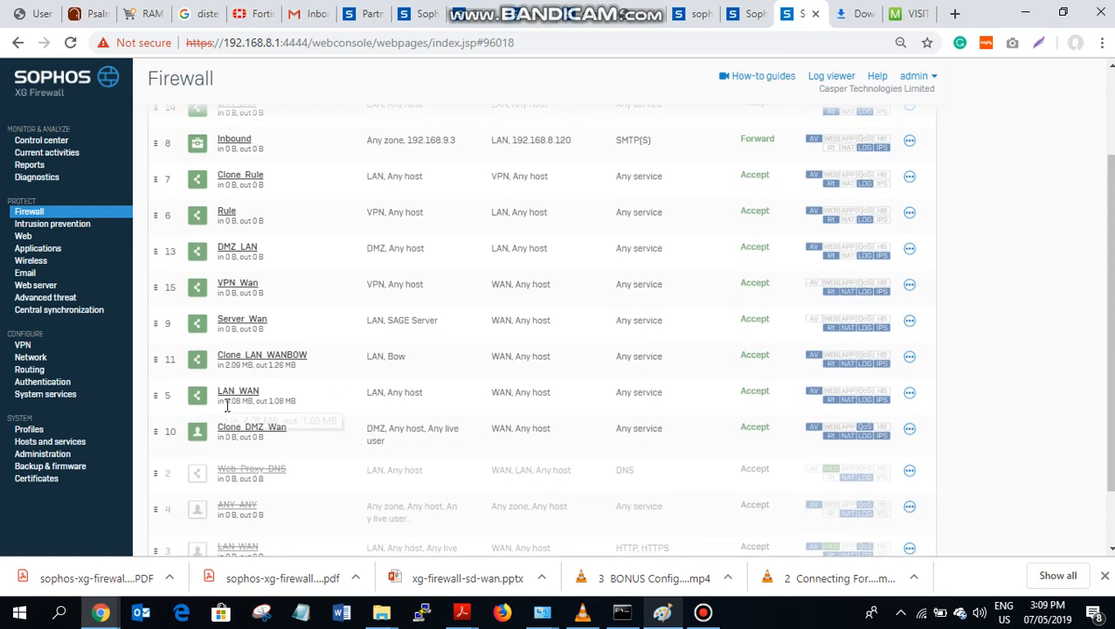
{"action": "mouse_move", "coordinate": [201, 406]}
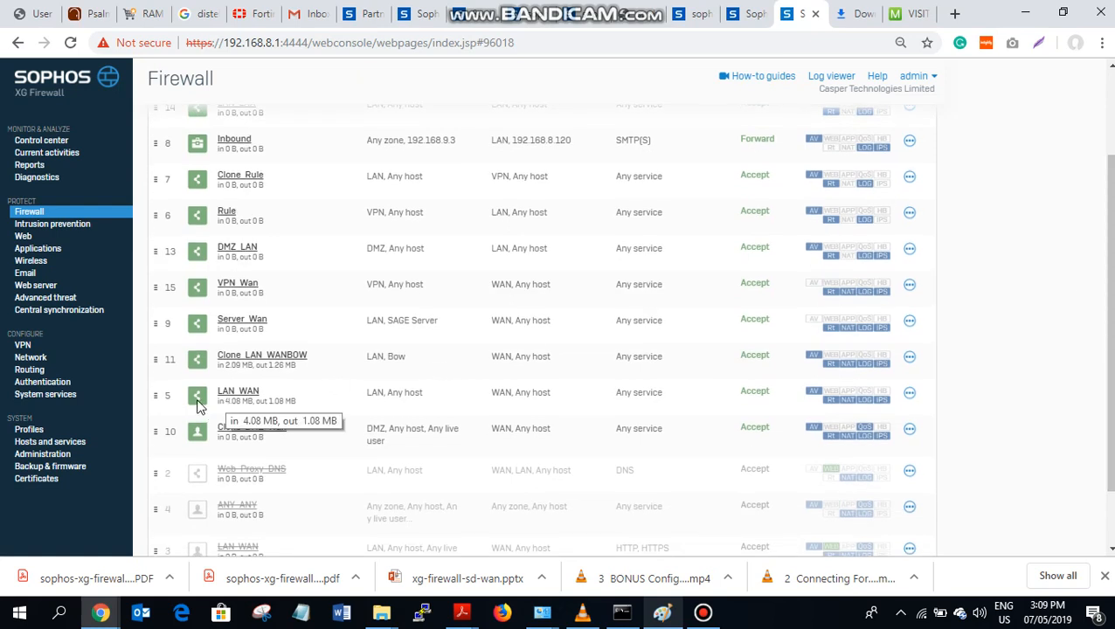
{"action": "mouse_move", "coordinate": [282, 380]}
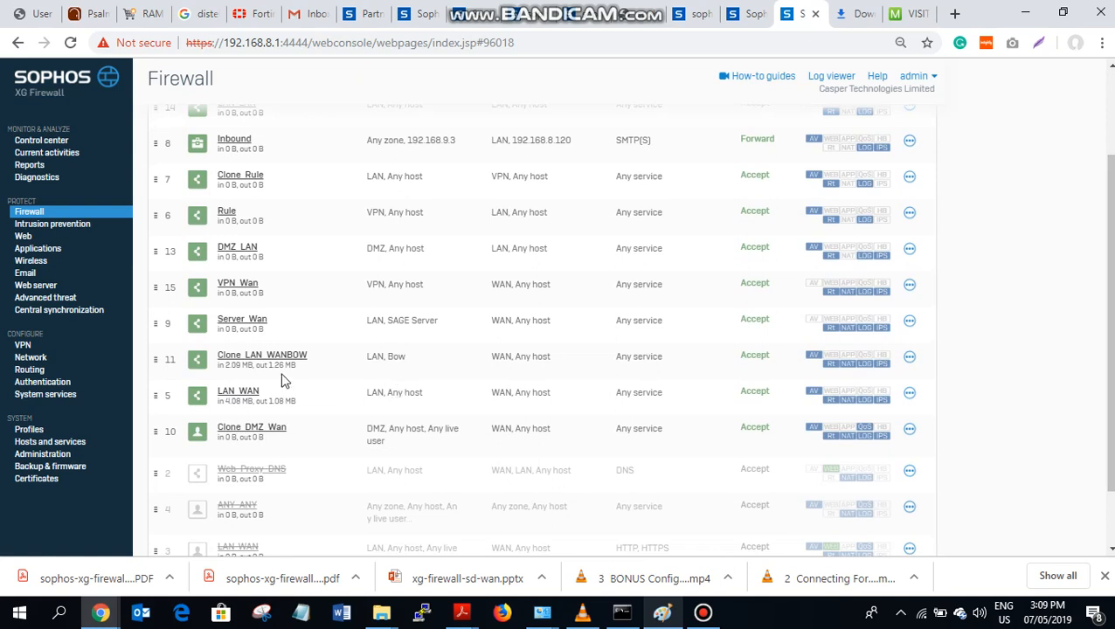
Rename the cloned rule to 'LAN_WAN_BOW' and reselect LAN as its source zone
{"action": "left_click", "coordinate": [261, 355]}
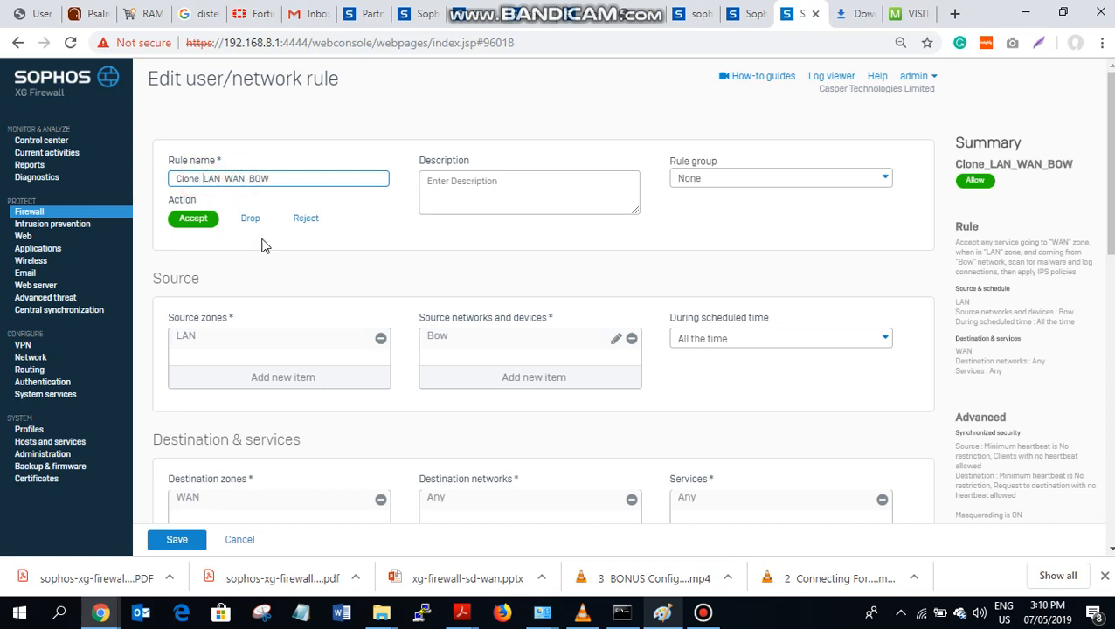
{"action": "type", "text": "LAN_WAN_BOW"}
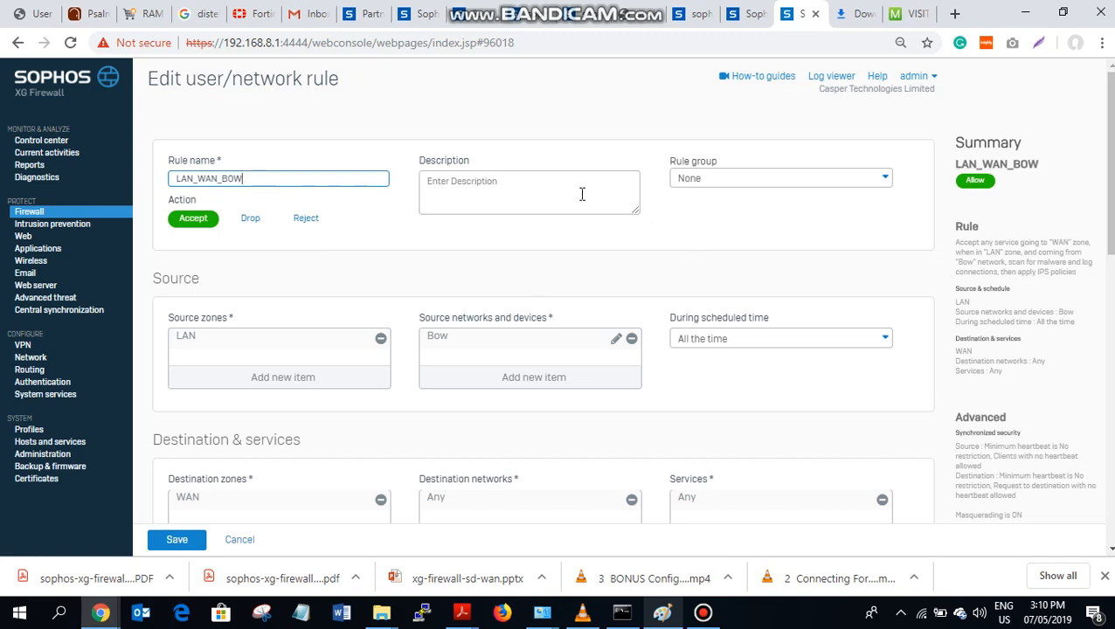
{"action": "mouse_move", "coordinate": [216, 348]}
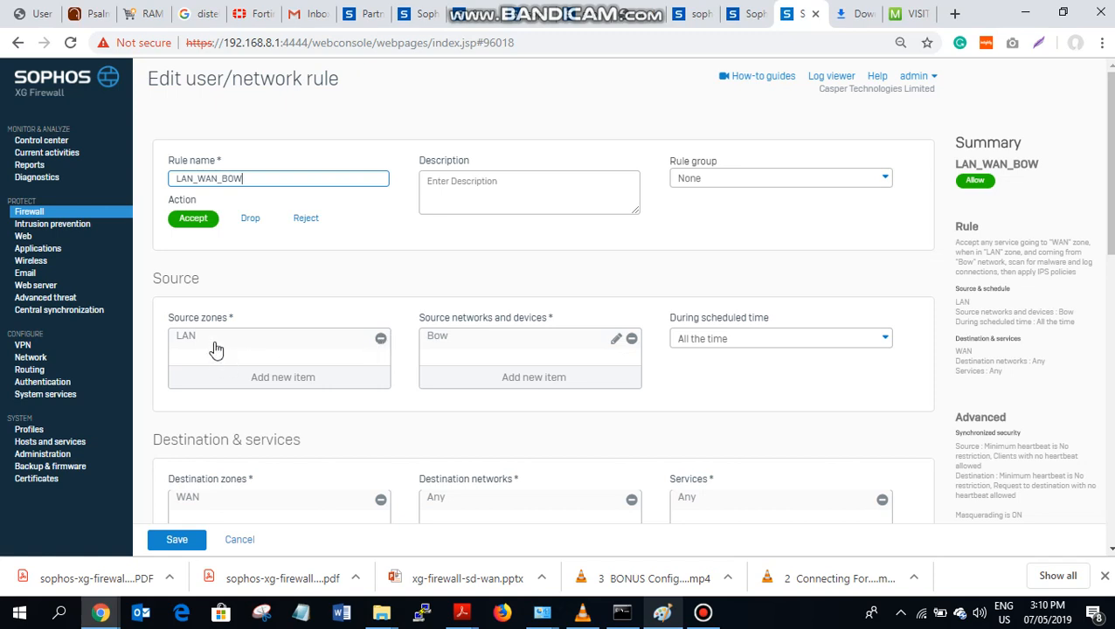
{"action": "scroll", "scroll_direction": "down", "scroll_amount": 3}
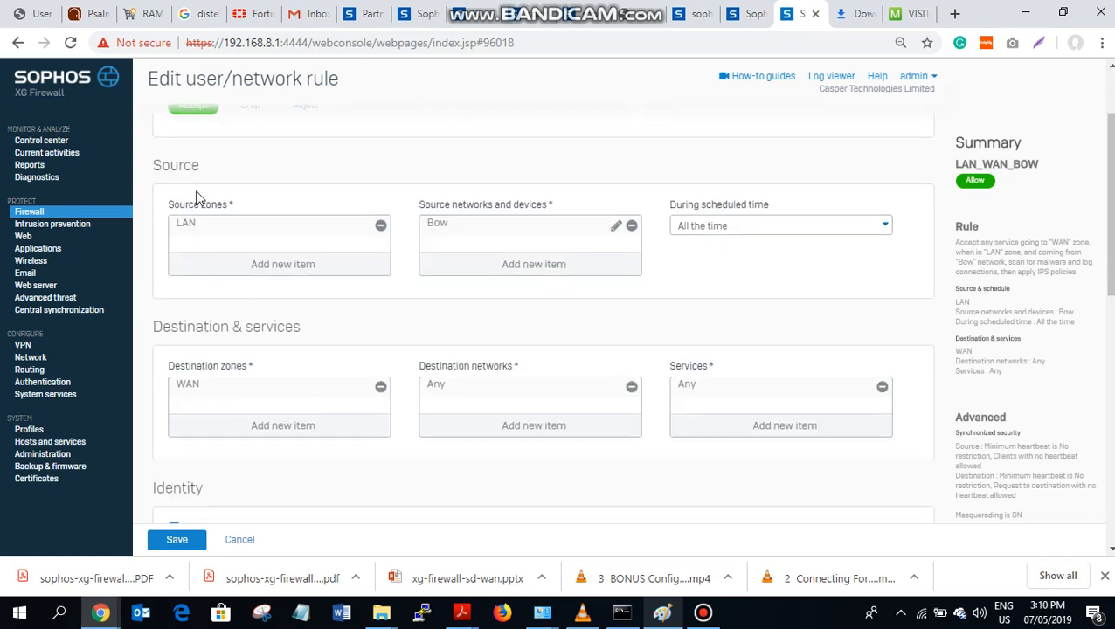
{"action": "left_click", "coordinate": [282, 263]}
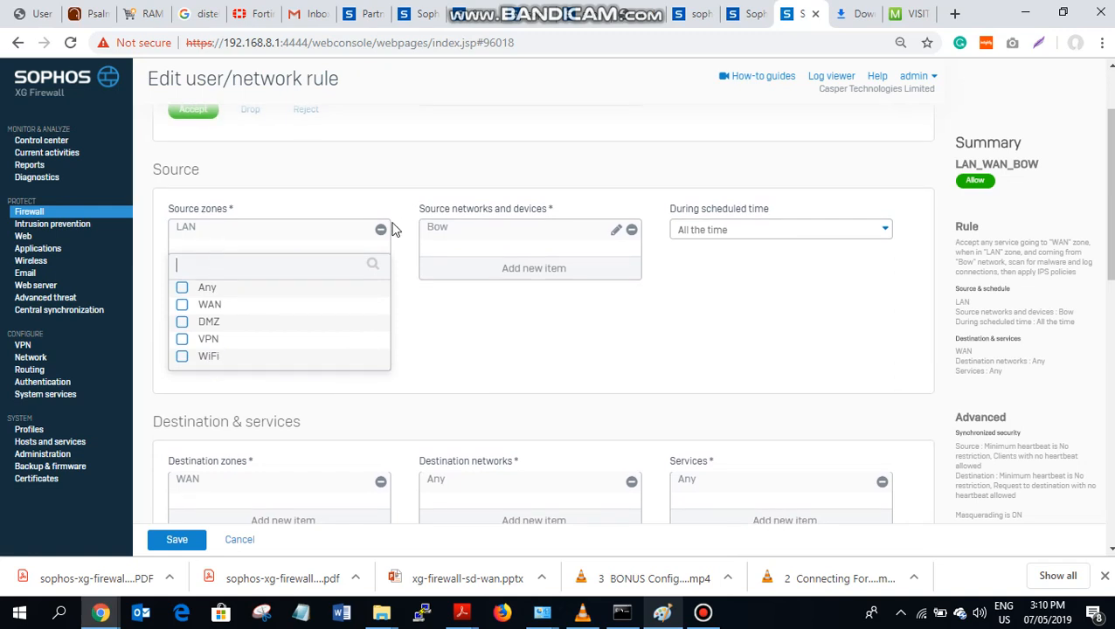
{"action": "left_click", "coordinate": [380, 230]}
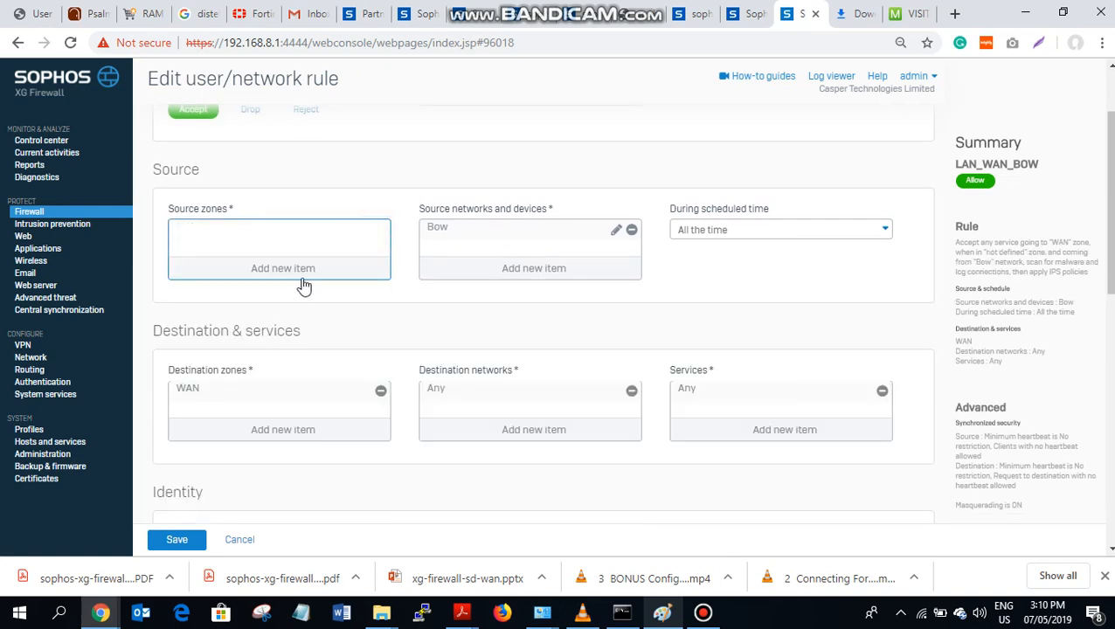
{"action": "left_click", "coordinate": [282, 268]}
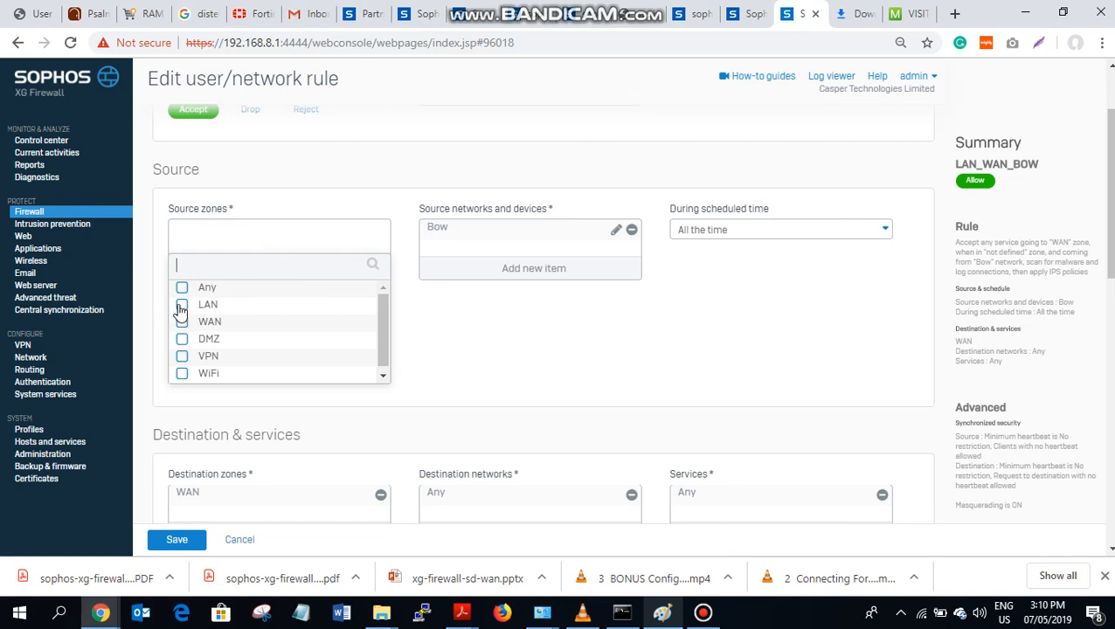
{"action": "left_click", "coordinate": [182, 304]}
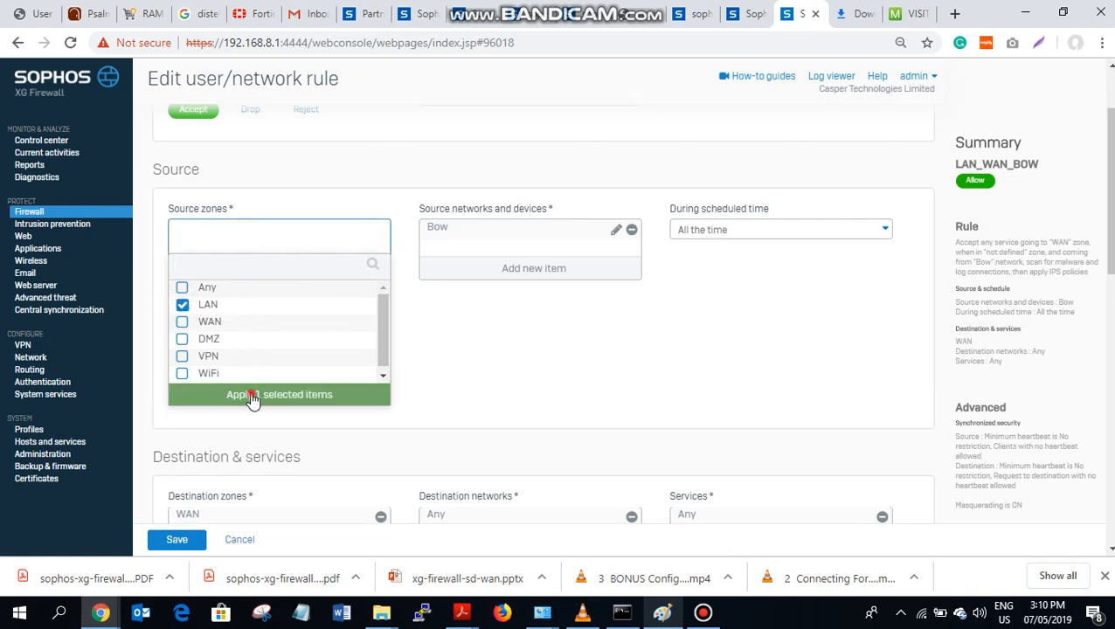
{"action": "left_click", "coordinate": [279, 394]}
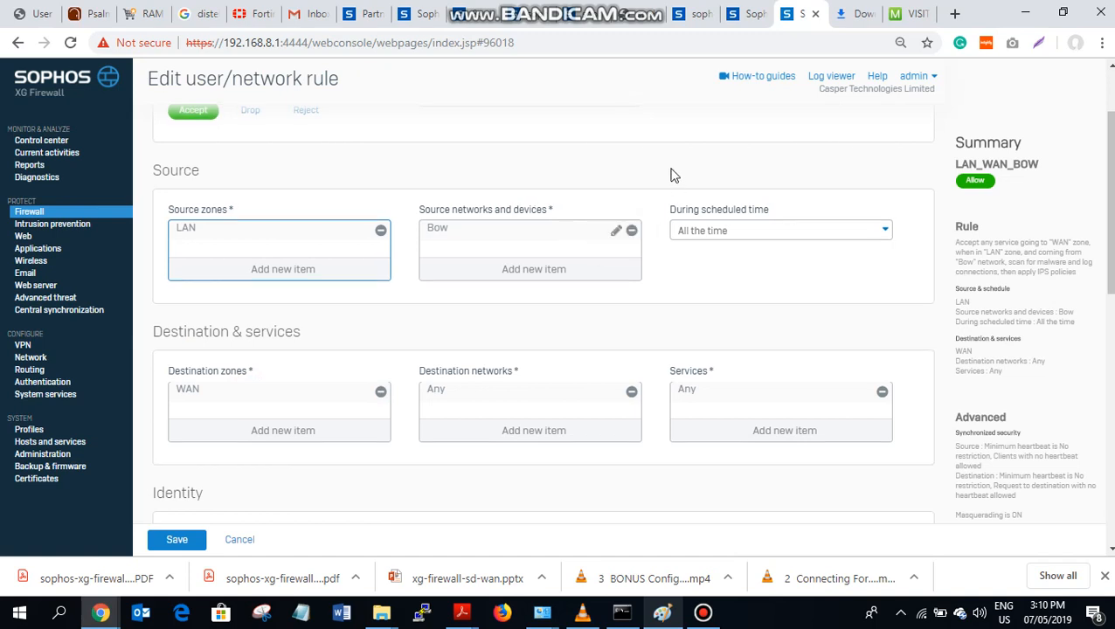
Replace the source network Bow with Any
{"action": "left_click", "coordinate": [630, 231]}
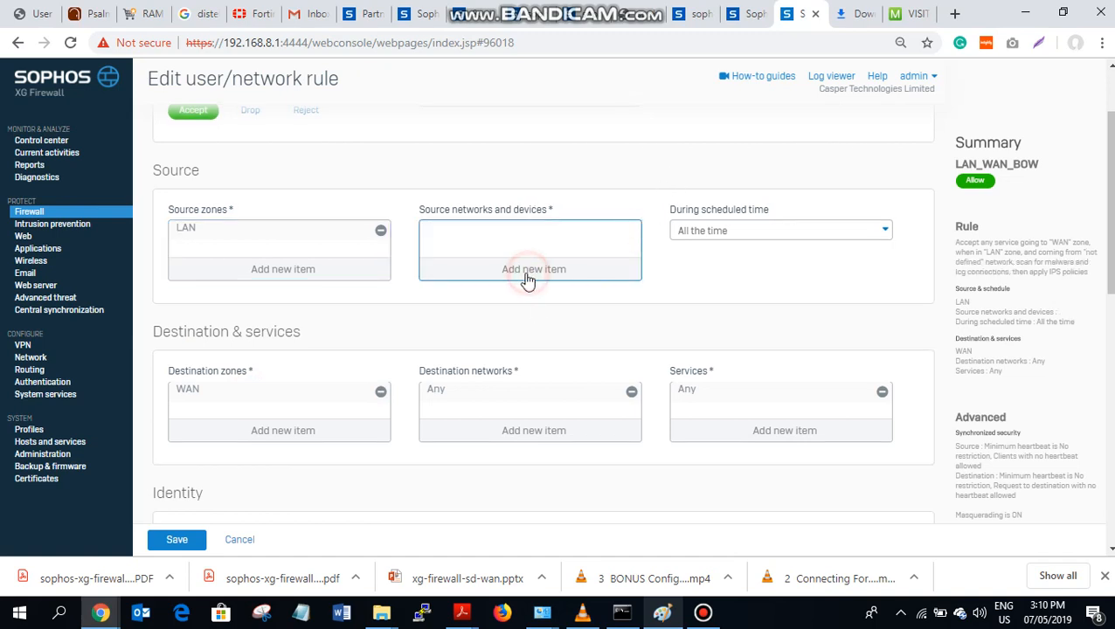
{"action": "left_click", "coordinate": [532, 268]}
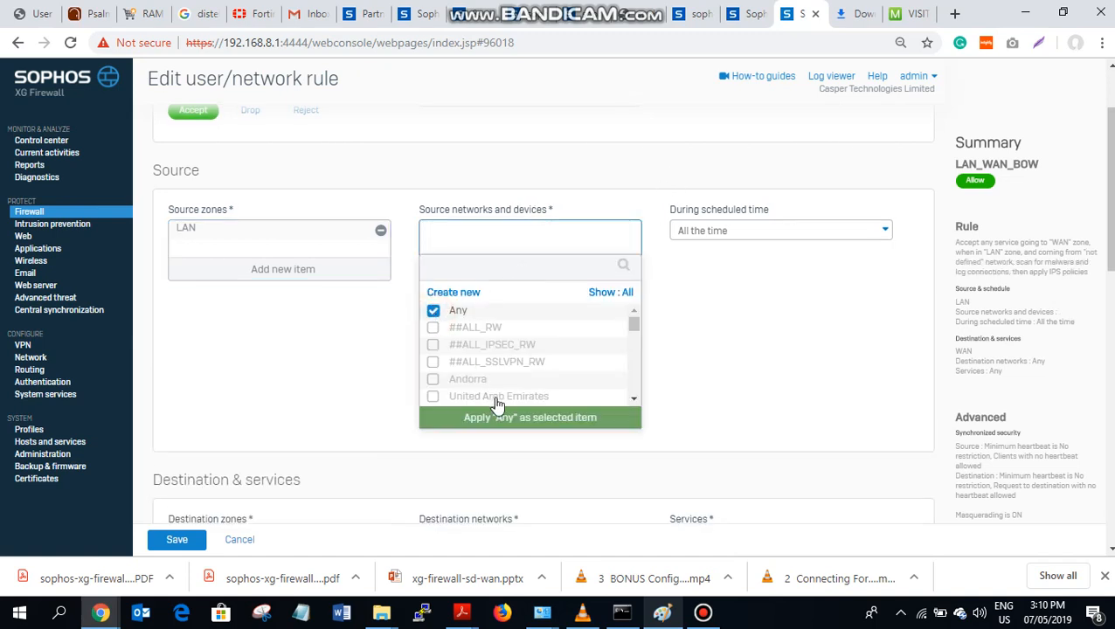
{"action": "left_click", "coordinate": [529, 416]}
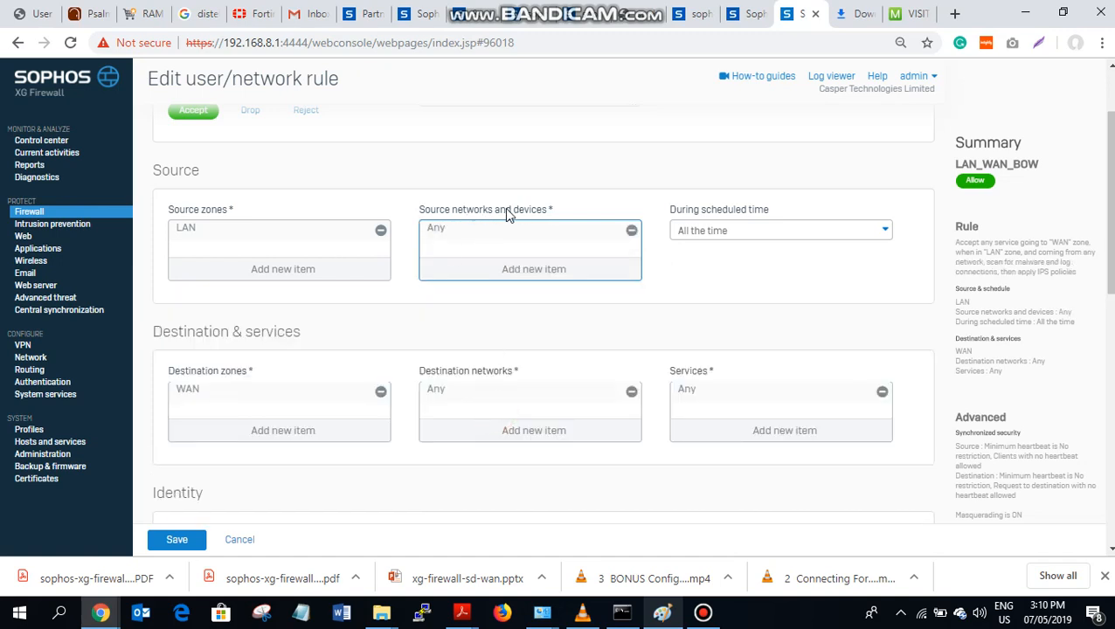
{"action": "mouse_move", "coordinate": [502, 274]}
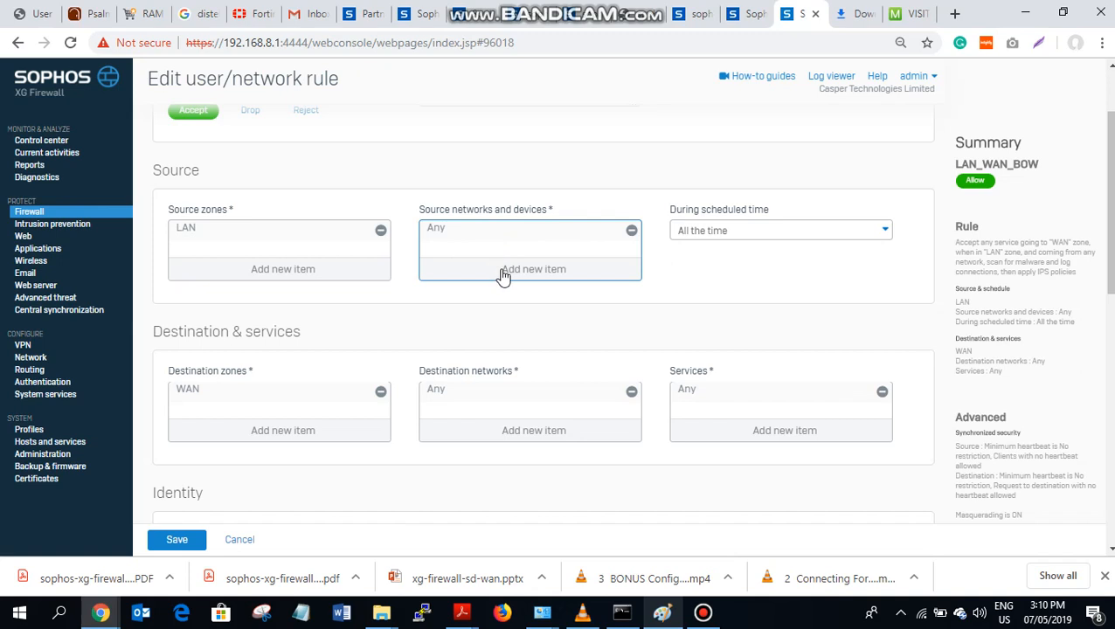
{"action": "left_click", "coordinate": [533, 268]}
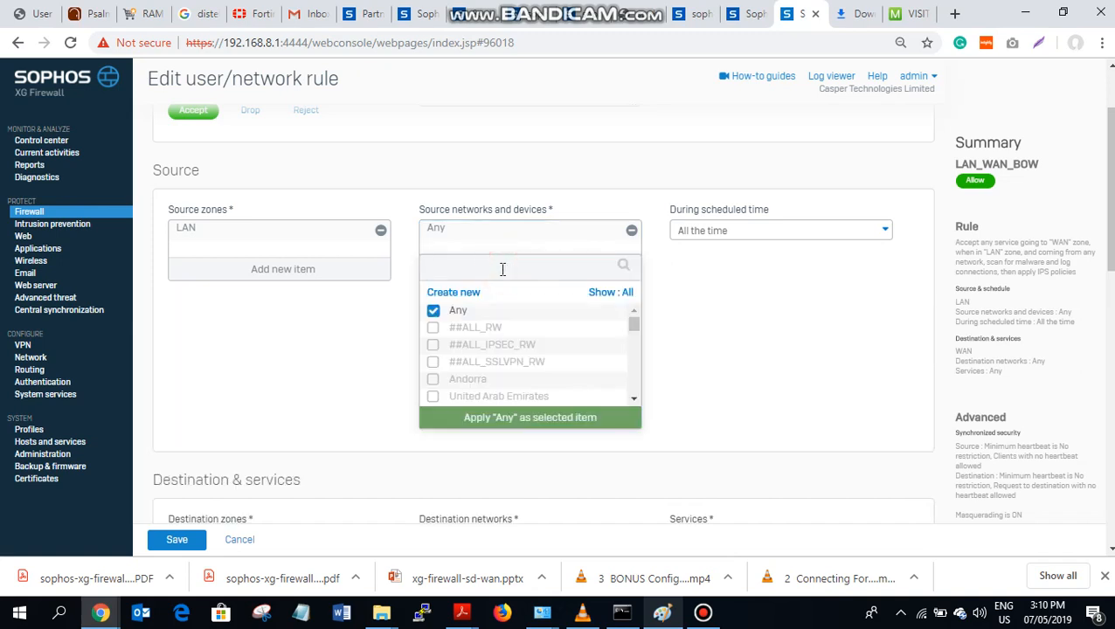
{"action": "left_click", "coordinate": [502, 267]}
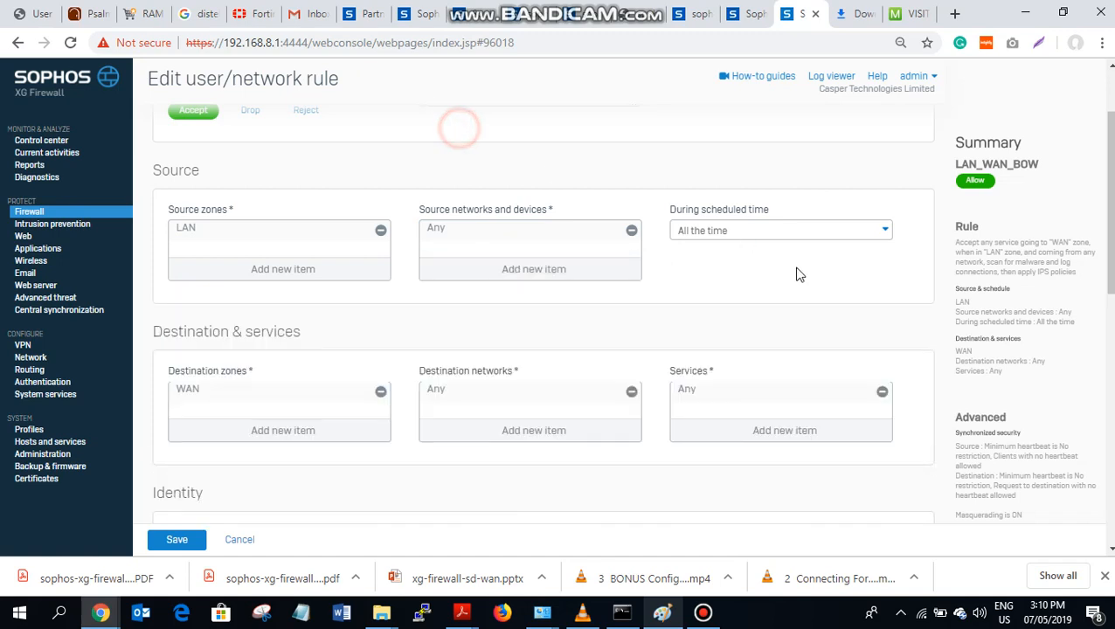
Set the rule's primary gateway to WAN link load balance and save it
{"action": "scroll", "scroll_direction": "down", "scroll_amount": 3}
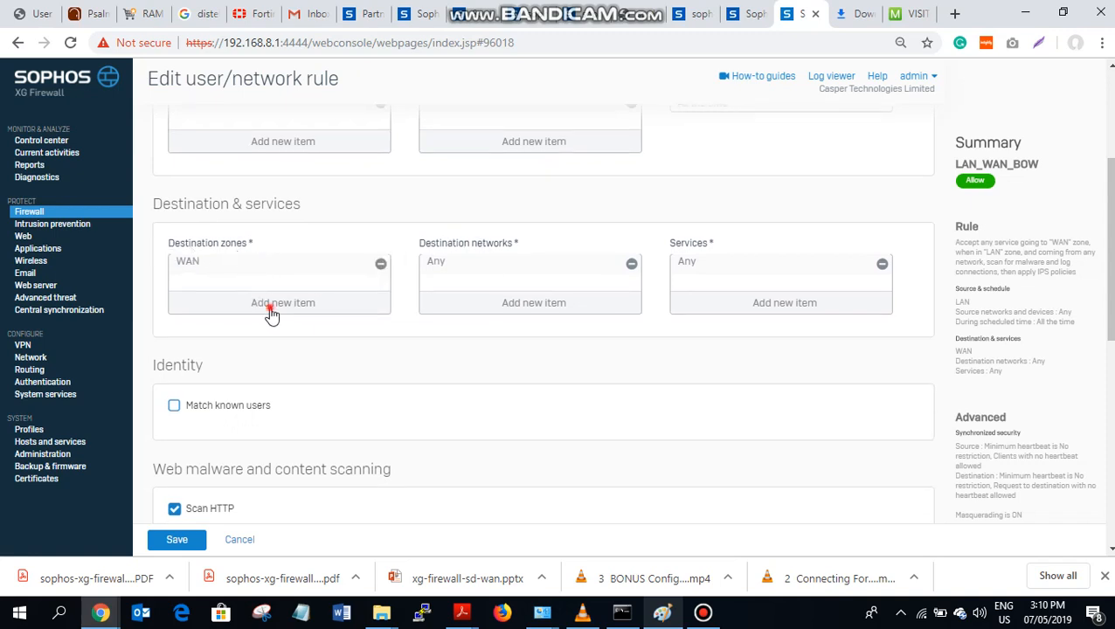
{"action": "left_click", "coordinate": [283, 302]}
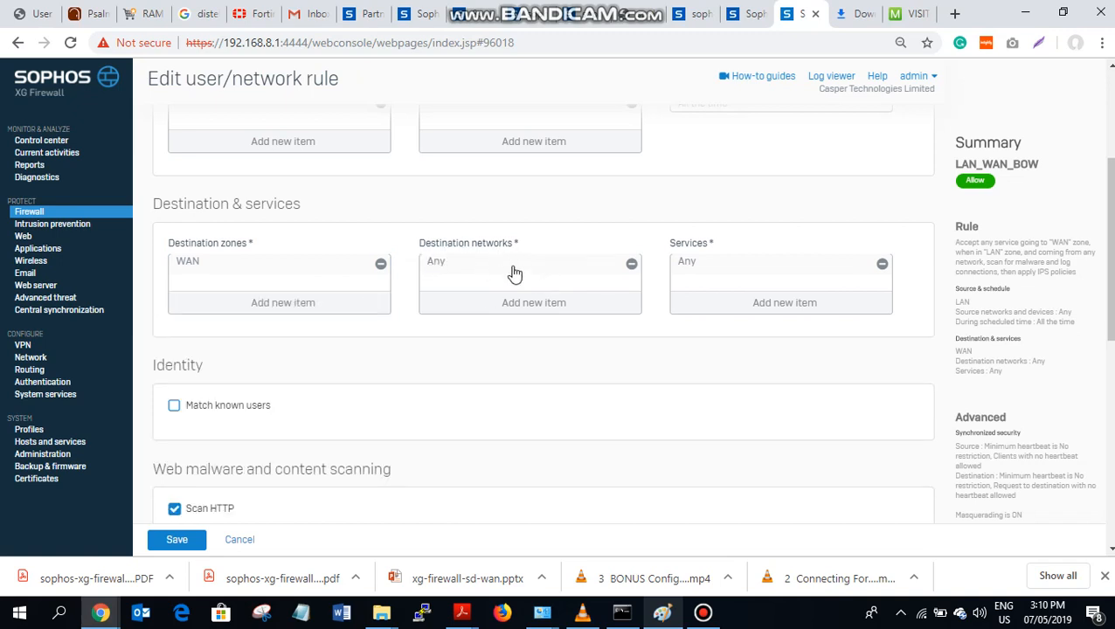
{"action": "mouse_move", "coordinate": [490, 261]}
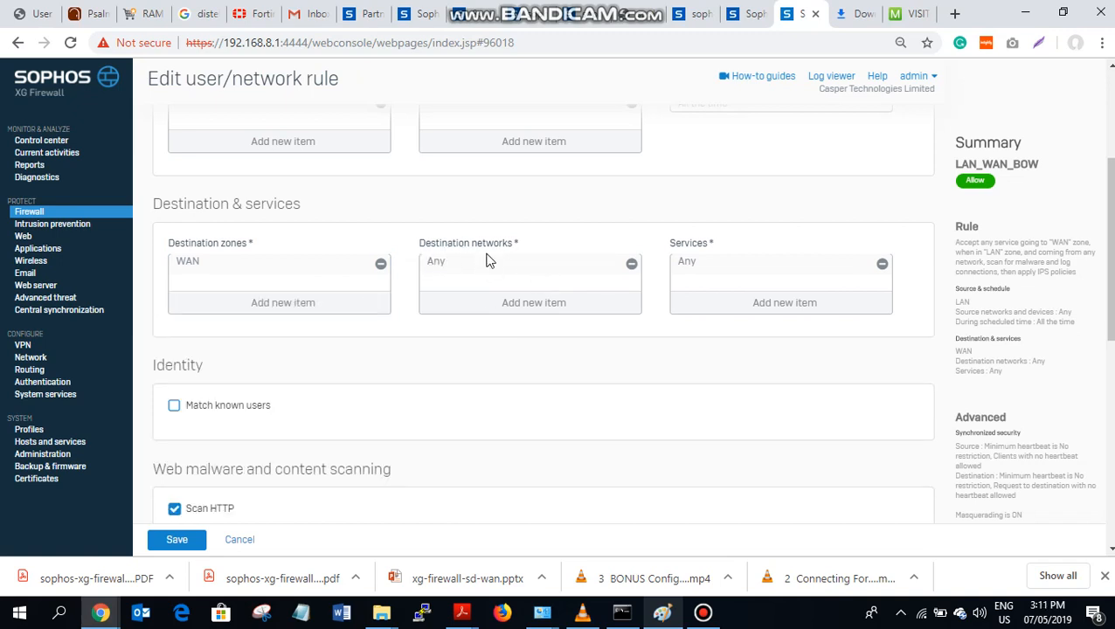
{"action": "mouse_move", "coordinate": [699, 291]}
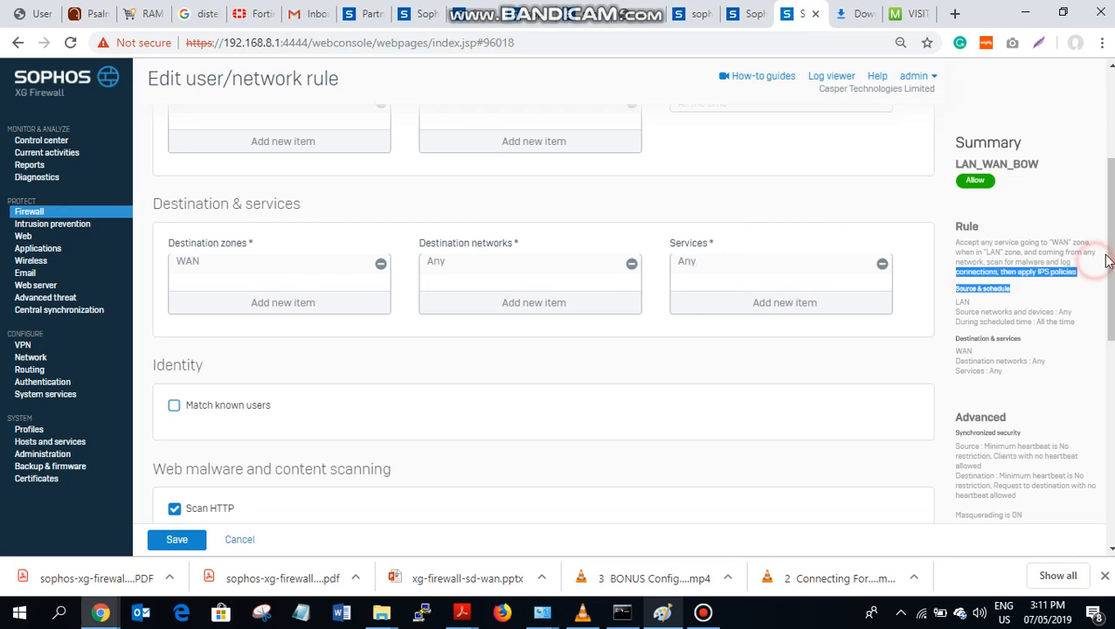
{"action": "scroll", "scroll_direction": "down", "scroll_amount": 3}
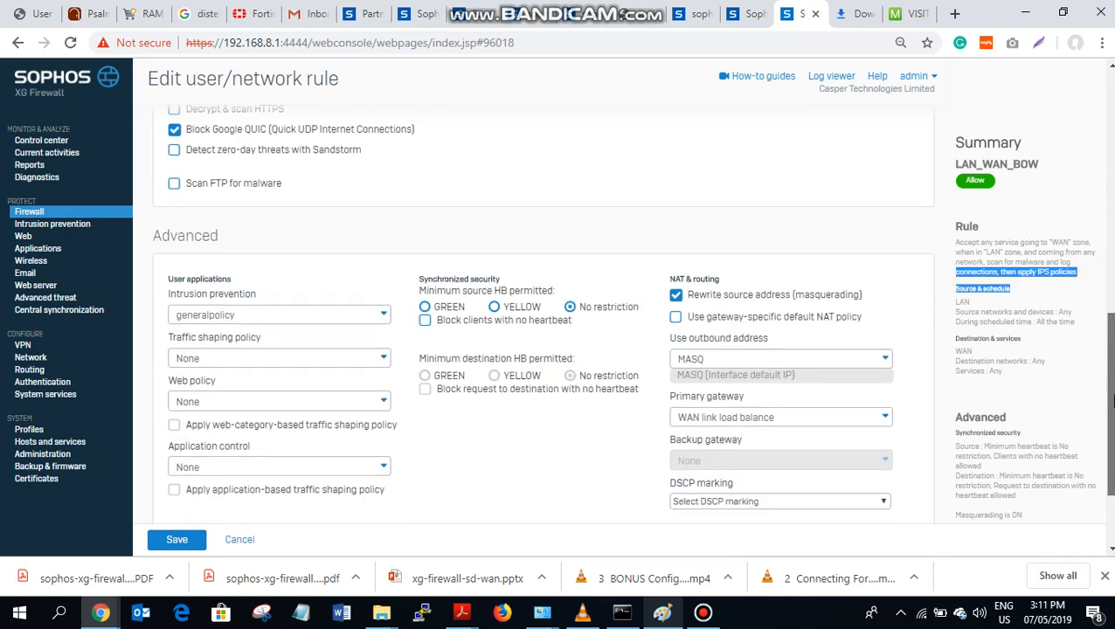
{"action": "scroll", "scroll_direction": "down", "scroll_amount": 3}
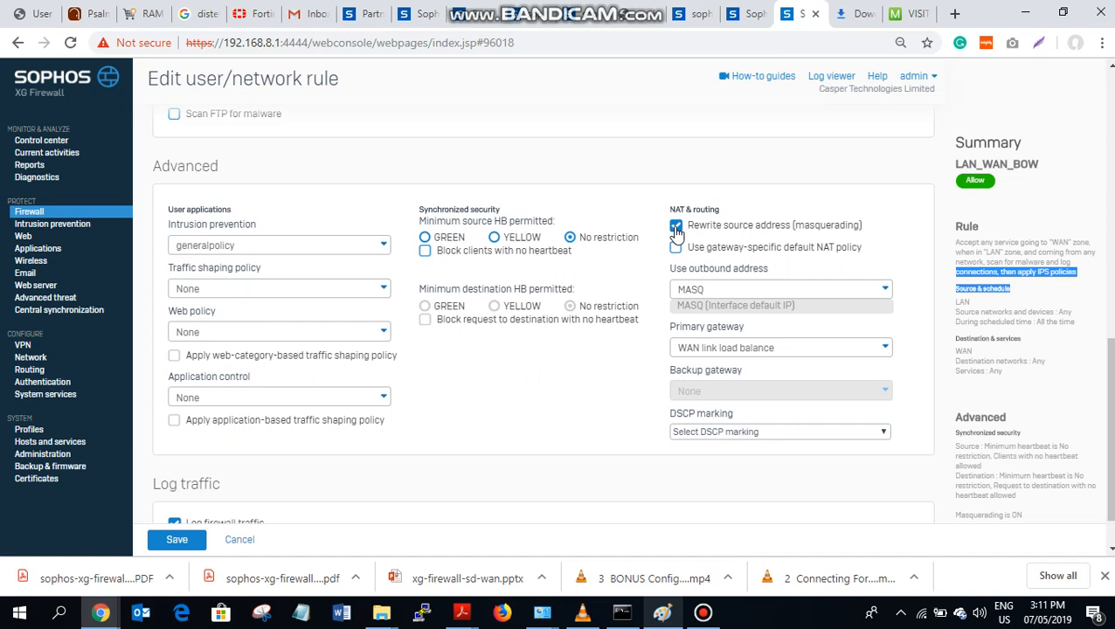
{"action": "mouse_move", "coordinate": [708, 293]}
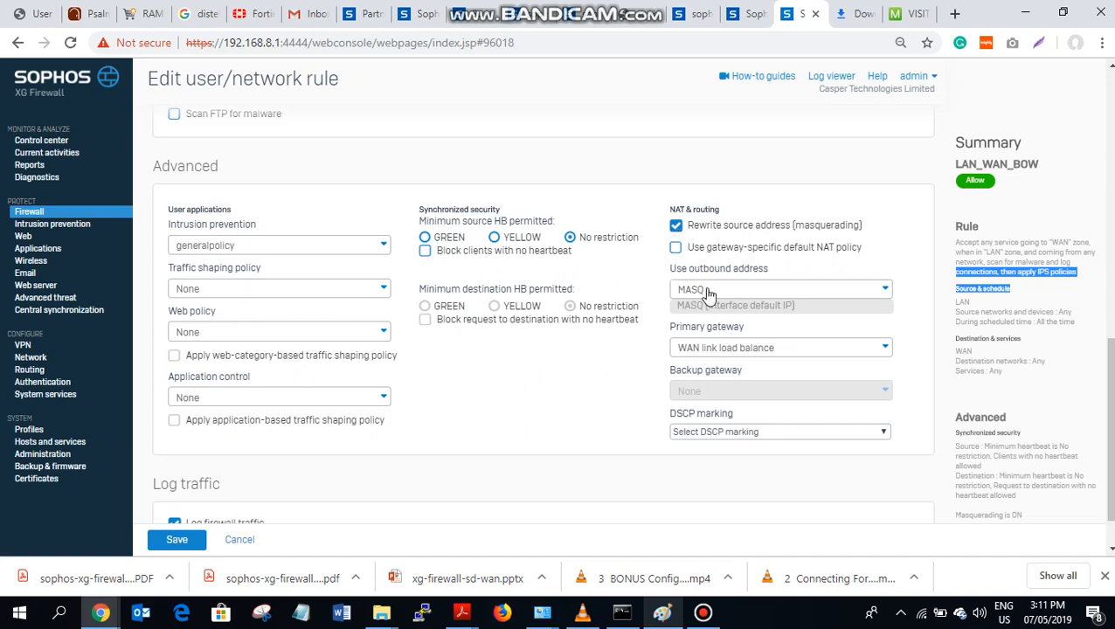
{"action": "left_click", "coordinate": [777, 346]}
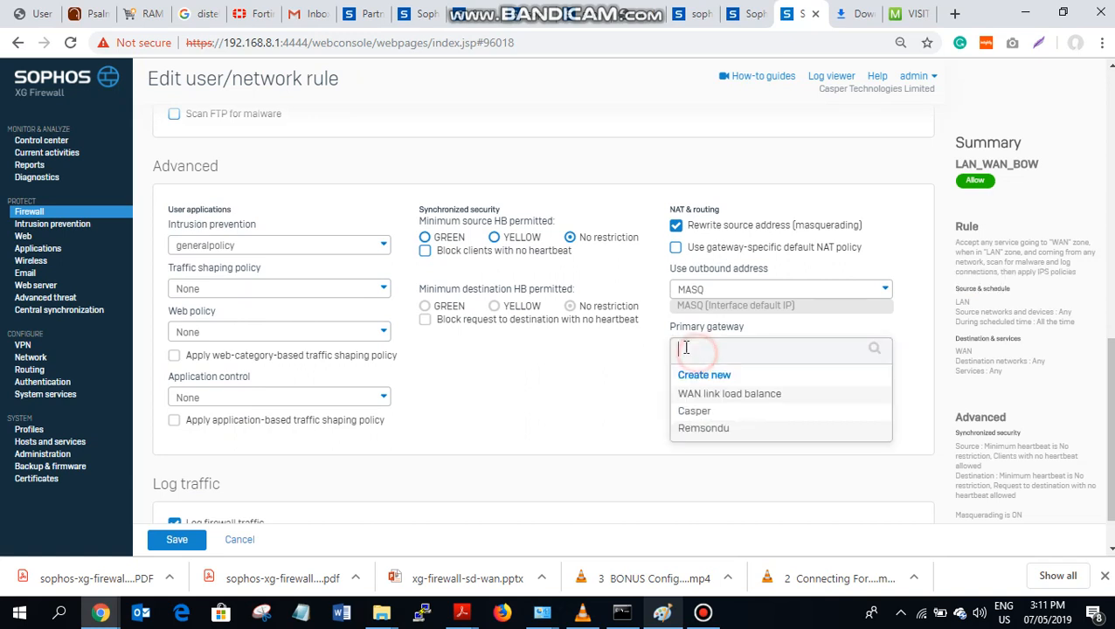
{"action": "mouse_move", "coordinate": [670, 407]}
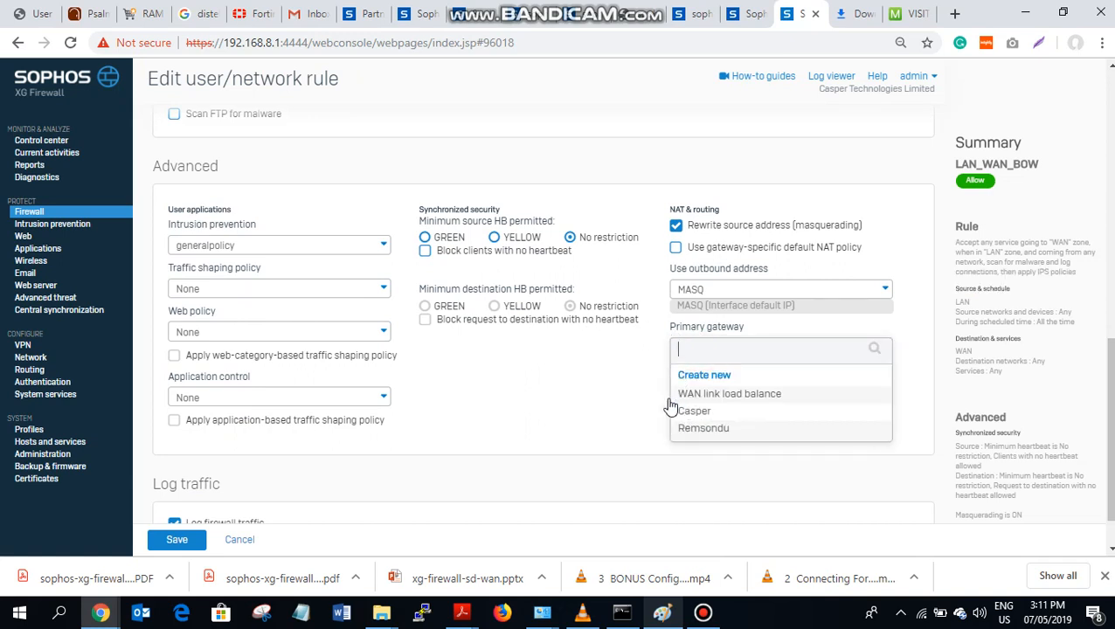
{"action": "mouse_move", "coordinate": [688, 343]}
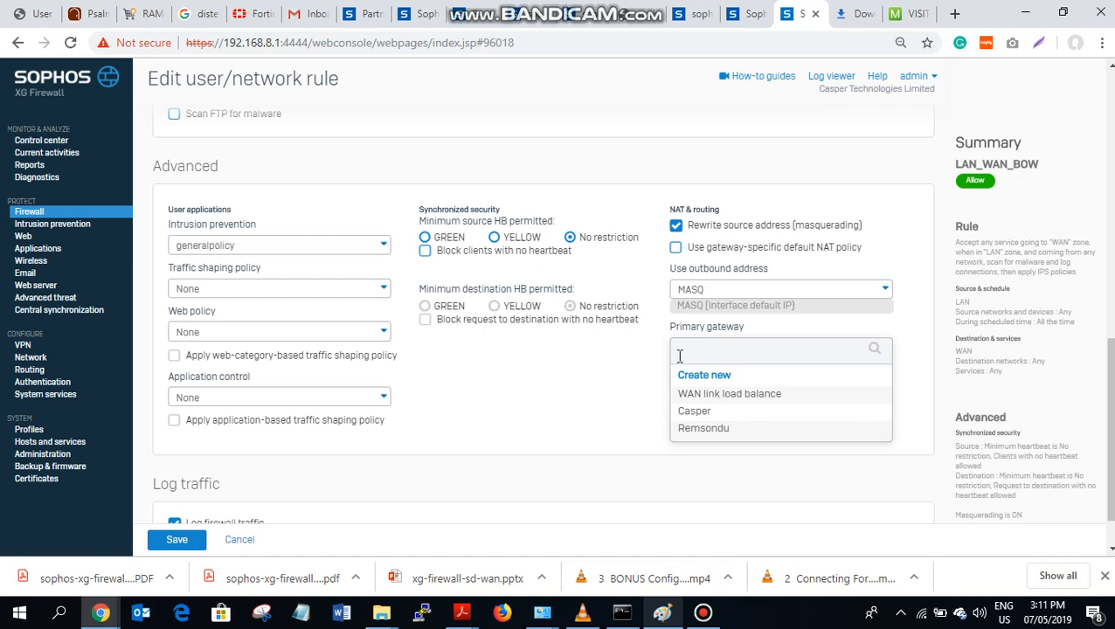
{"action": "mouse_move", "coordinate": [663, 429]}
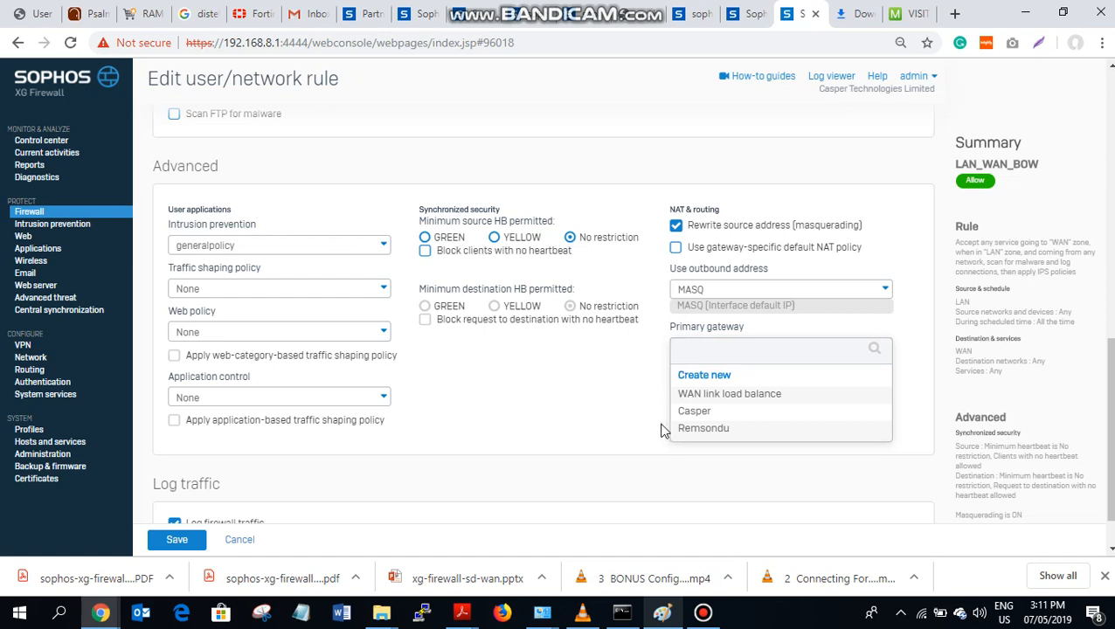
{"action": "mouse_move", "coordinate": [666, 424]}
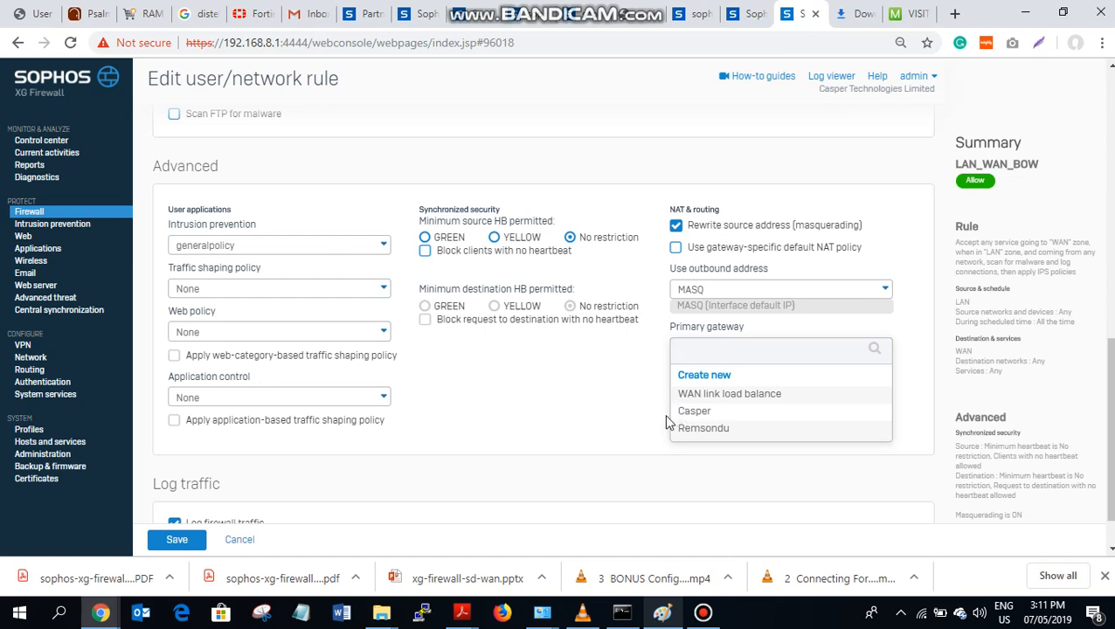
{"action": "mouse_move", "coordinate": [681, 435]}
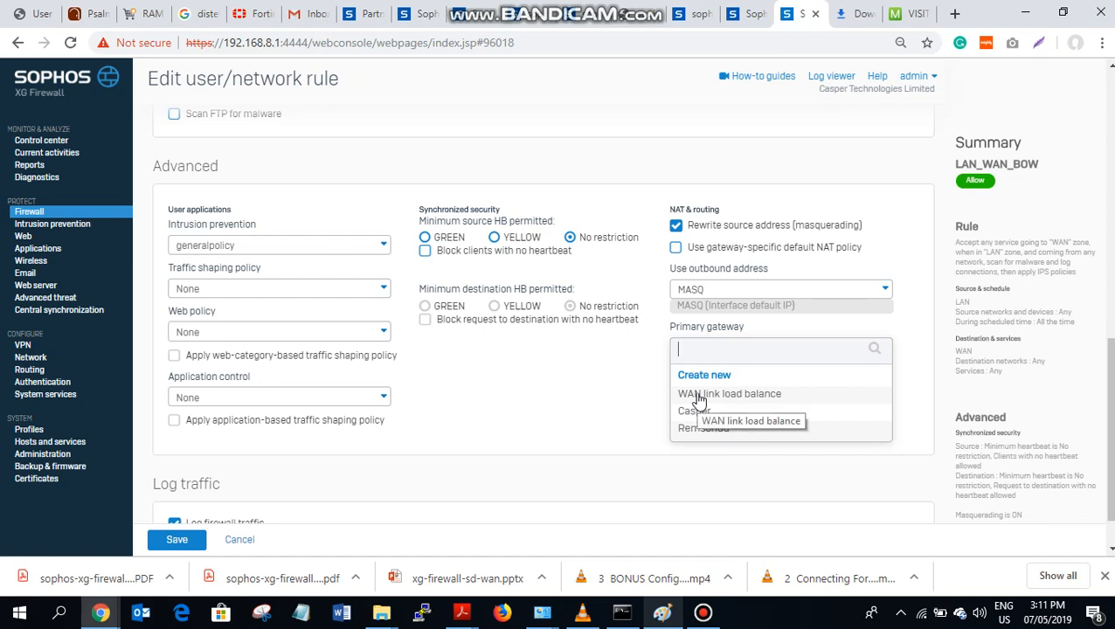
{"action": "left_click", "coordinate": [728, 393]}
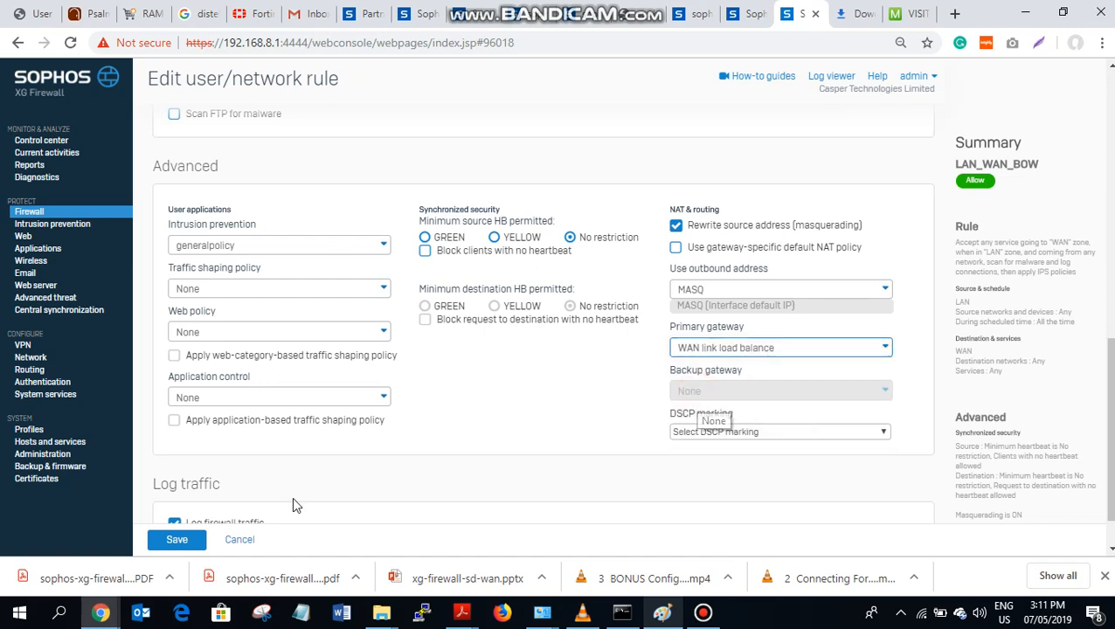
{"action": "scroll", "scroll_direction": "down", "scroll_amount": 3}
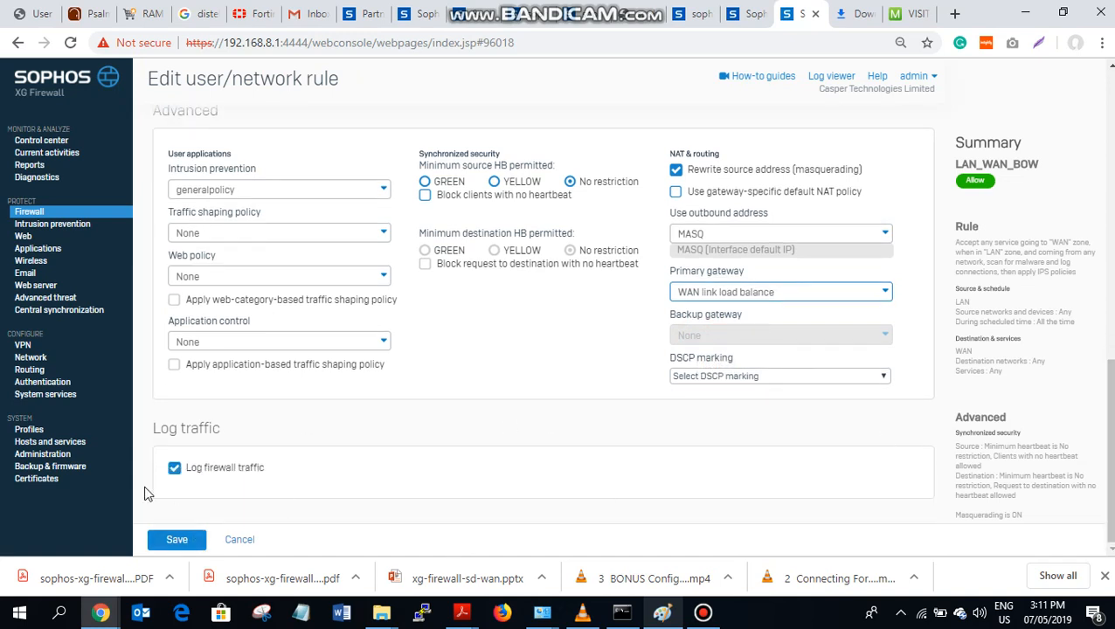
{"action": "left_click", "coordinate": [177, 539]}
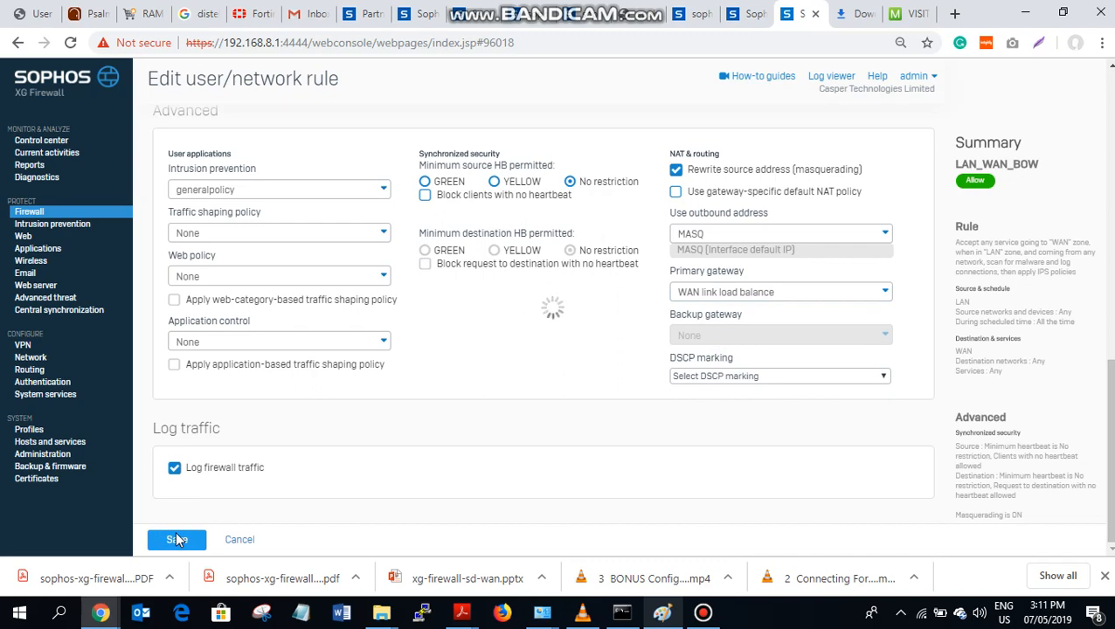
View the static routes (192.168.0.0 via 192.168.8.254 on Lan_2), discarding a new route
{"action": "left_click", "coordinate": [176, 539]}
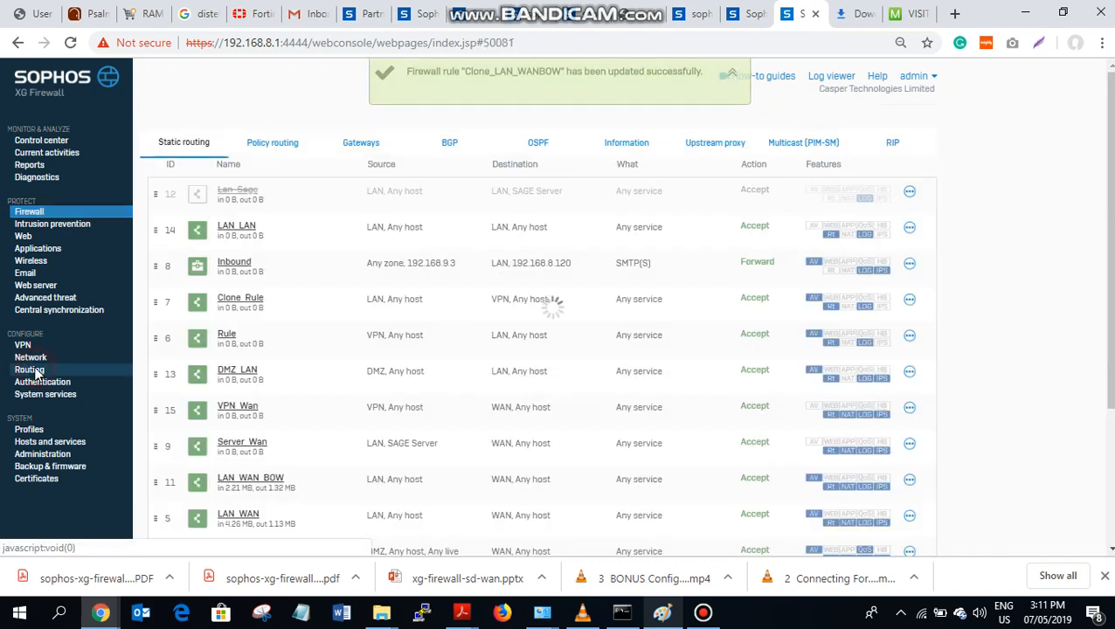
{"action": "left_click", "coordinate": [30, 368]}
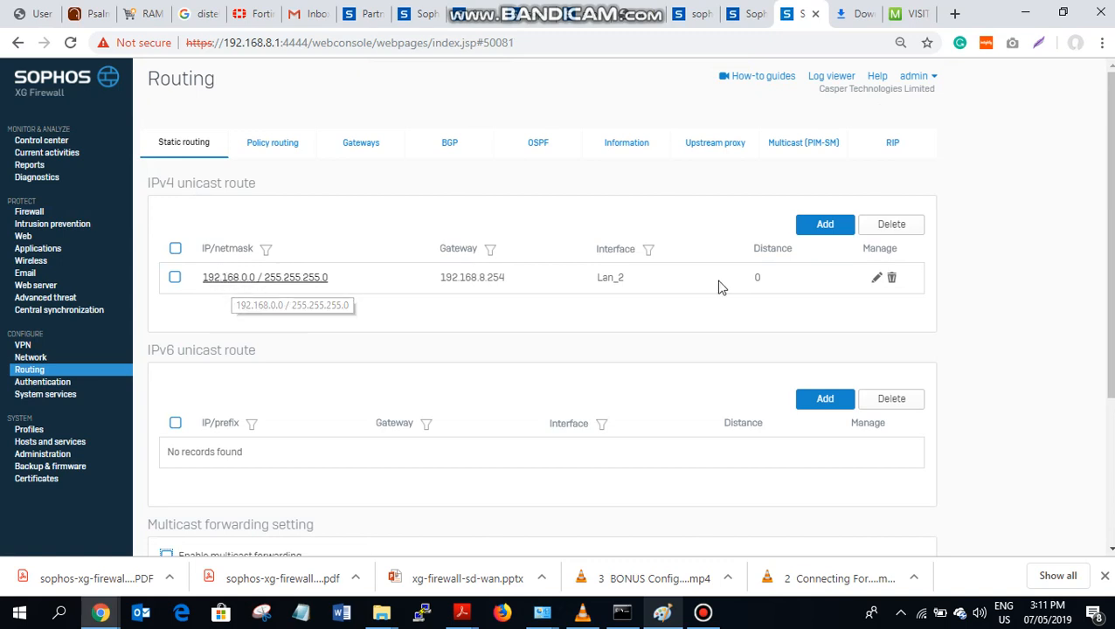
{"action": "left_click", "coordinate": [823, 224]}
{"action": "type", "text": "0"}
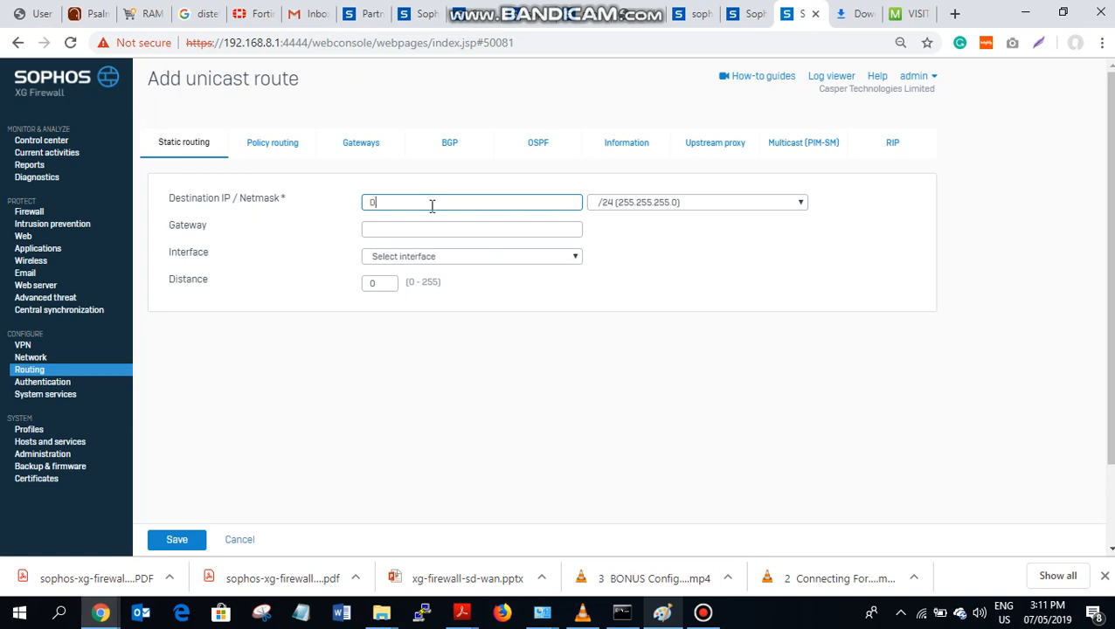
{"action": "mouse_move", "coordinate": [239, 539]}
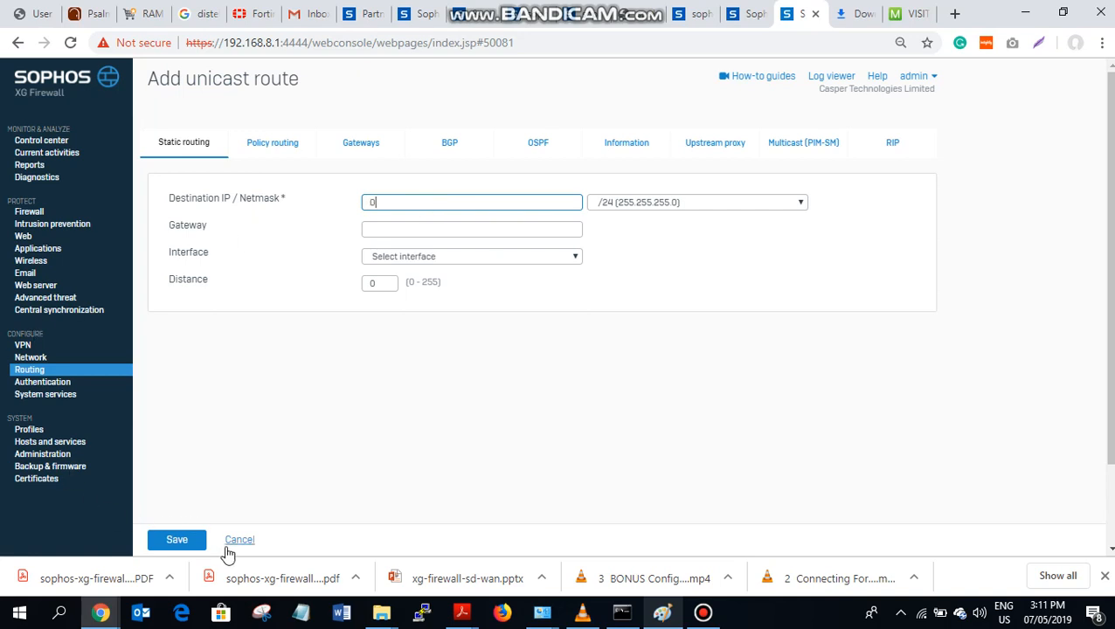
{"action": "left_click", "coordinate": [239, 539]}
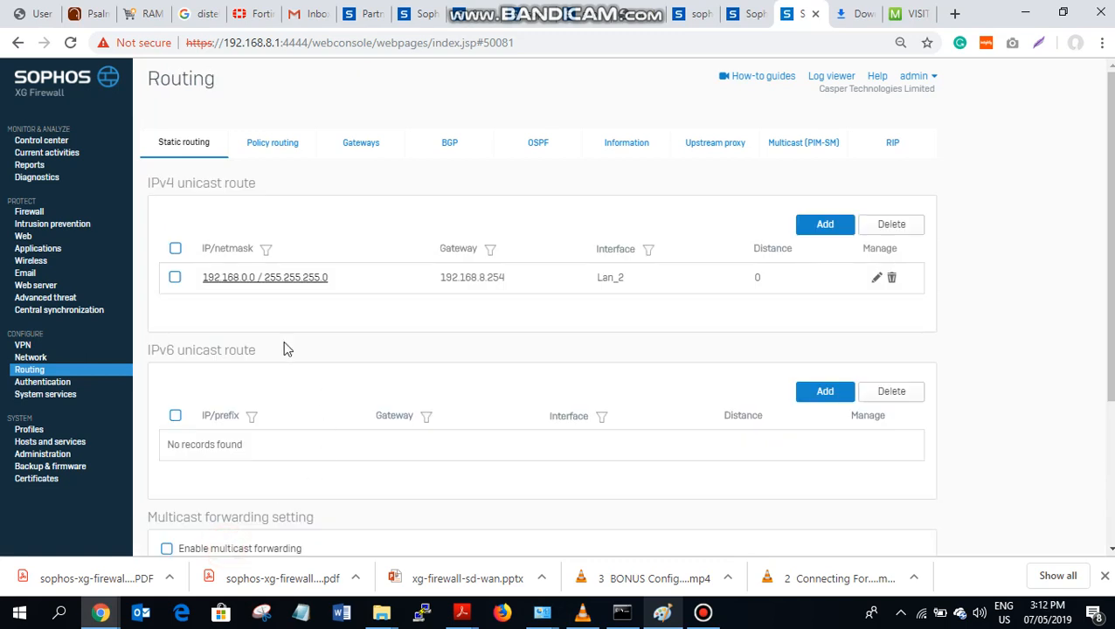
{"action": "mouse_move", "coordinate": [53, 223]}
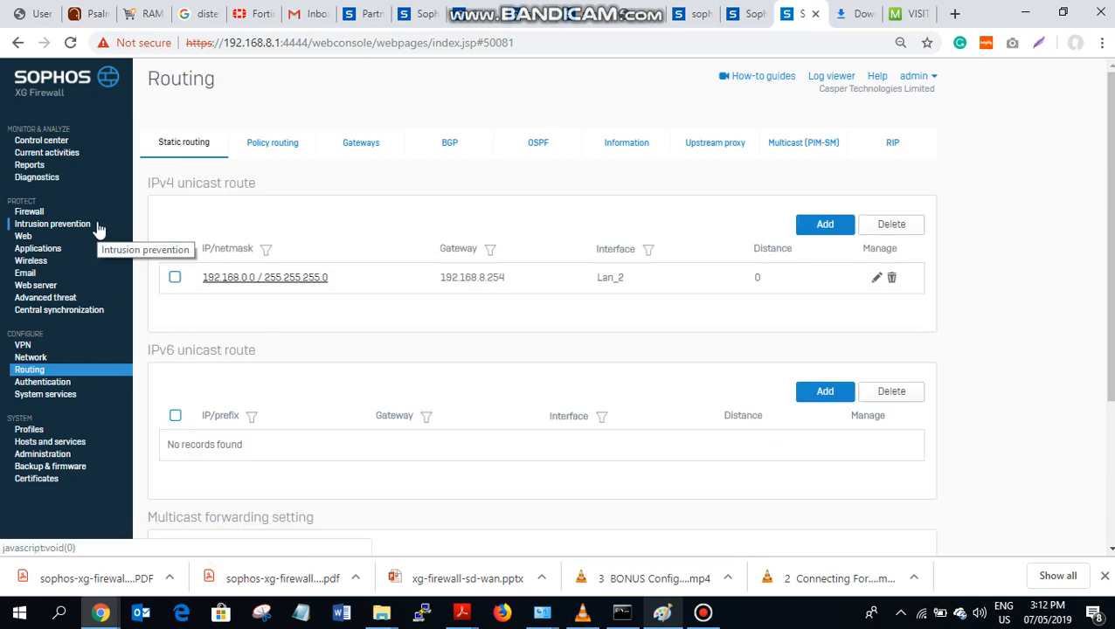
{"action": "mouse_move", "coordinate": [65, 217]}
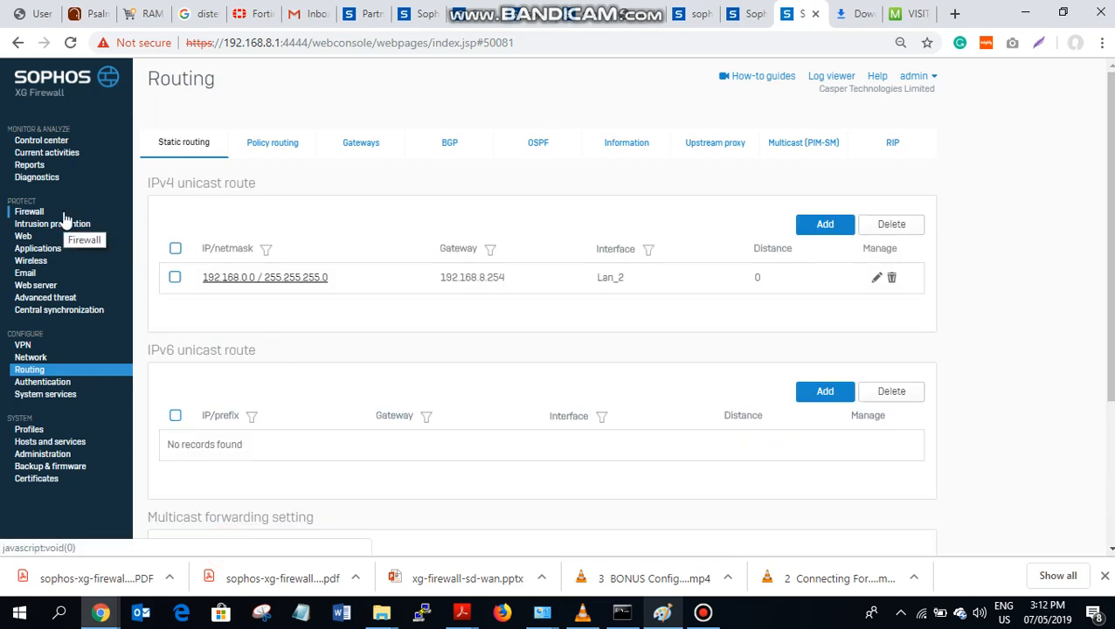
Re-save LAN_WAN_BOW with WAN link load balance confirmed as primary gateway
{"action": "left_click", "coordinate": [29, 212]}
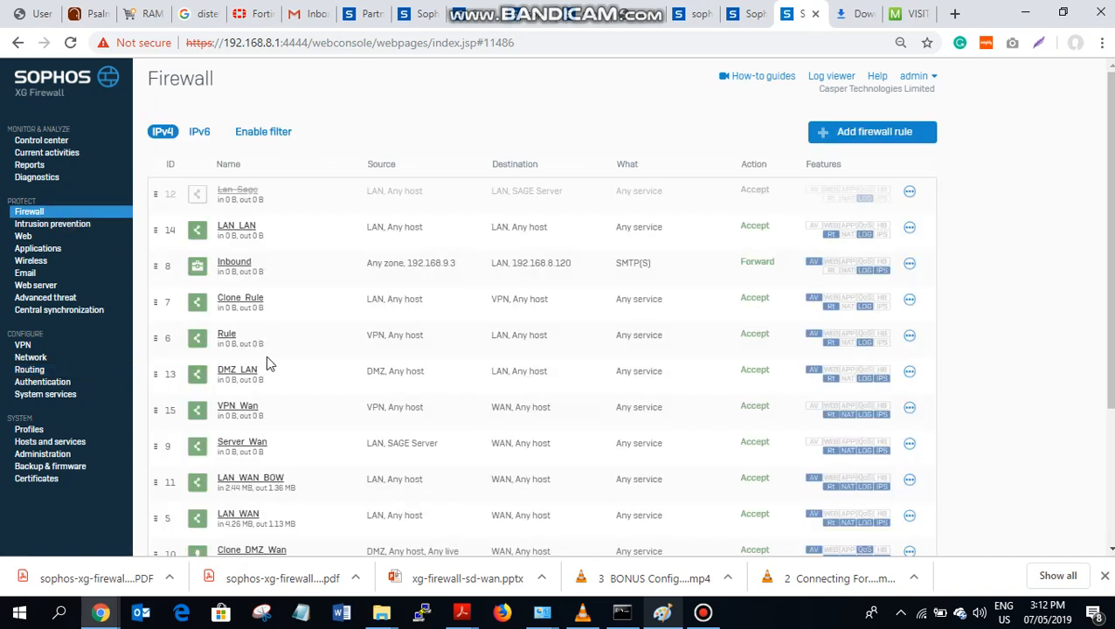
{"action": "mouse_move", "coordinate": [252, 513]}
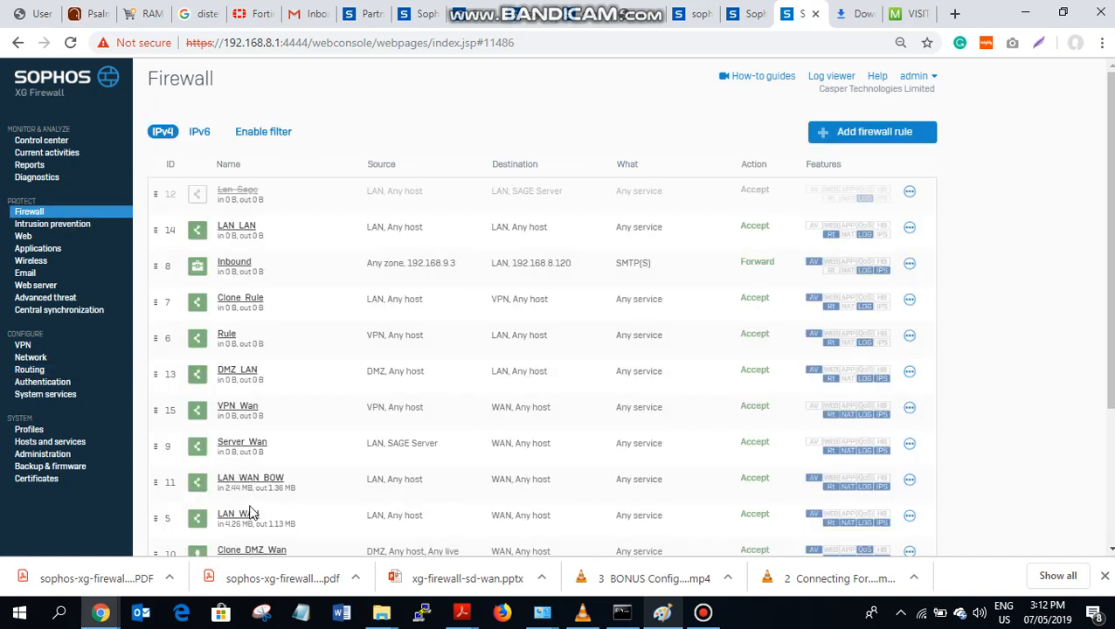
{"action": "left_click", "coordinate": [250, 477]}
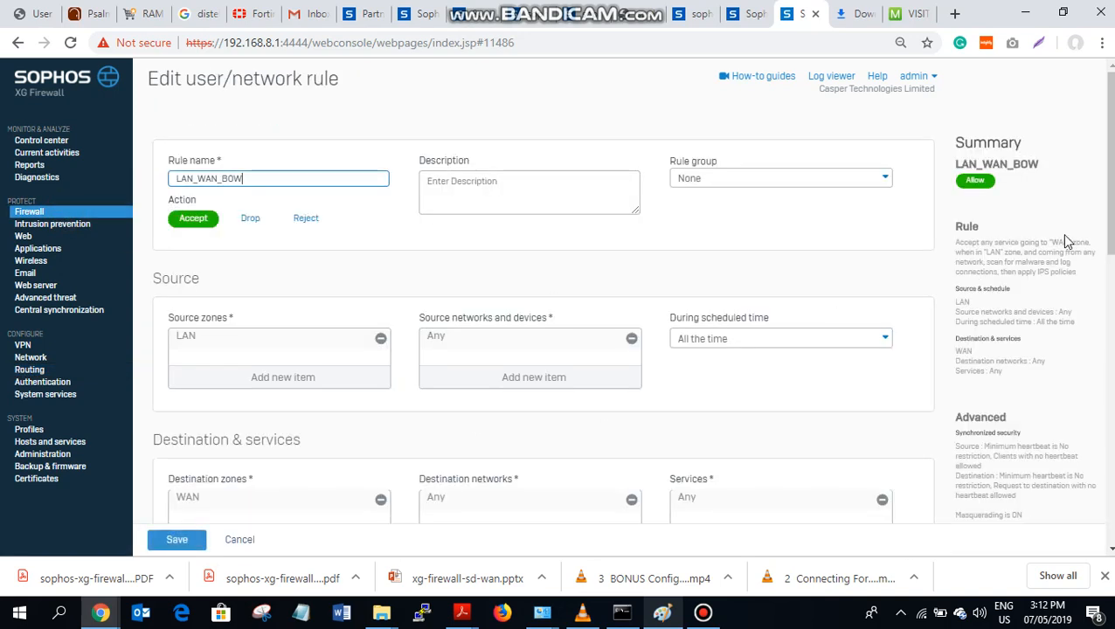
{"action": "scroll", "scroll_direction": "down", "scroll_amount": 3}
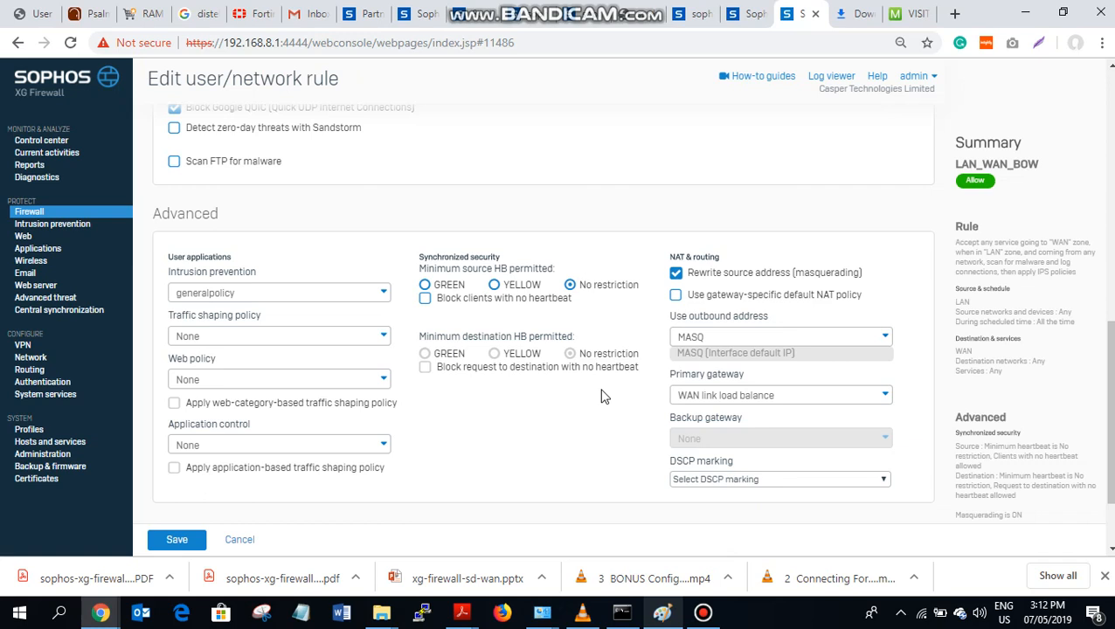
{"action": "mouse_move", "coordinate": [239, 539]}
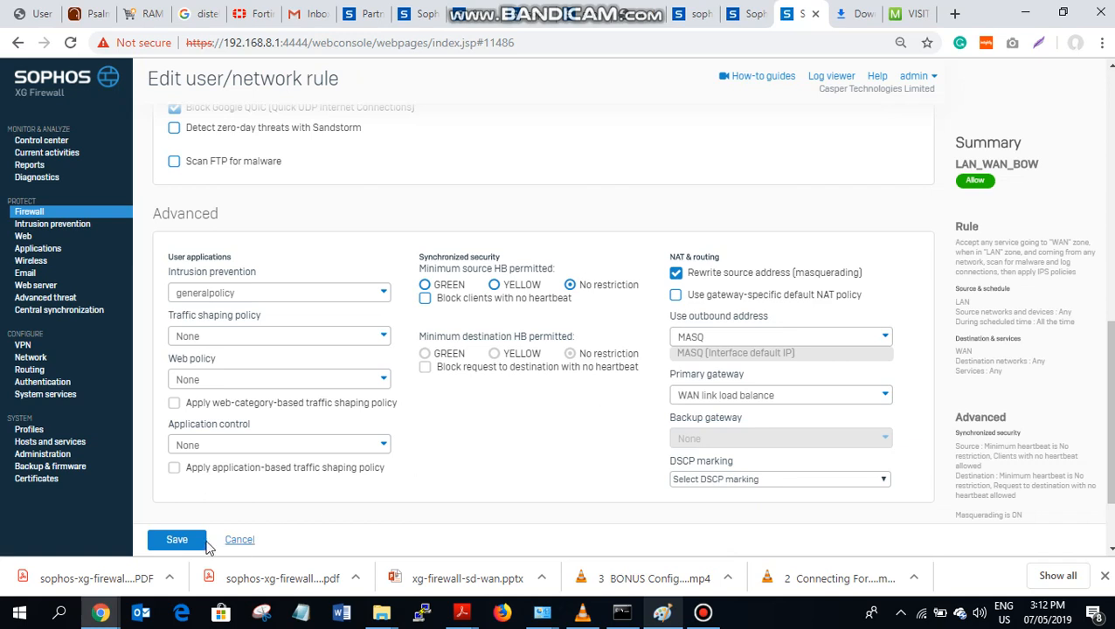
{"action": "left_click", "coordinate": [177, 539]}
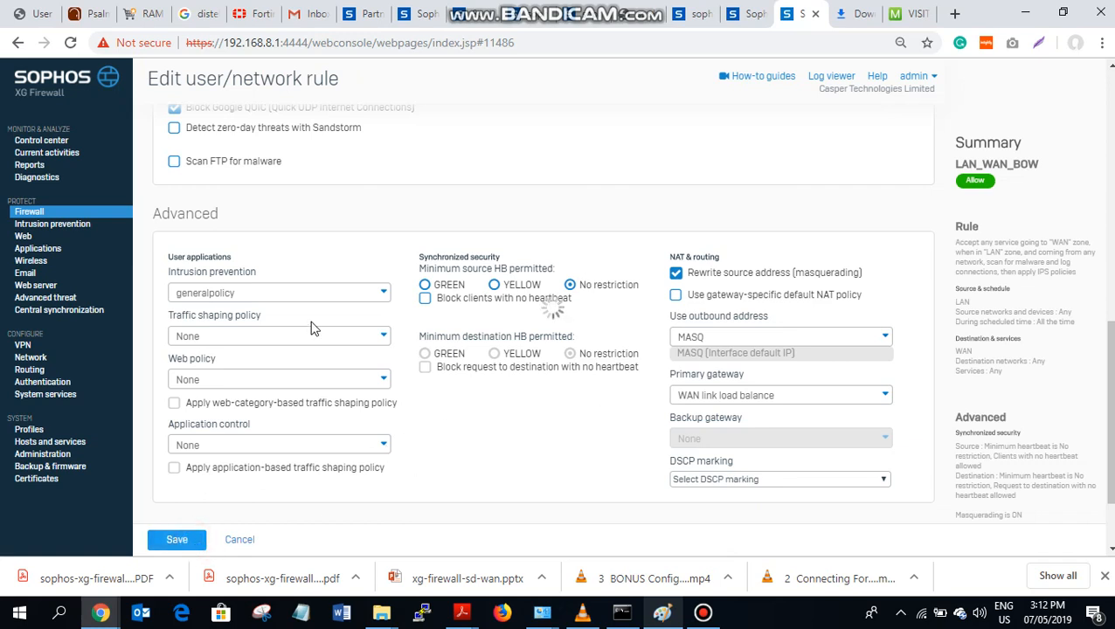
{"action": "left_click", "coordinate": [176, 539]}
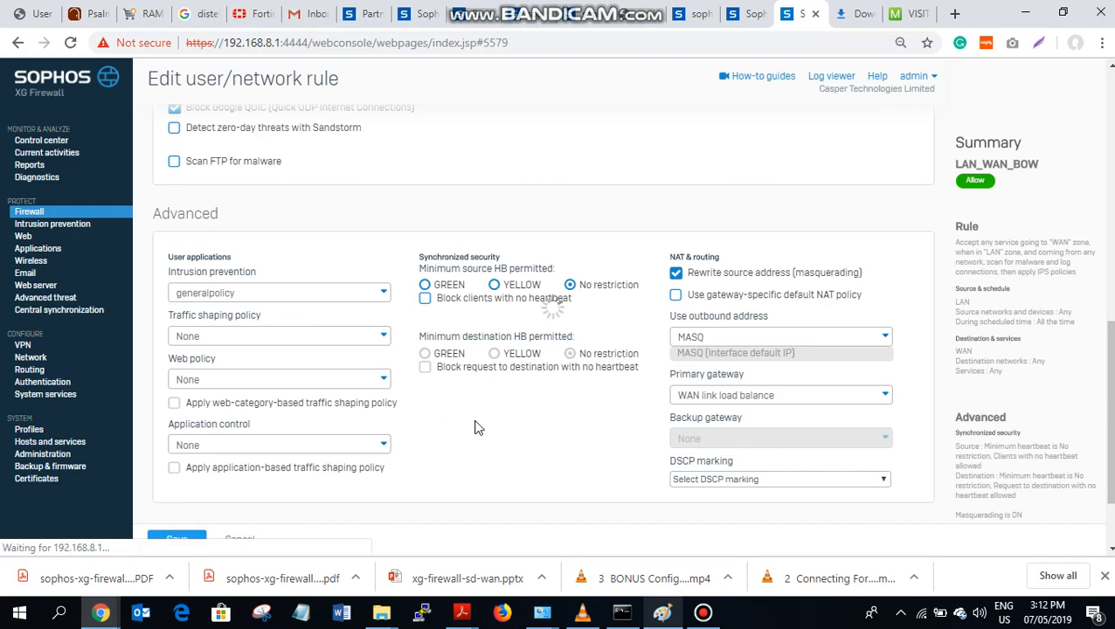
{"action": "left_click", "coordinate": [176, 537]}
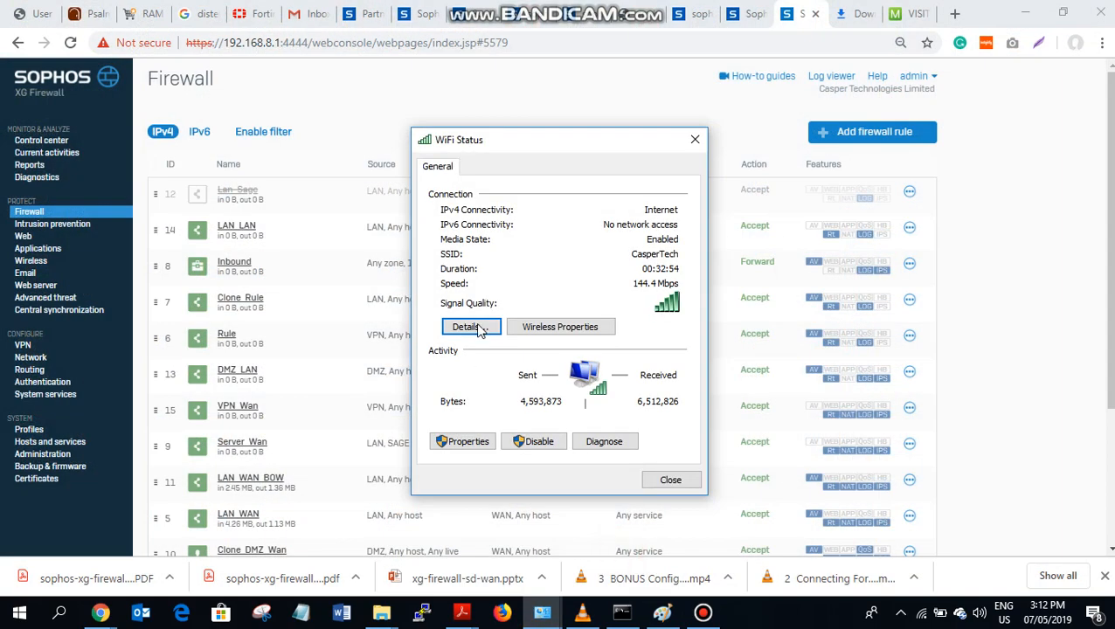
Dismiss WiFi status and browse to google.com and facebook.com in Chrome
{"action": "left_click", "coordinate": [465, 326]}
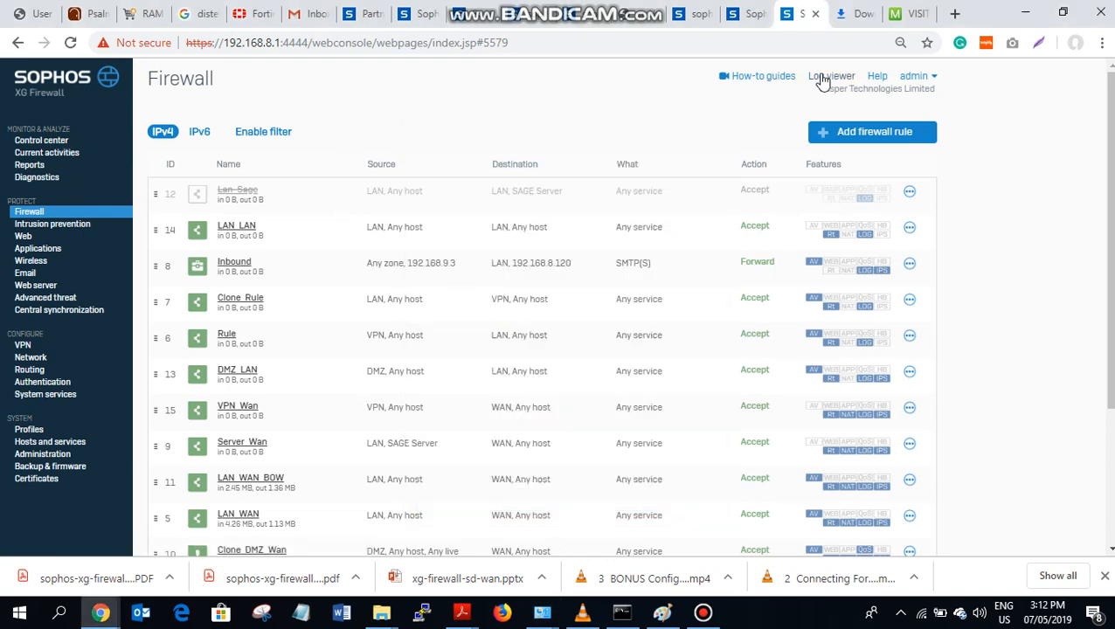
{"action": "left_click", "coordinate": [851, 13]}
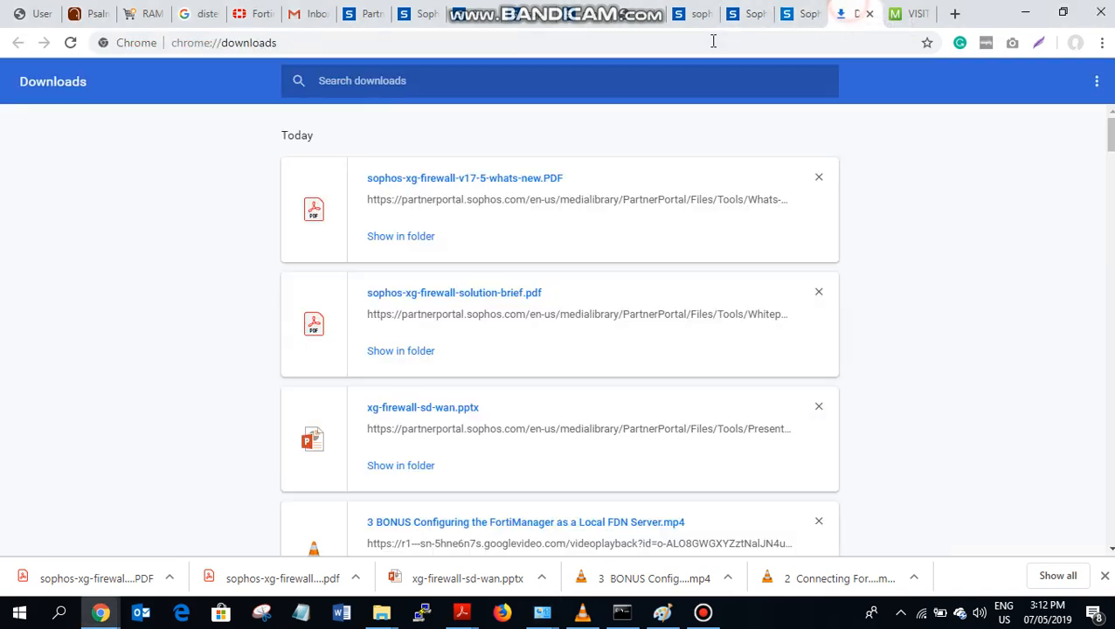
{"action": "type", "text": "GO"}
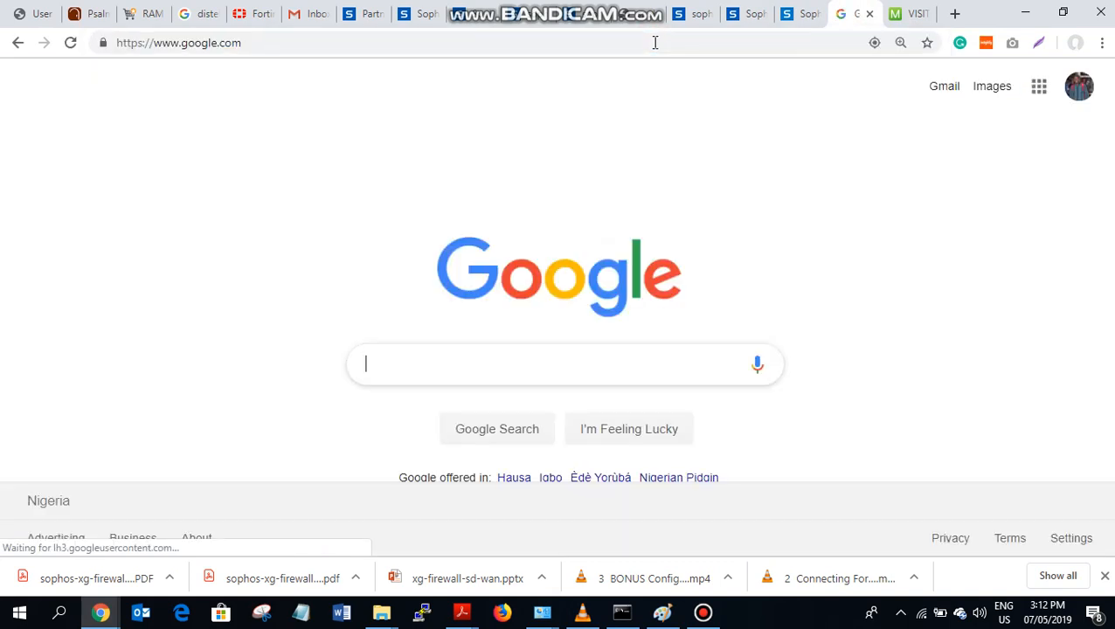
{"action": "mouse_move", "coordinate": [742, 65]}
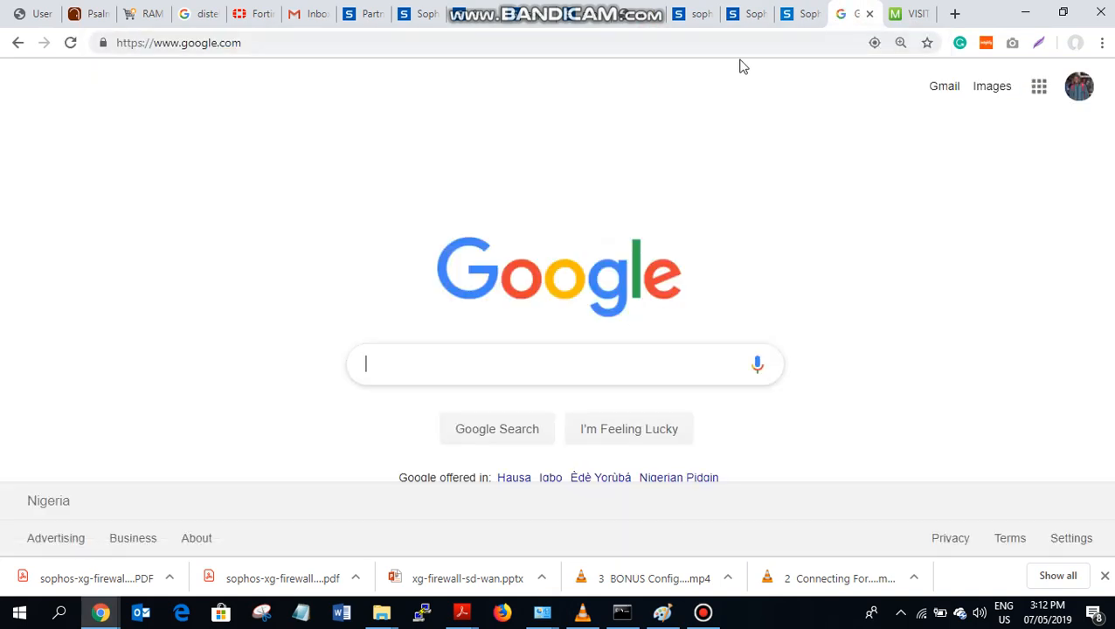
{"action": "type", "text": "FA"}
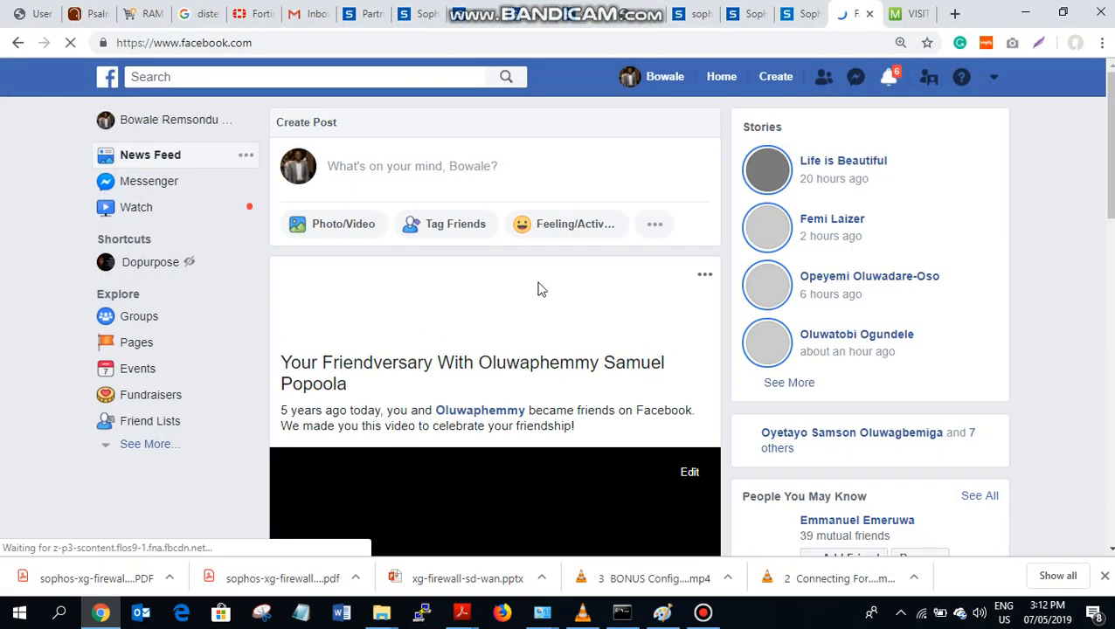
{"action": "left_click", "coordinate": [795, 14]}
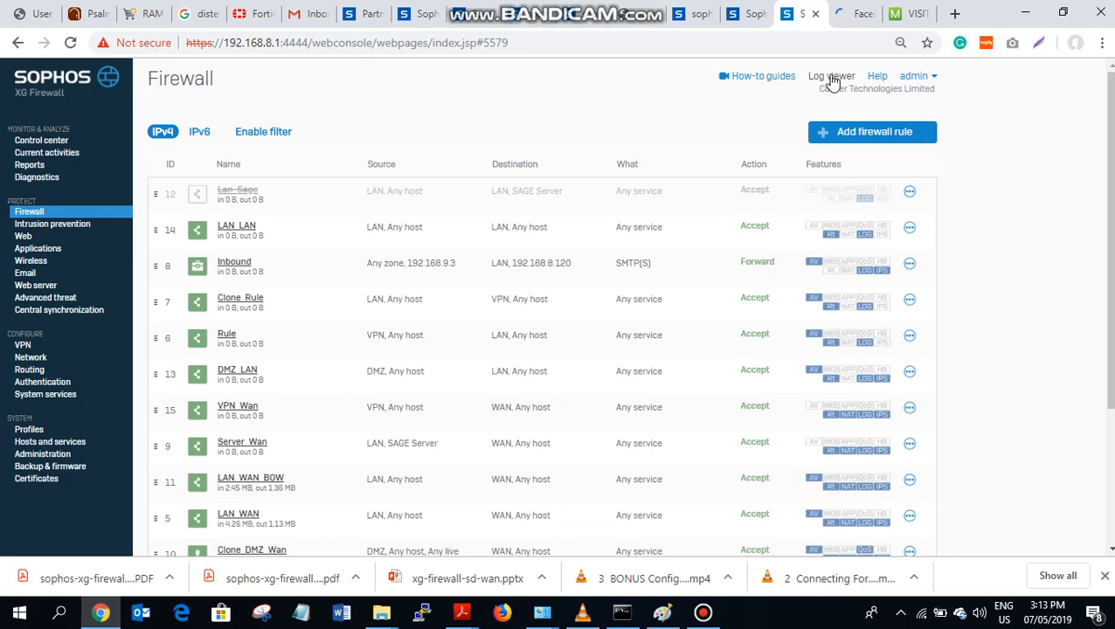
Check the log viewer for Allowed LAN entries under rule 11 via Port2, pausing live view to scroll
{"action": "left_click", "coordinate": [831, 76]}
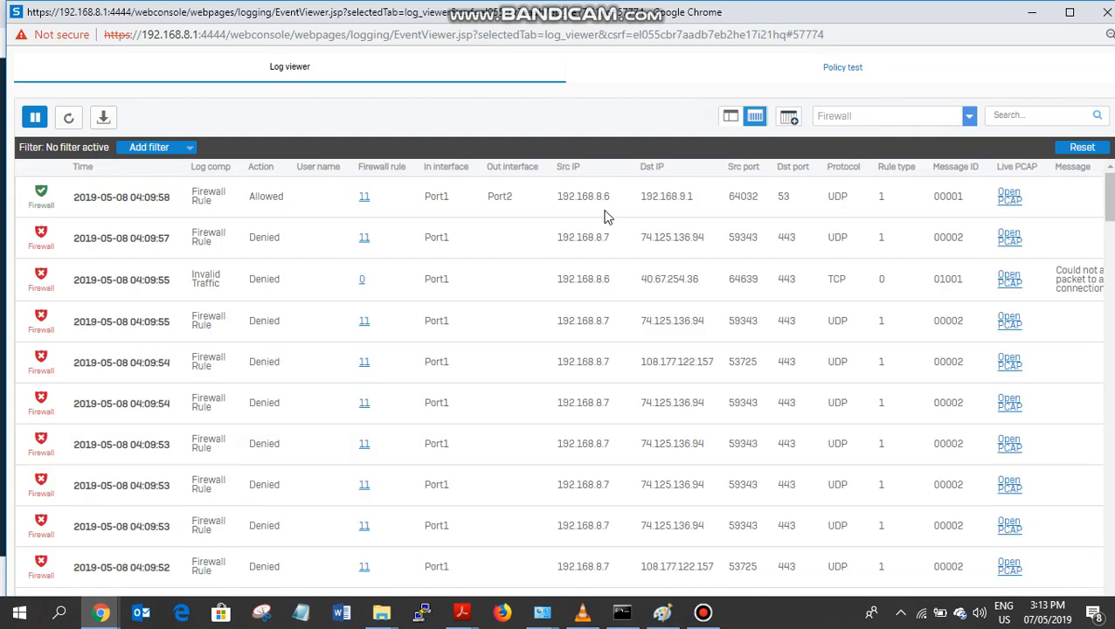
{"action": "mouse_move", "coordinate": [565, 241]}
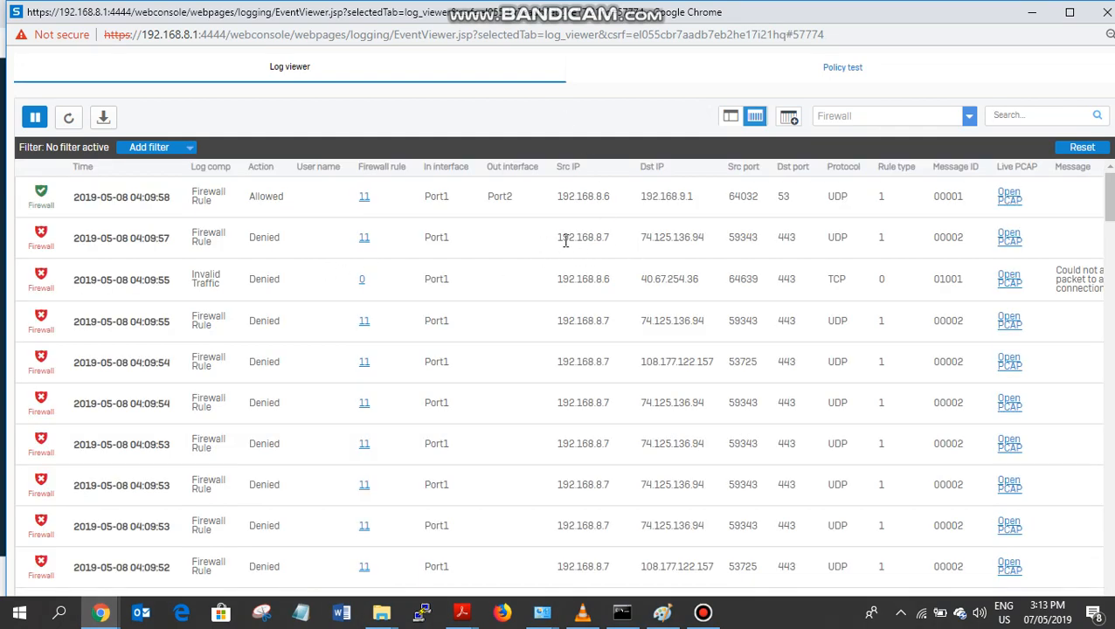
{"action": "mouse_move", "coordinate": [579, 275]}
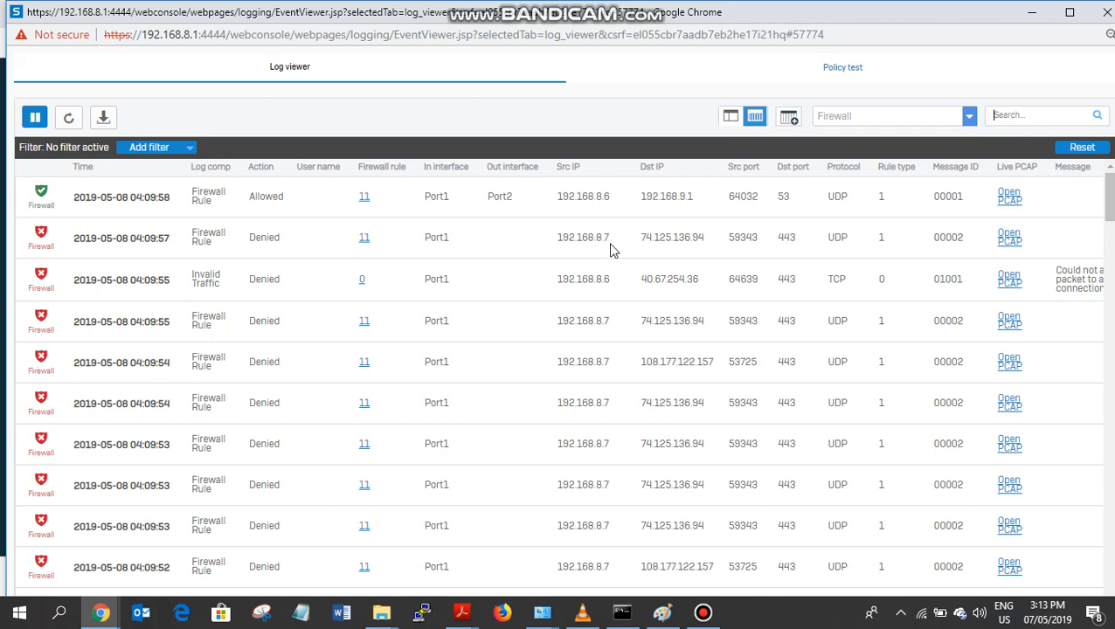
{"action": "mouse_move", "coordinate": [597, 326]}
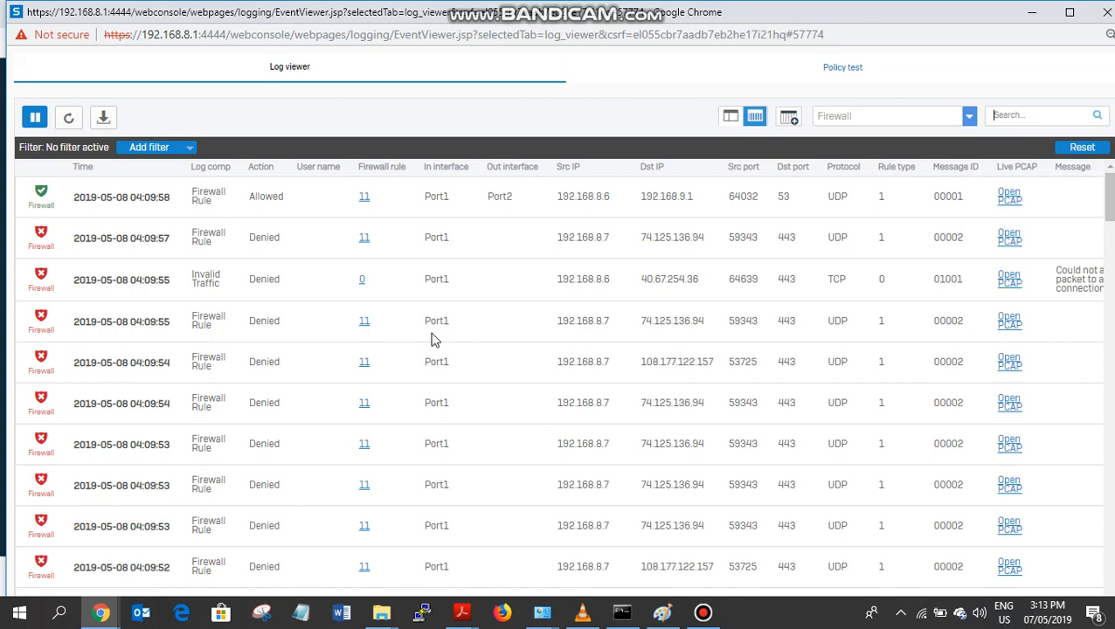
{"action": "mouse_move", "coordinate": [454, 327]}
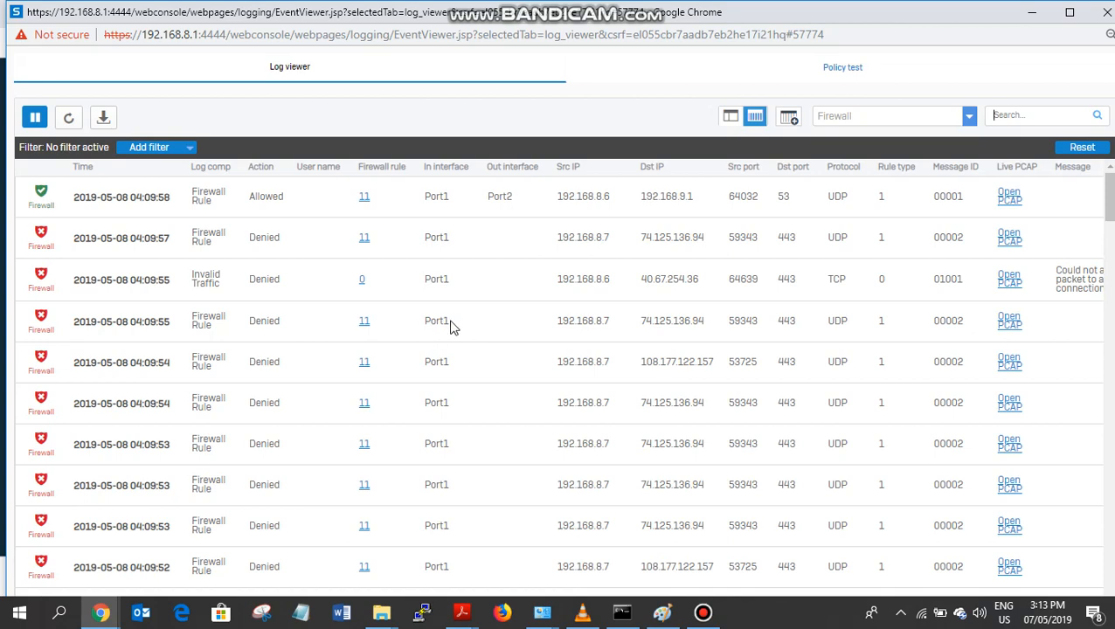
{"action": "left_click", "coordinate": [34, 116]}
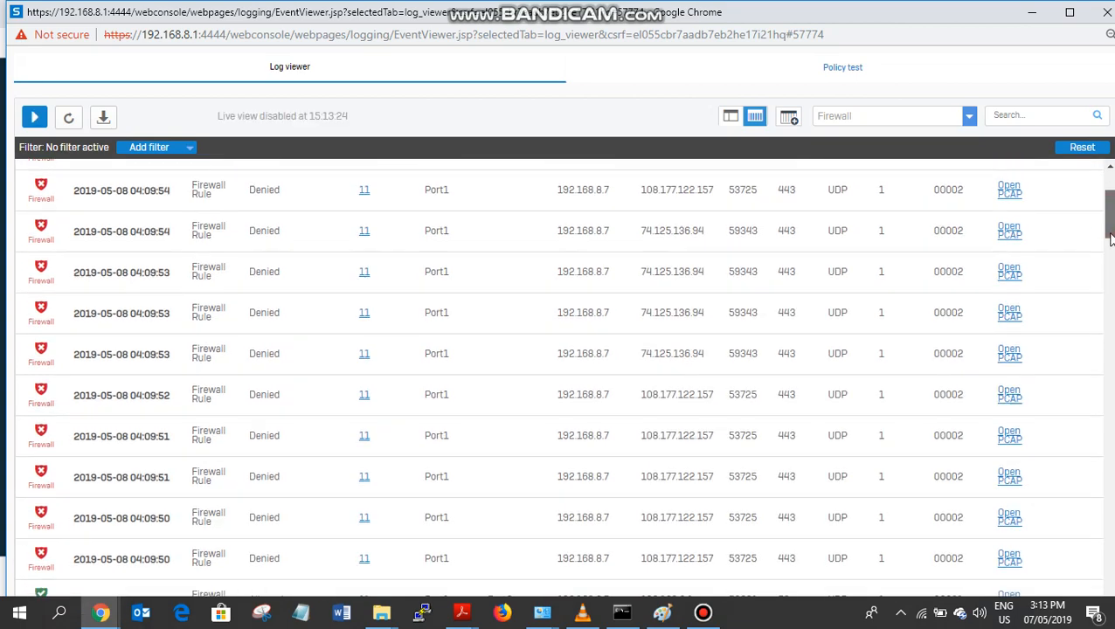
{"action": "scroll", "scroll_direction": "down", "scroll_amount": 3}
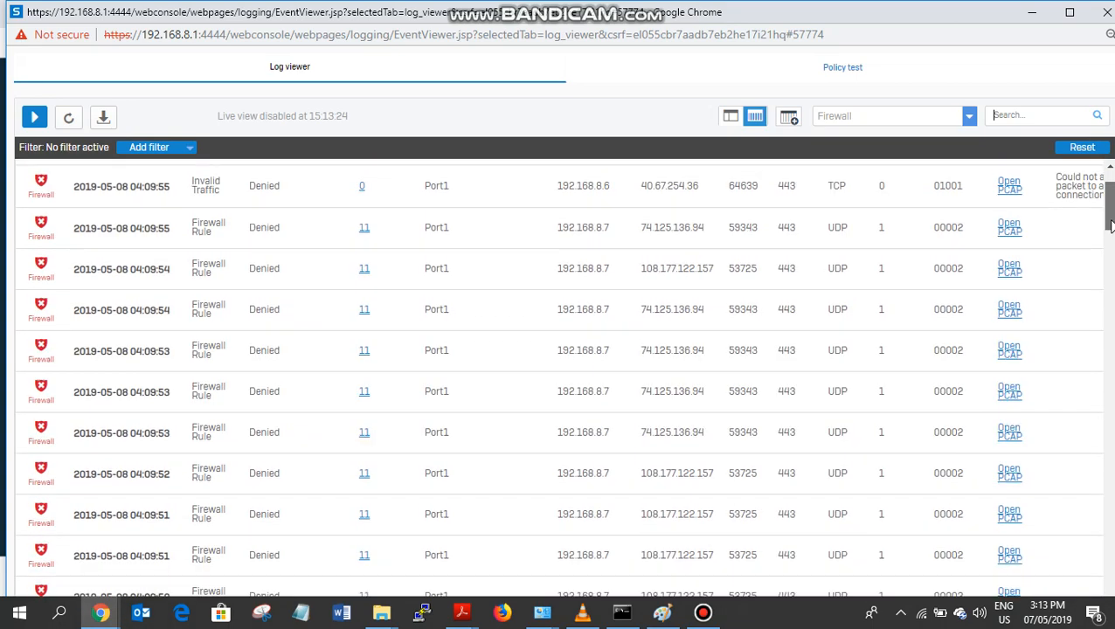
{"action": "left_click", "coordinate": [34, 116]}
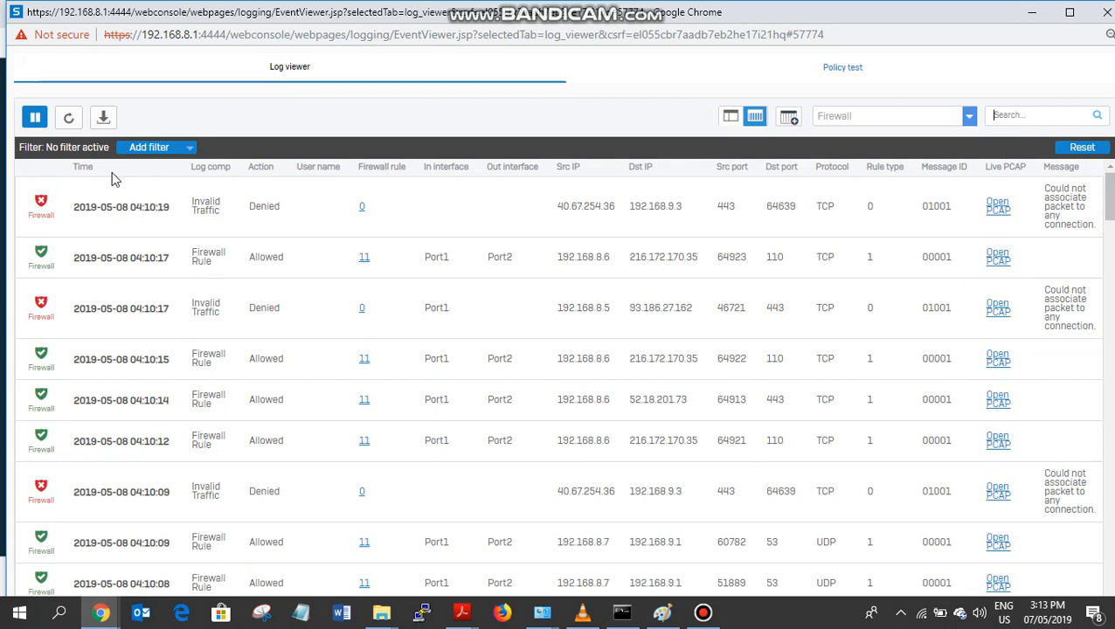
{"action": "mouse_move", "coordinate": [397, 297]}
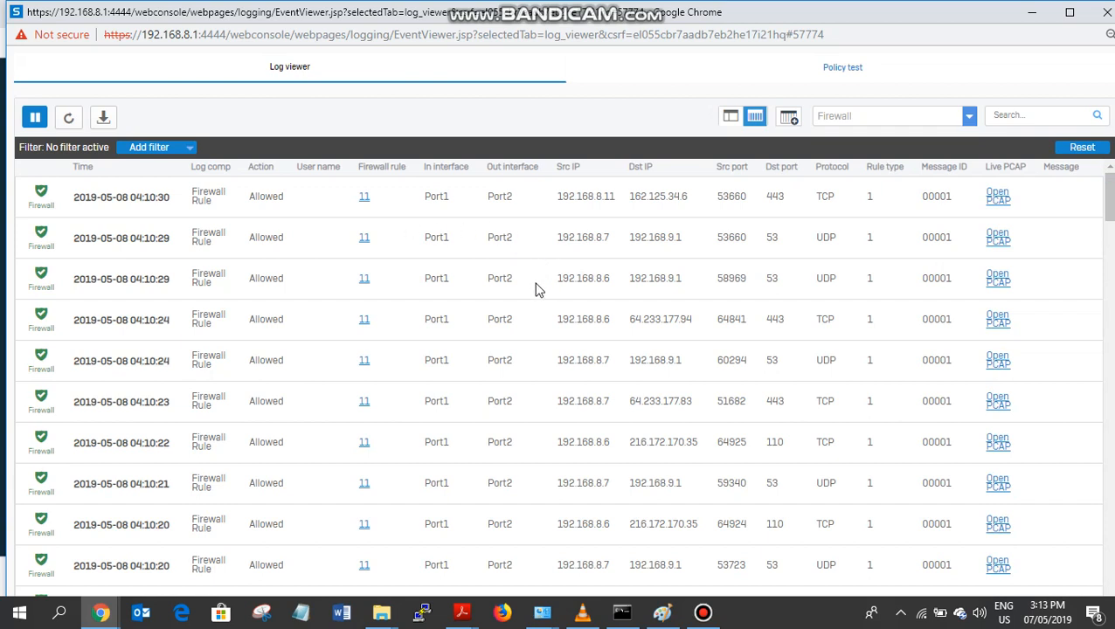
{"action": "mouse_move", "coordinate": [616, 247]}
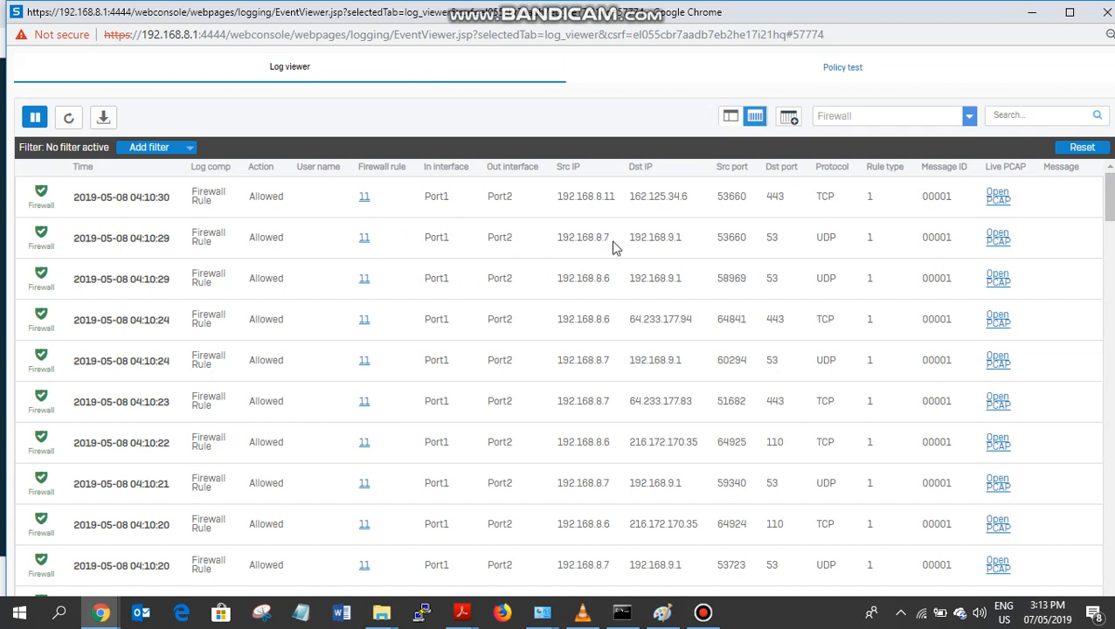
{"action": "mouse_move", "coordinate": [440, 257]}
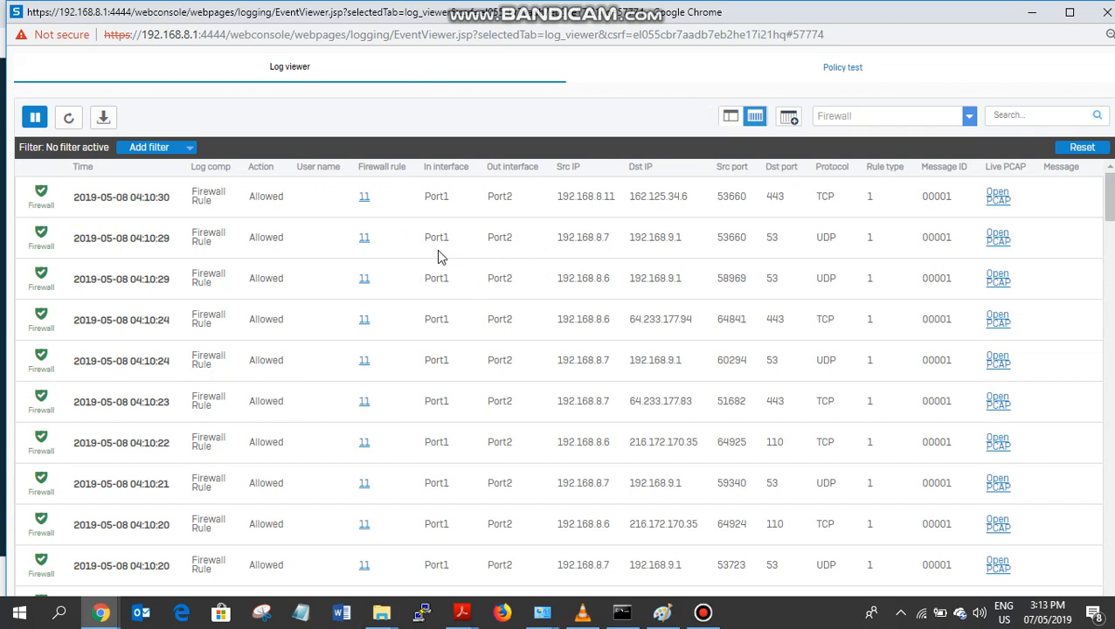
{"action": "mouse_move", "coordinate": [508, 237]}
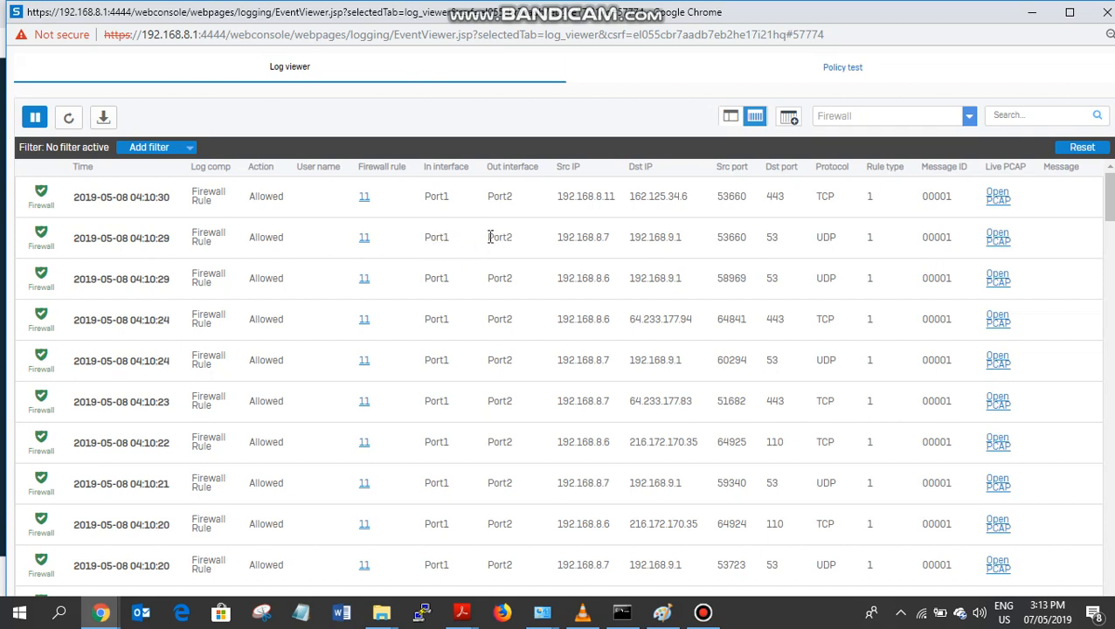
{"action": "mouse_move", "coordinate": [509, 242]}
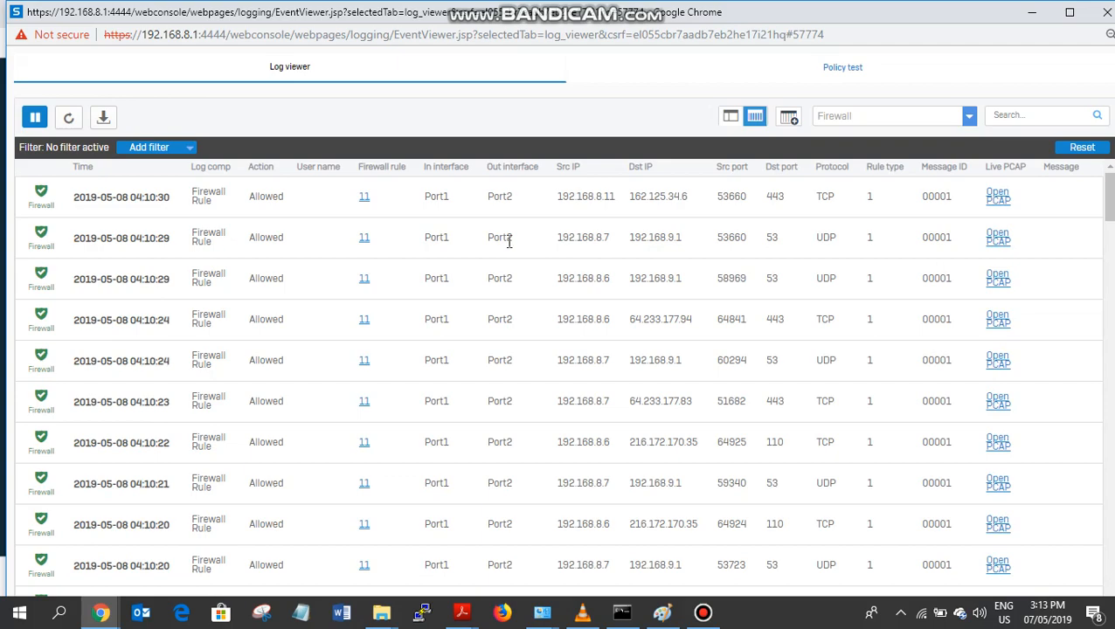